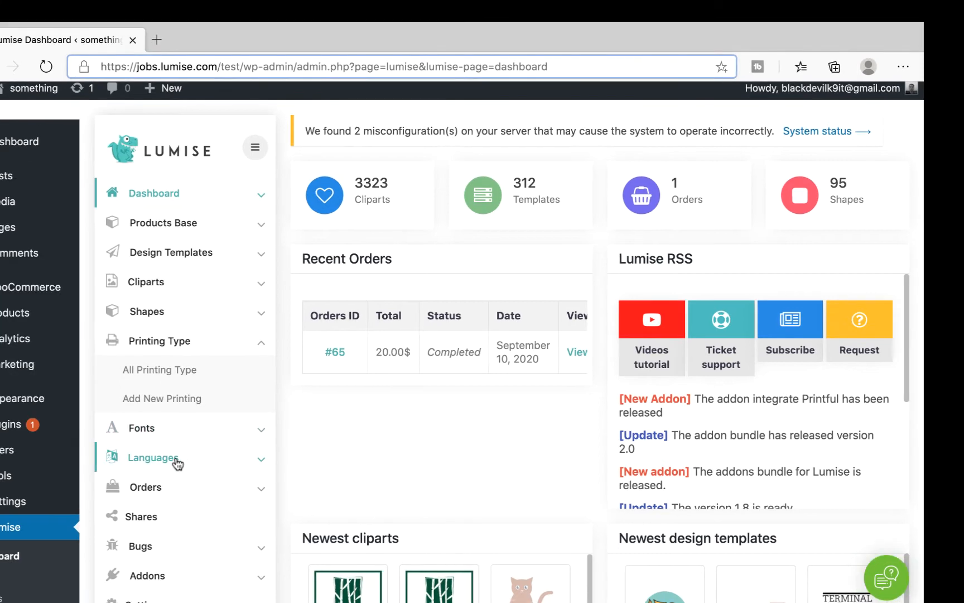
mouse_move(162, 398)
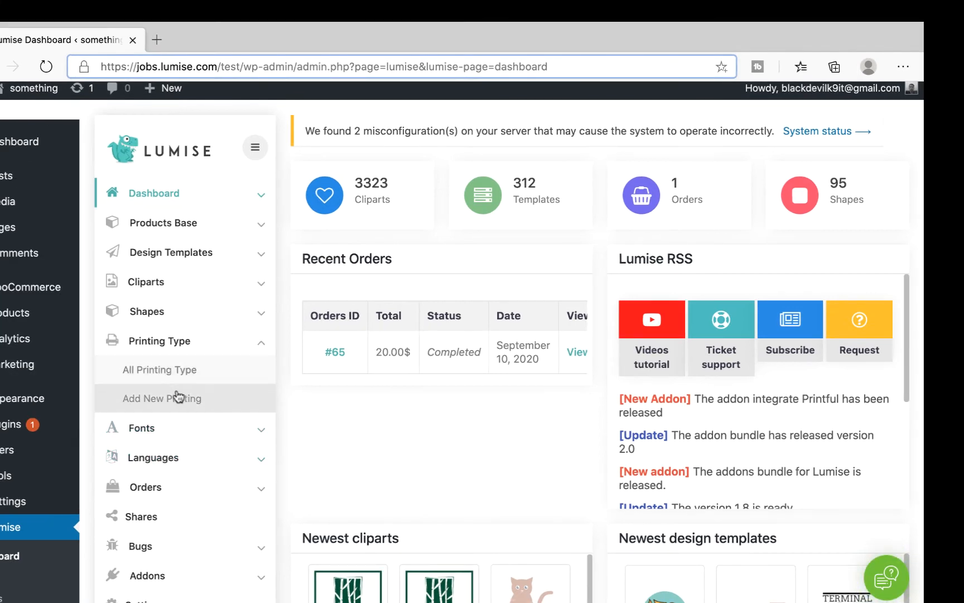
Step: Open the Add New Printing form and scroll down to its price calculation options
click(162, 398)
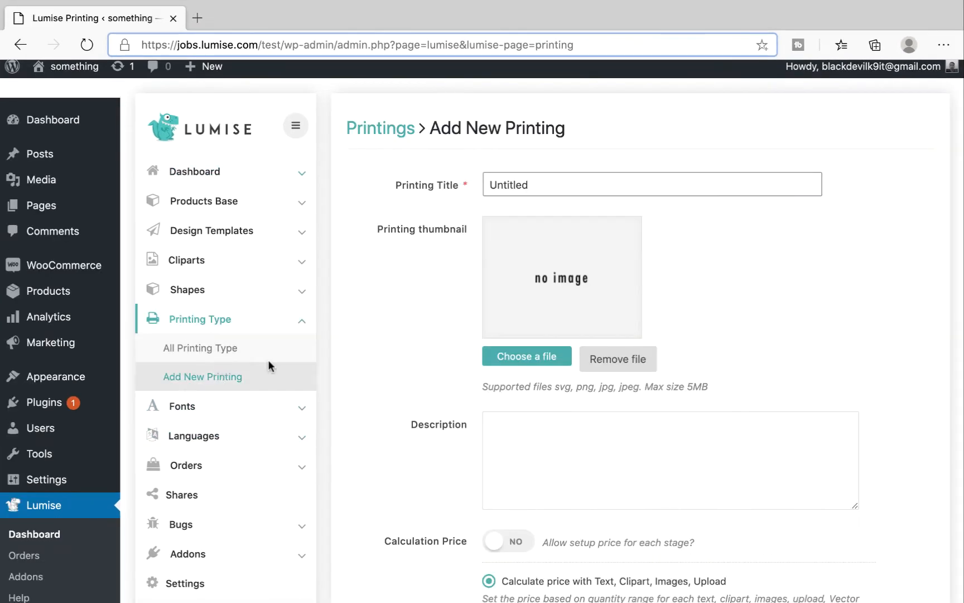
scroll(down, 3)
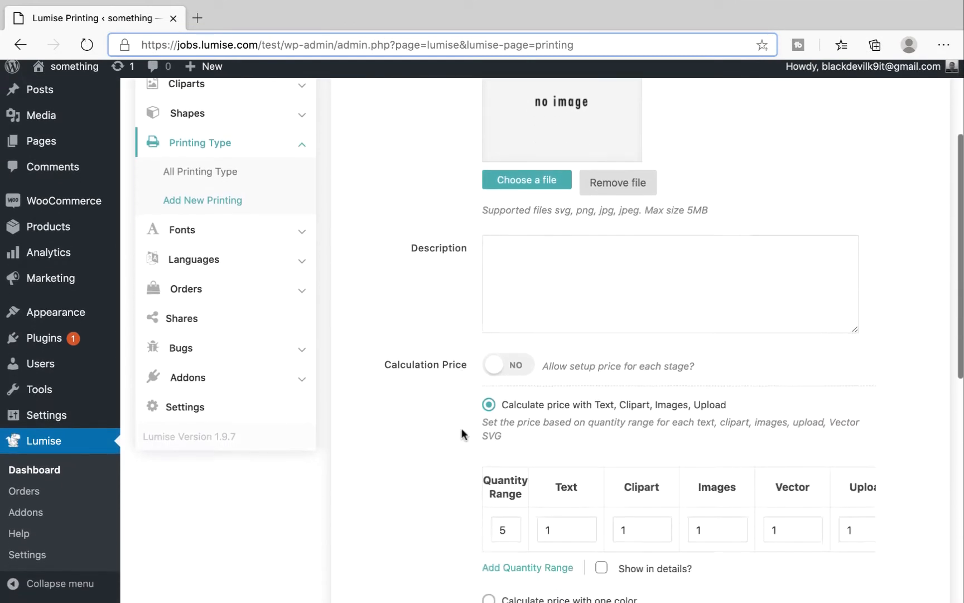
scroll(down, 3)
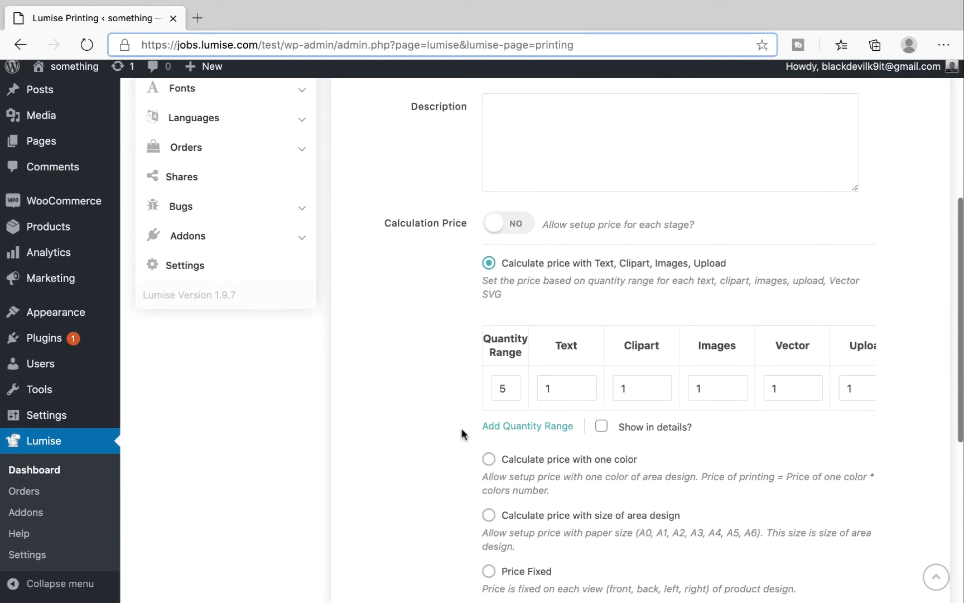
scroll(down, 3)
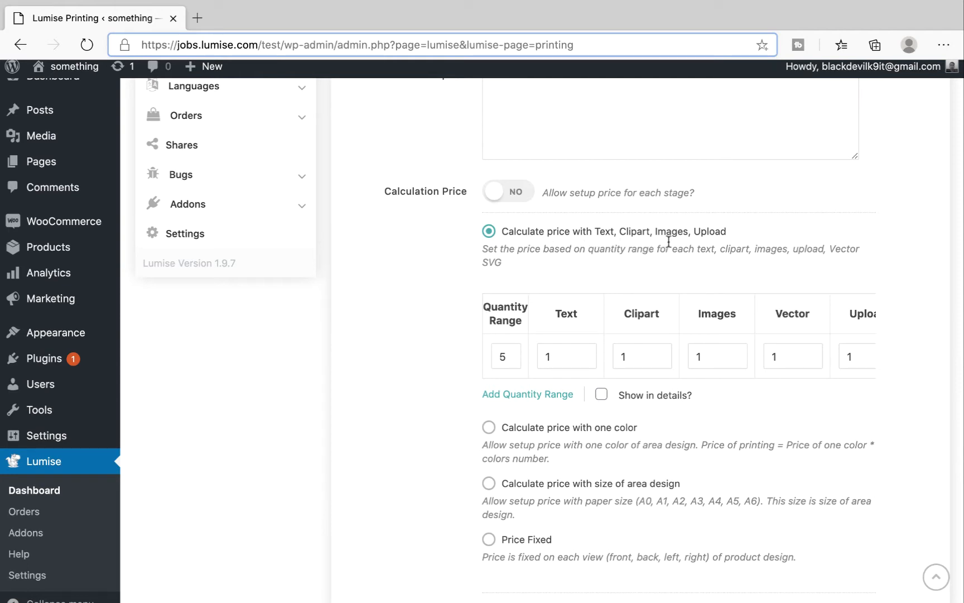
mouse_move(520, 463)
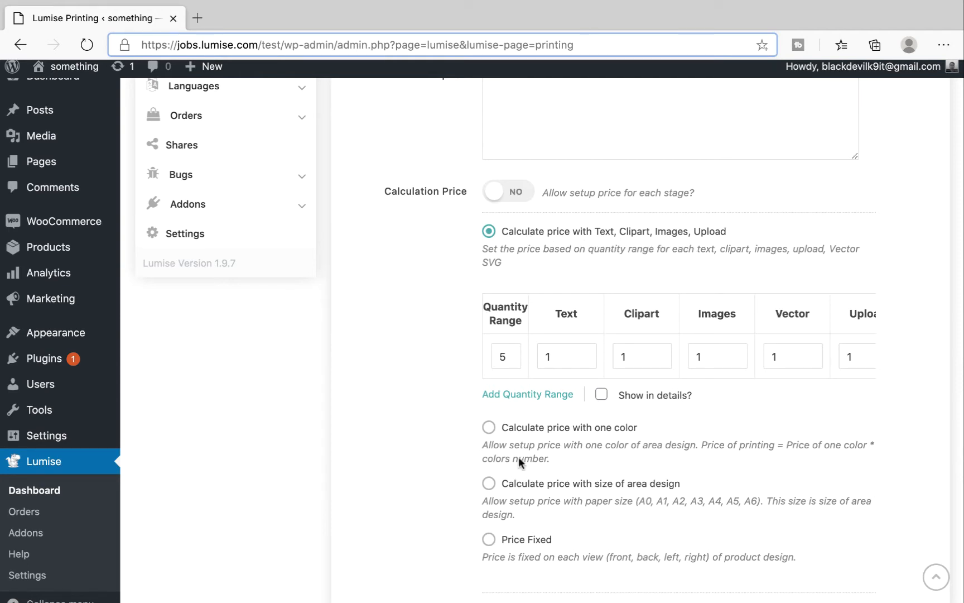
Step: Try the one-colour, design-area-size and fixed-price calculation methods, then scroll back up
click(488, 428)
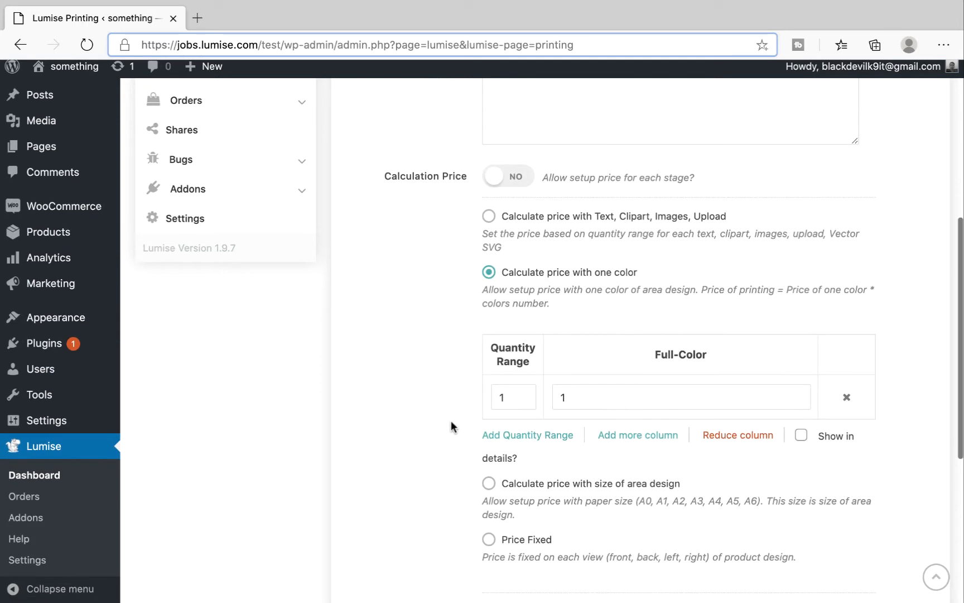
click(489, 483)
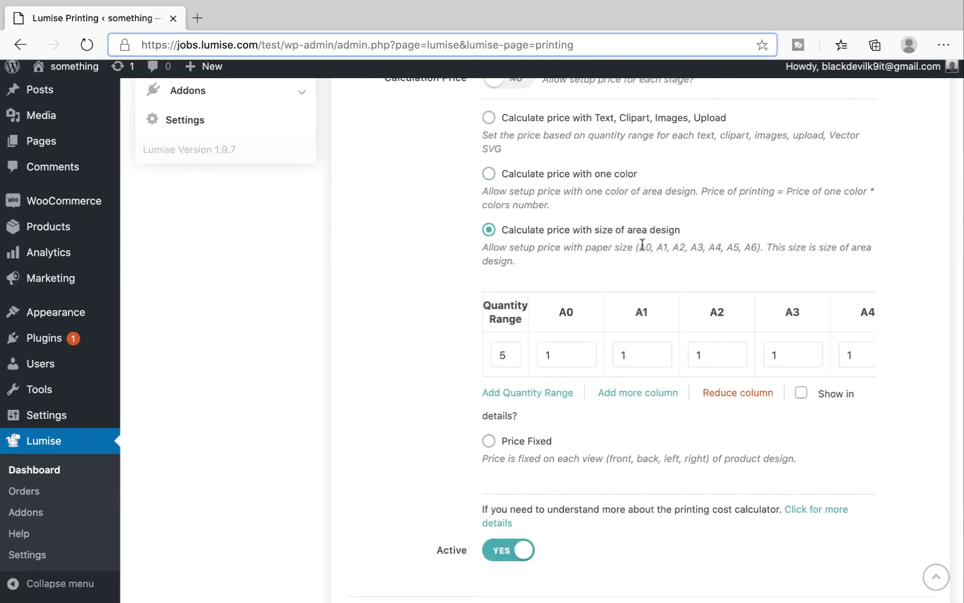
click(488, 440)
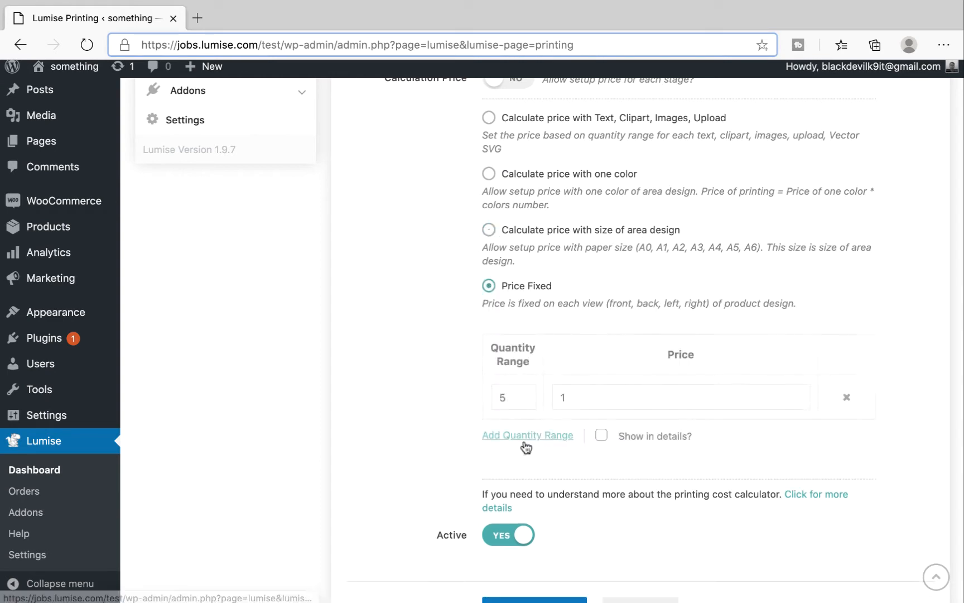
scroll(up, 3)
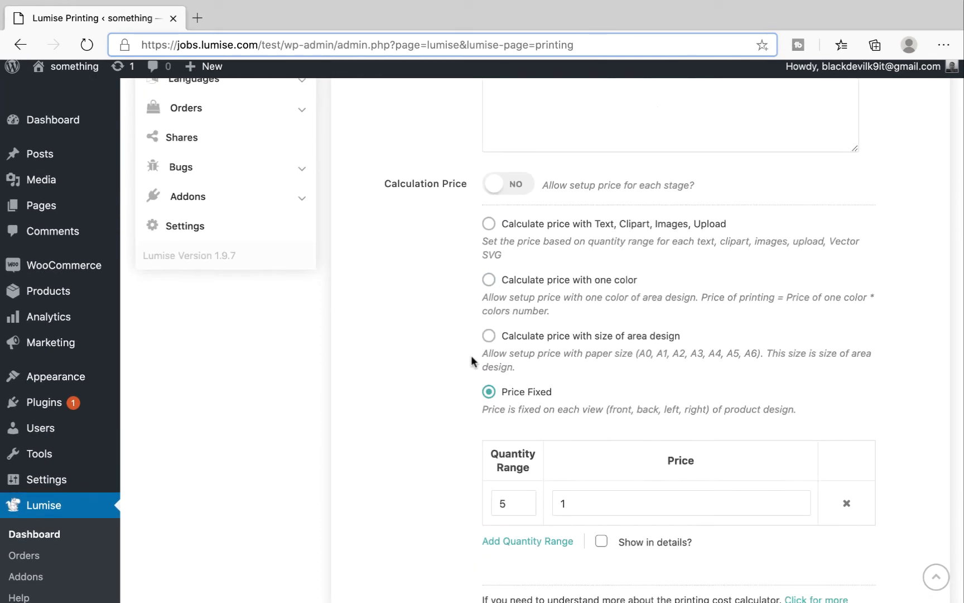
mouse_move(478, 419)
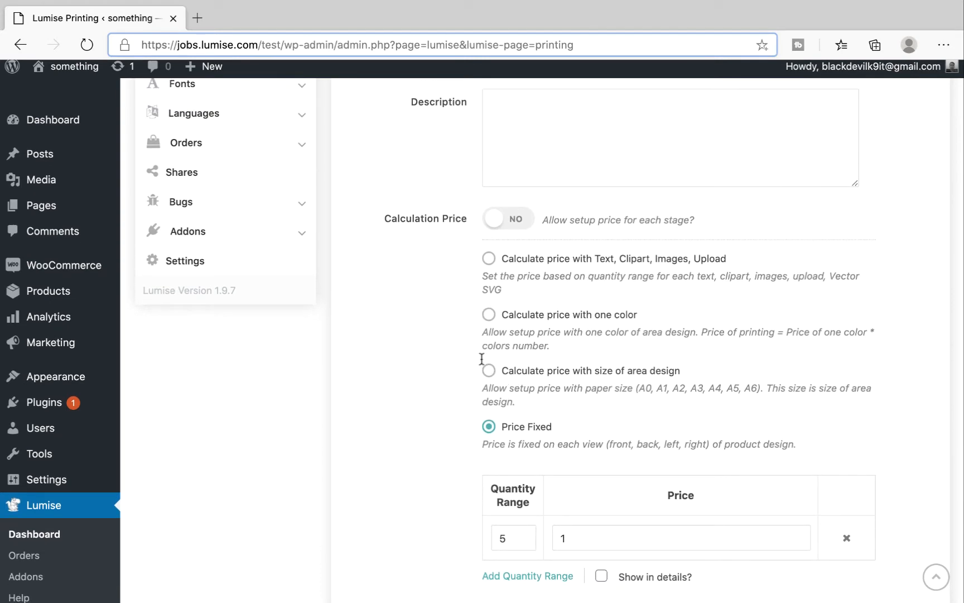
scroll(up, 3)
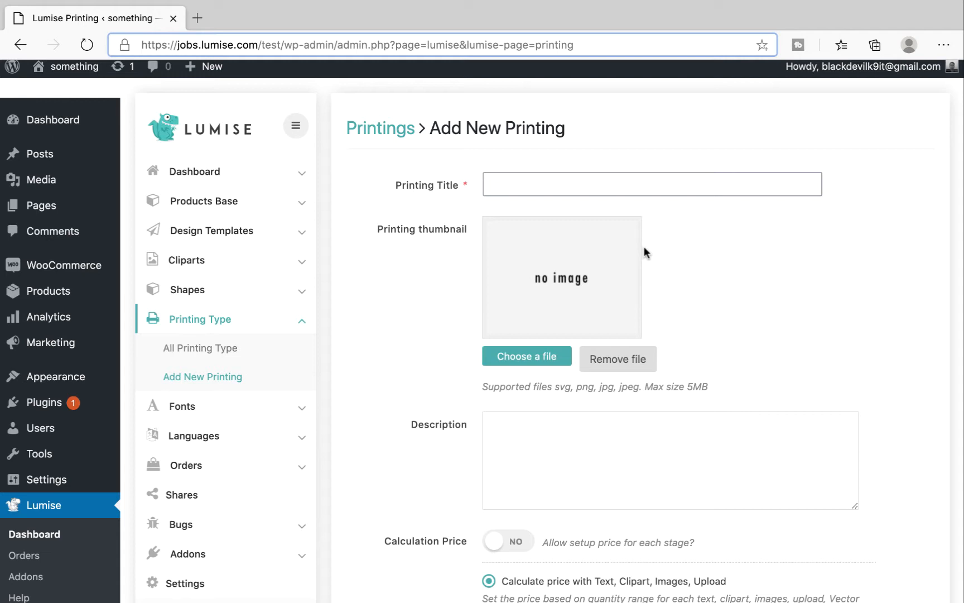
Step: Switch the per-stage Calculation Price toggle from NO to YES
scroll(down, 3)
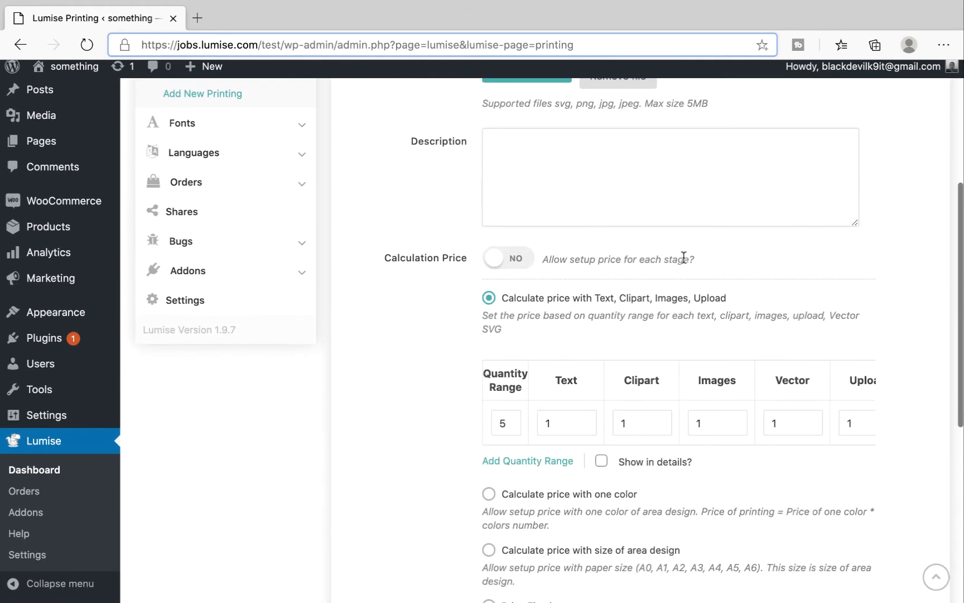
mouse_move(415, 263)
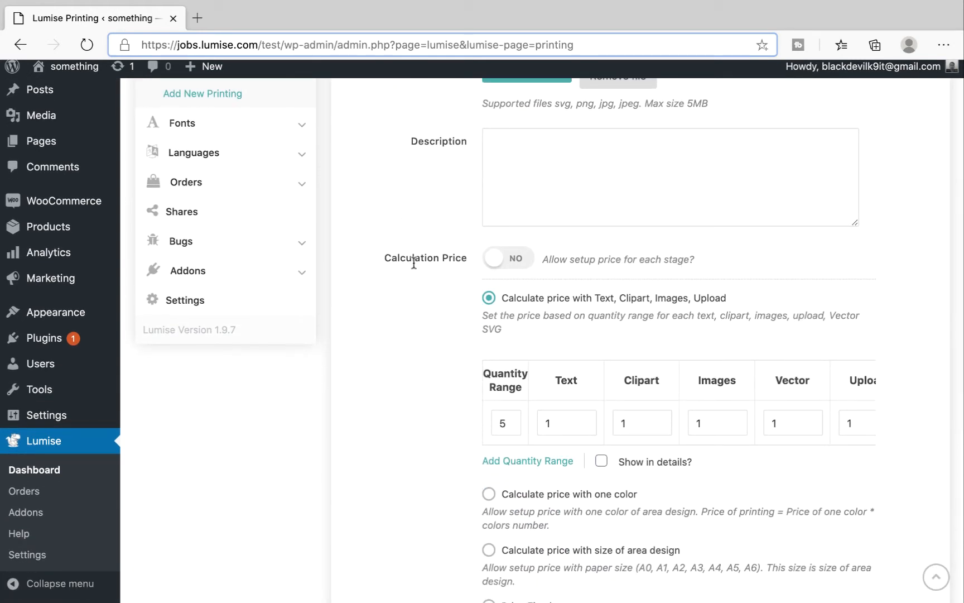
mouse_move(492, 258)
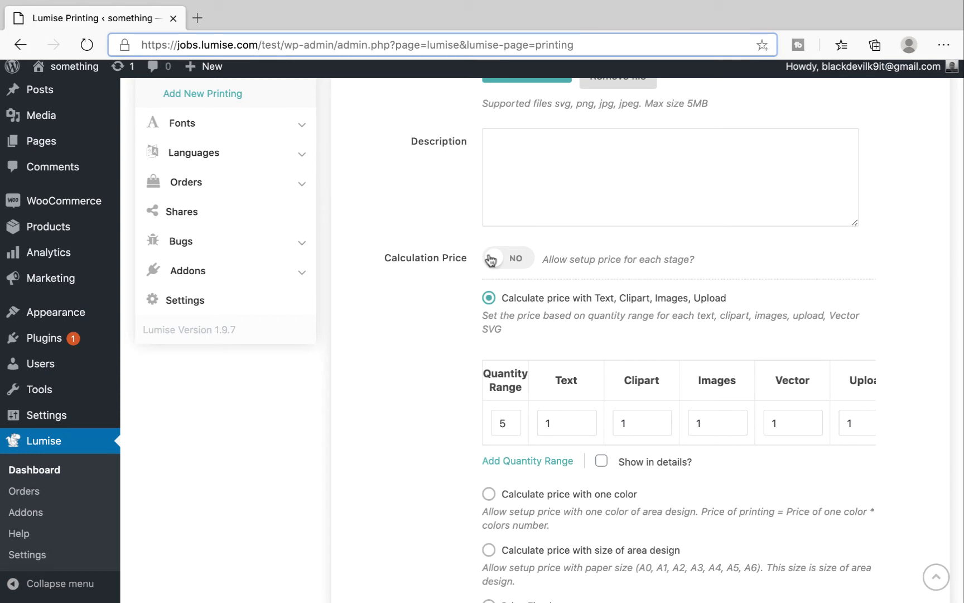
click(508, 258)
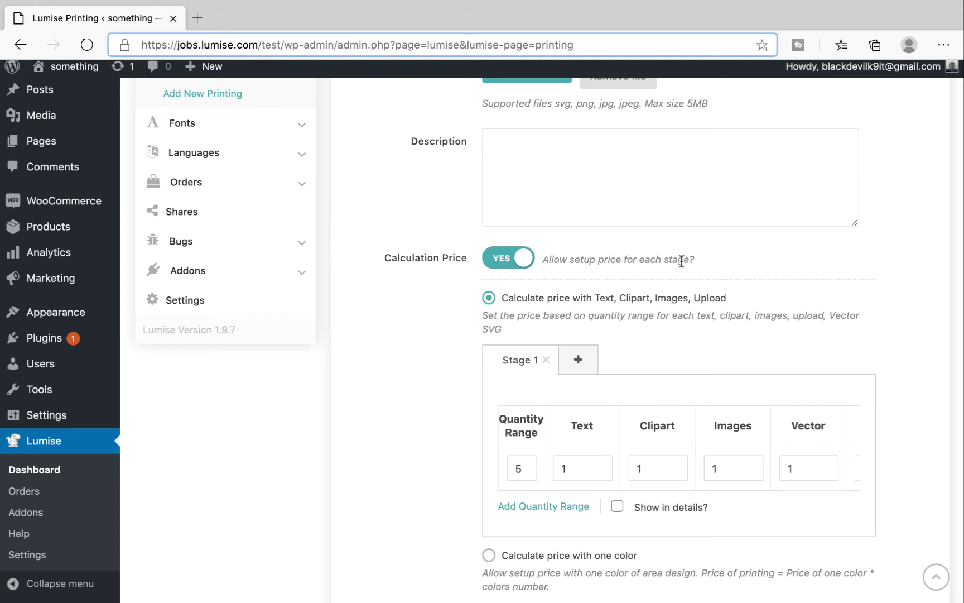
mouse_move(680, 283)
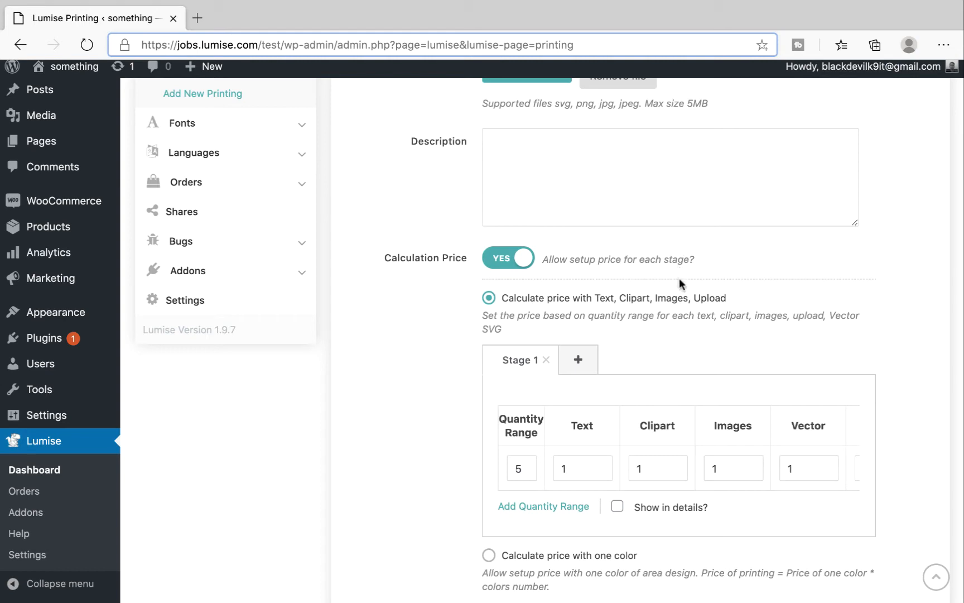
mouse_move(577, 360)
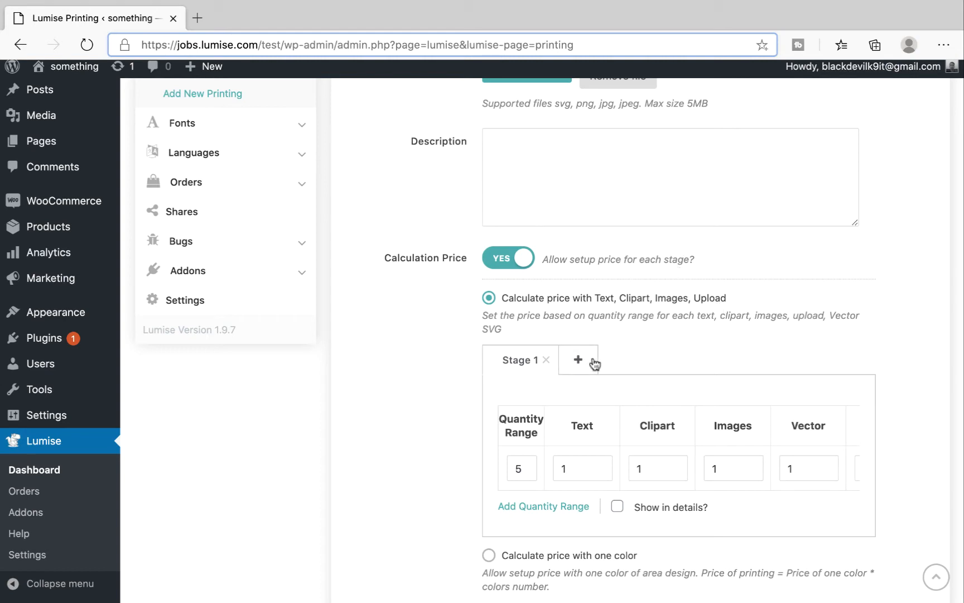
Step: Add Stage 2, set the first range to 1-5 with images at 2, and add another range
click(577, 360)
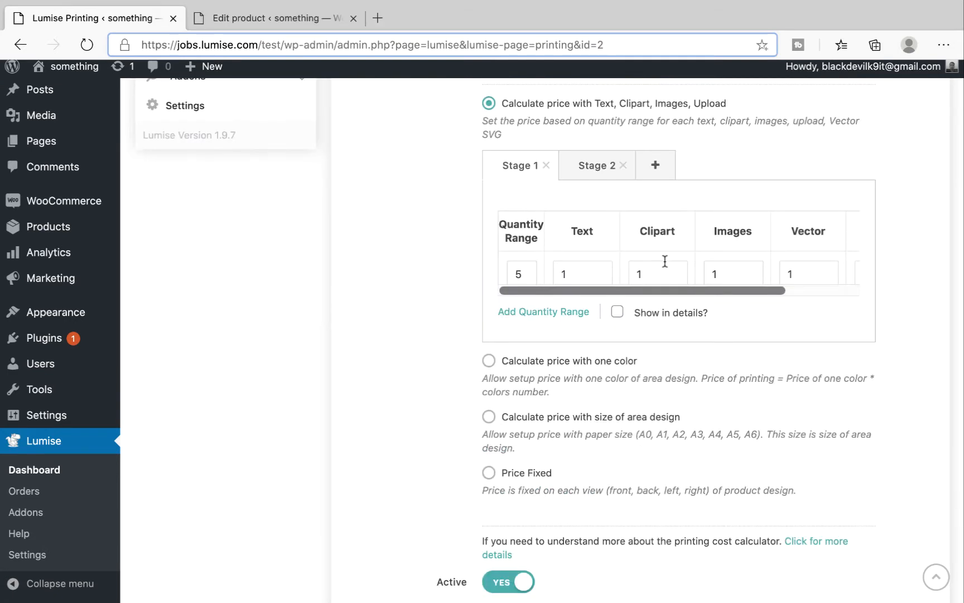
scroll(down, 3)
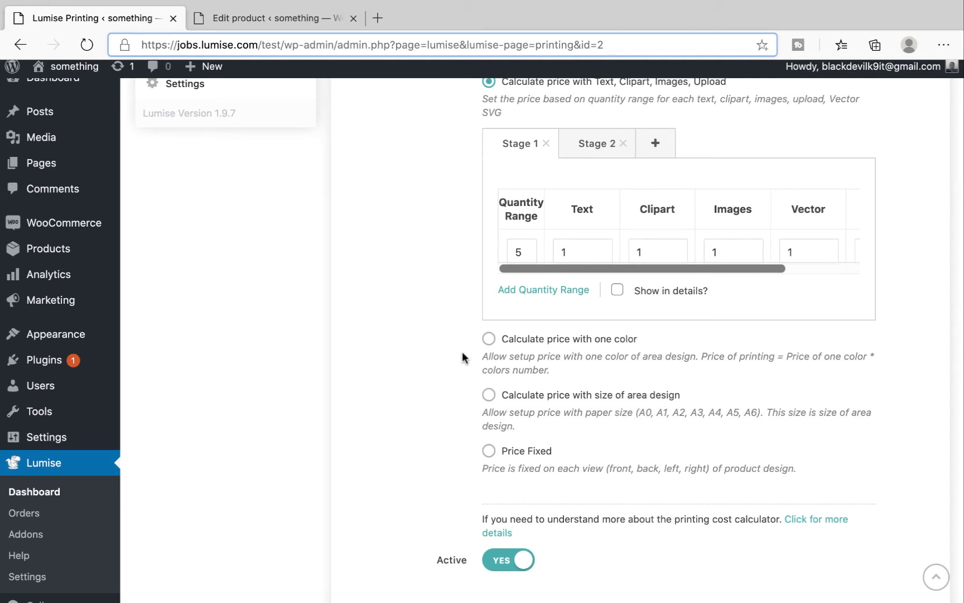
click(520, 252)
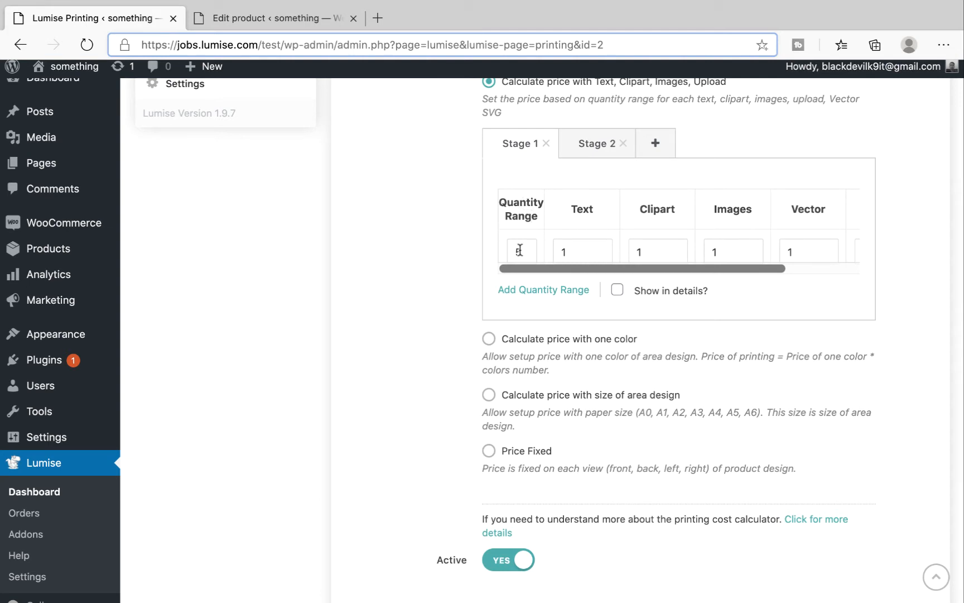
text(1-)
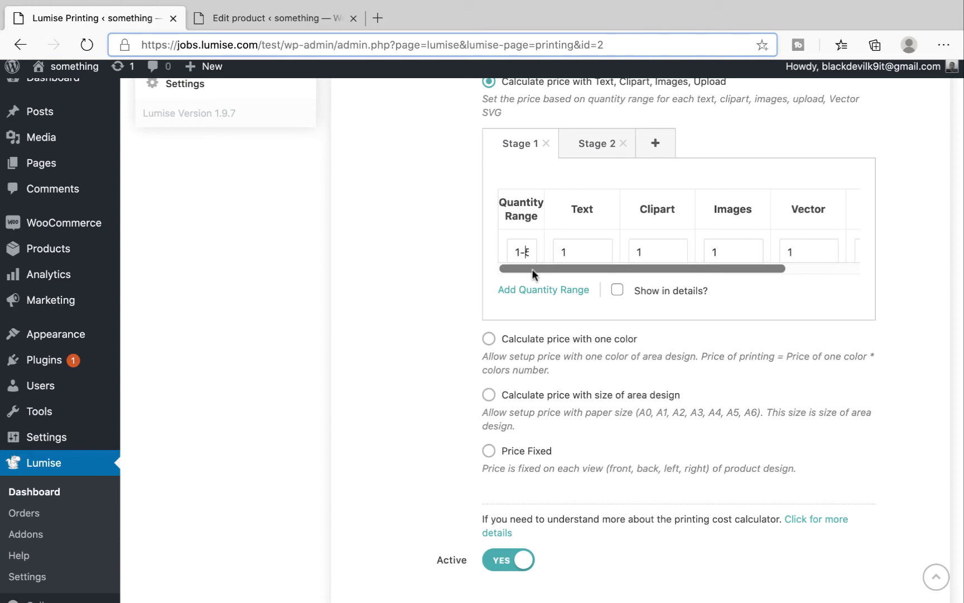
mouse_move(670, 227)
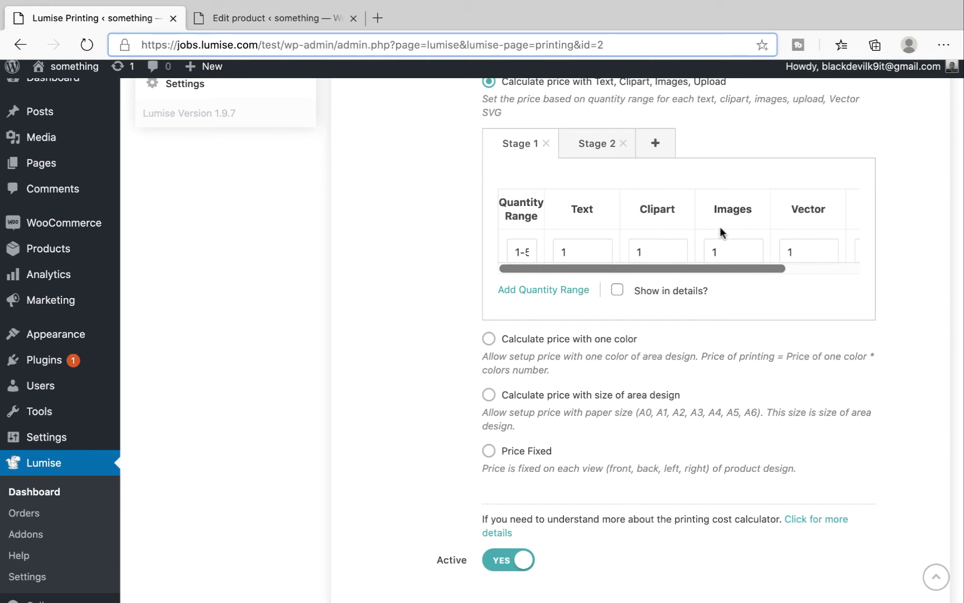
mouse_move(740, 242)
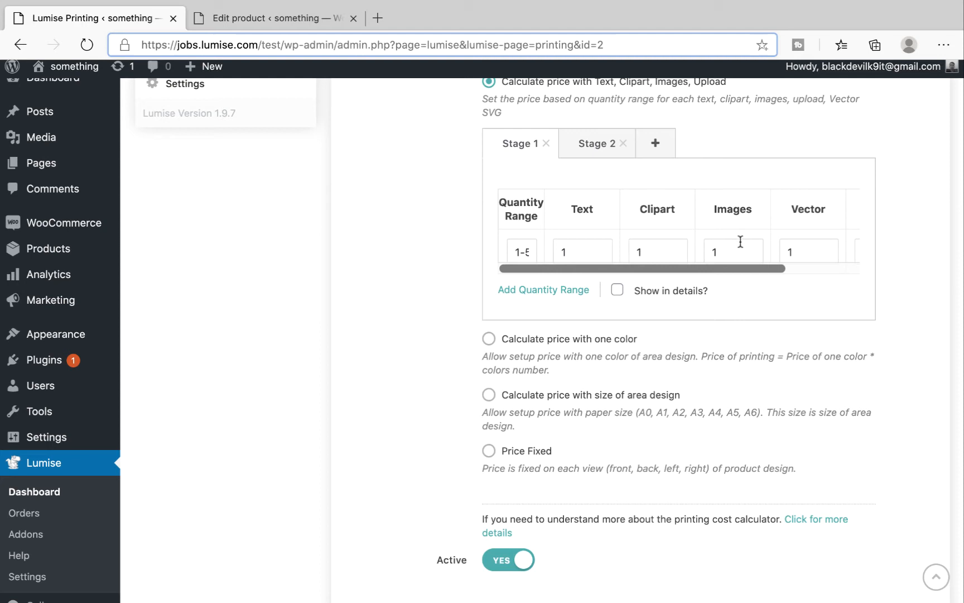
text(2)
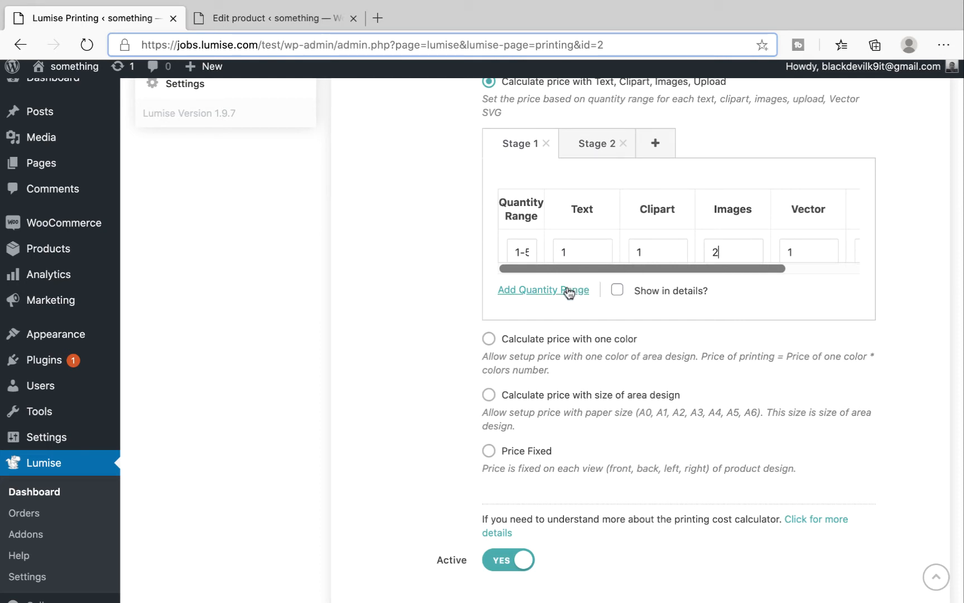
click(543, 290)
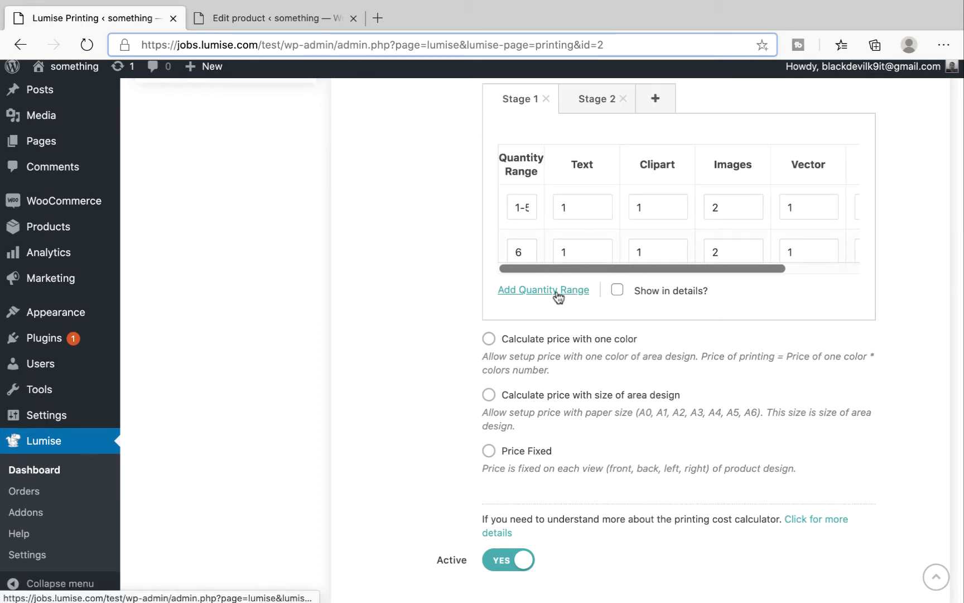
mouse_move(540, 297)
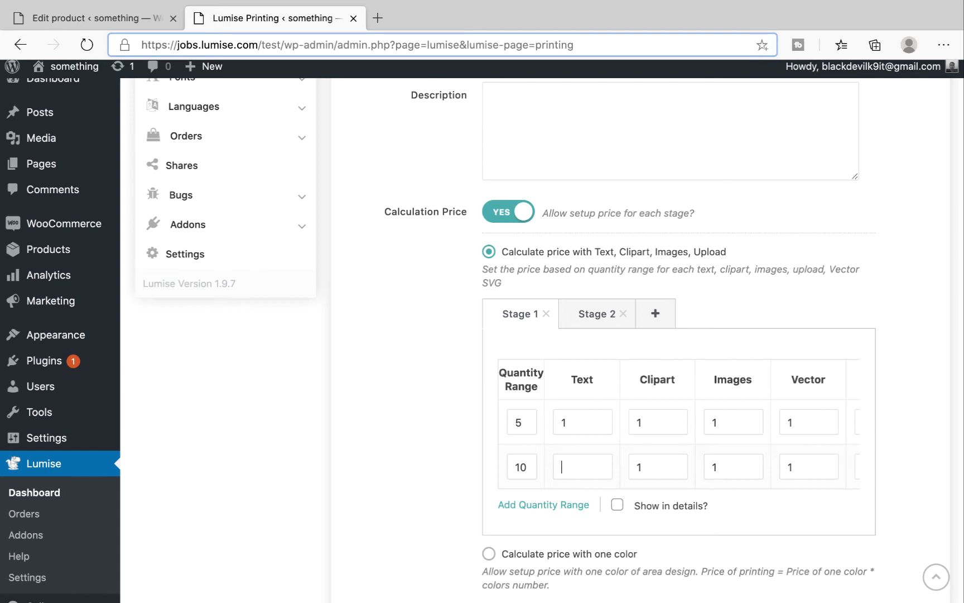
Step: Enter the next range's prices (0.5) and add a further quantity range
text(0.)
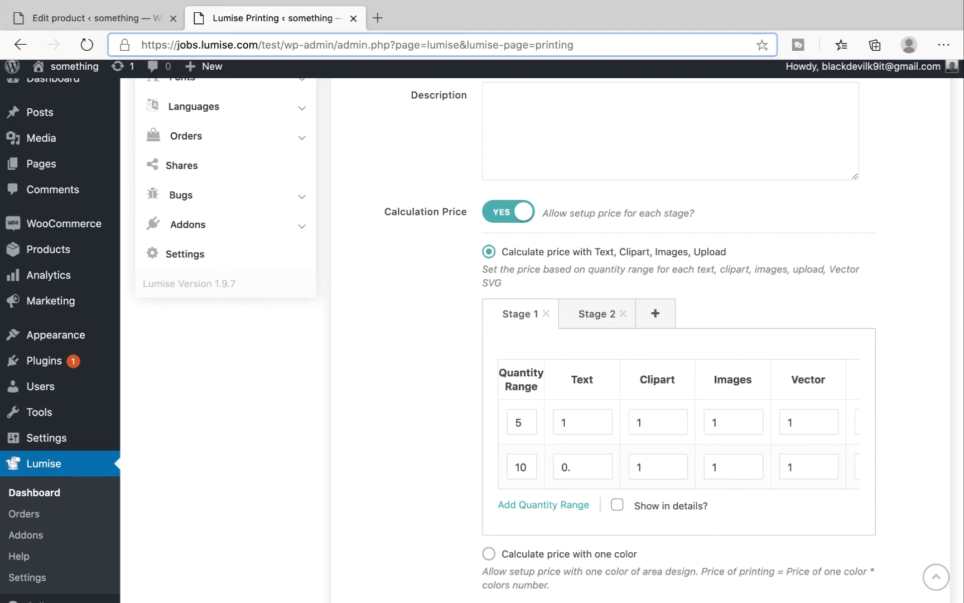
text(5)
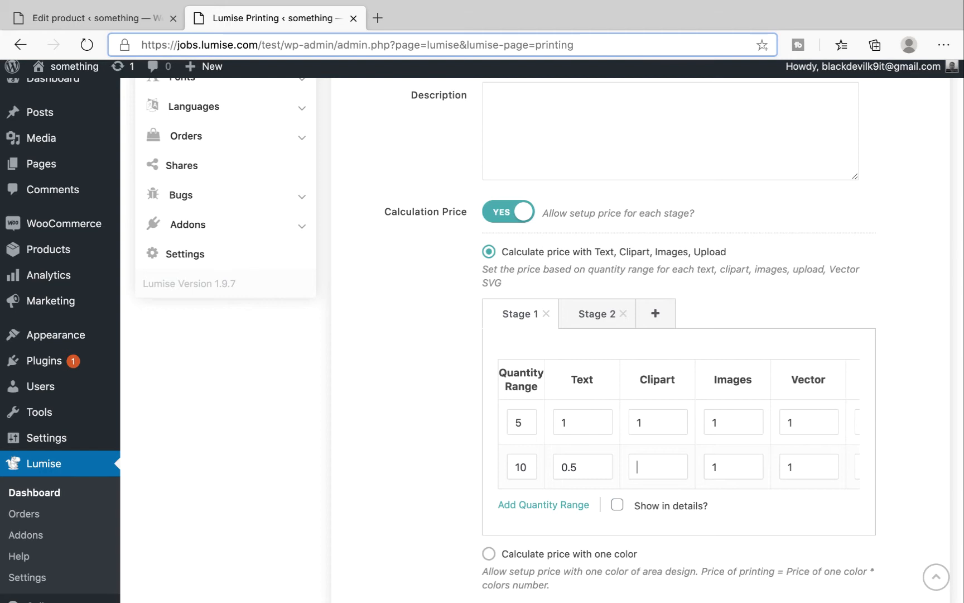
text(0.5)
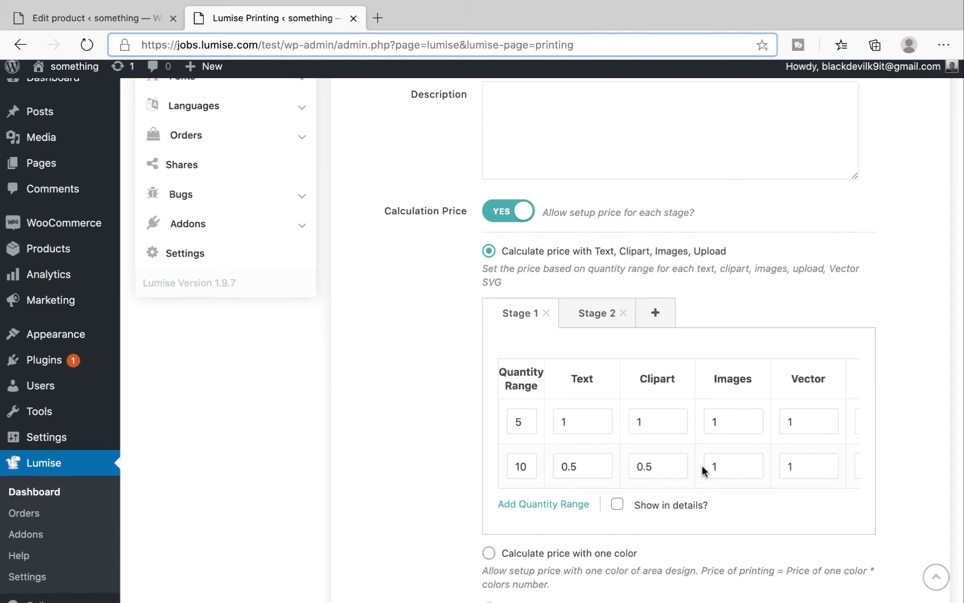
click(543, 504)
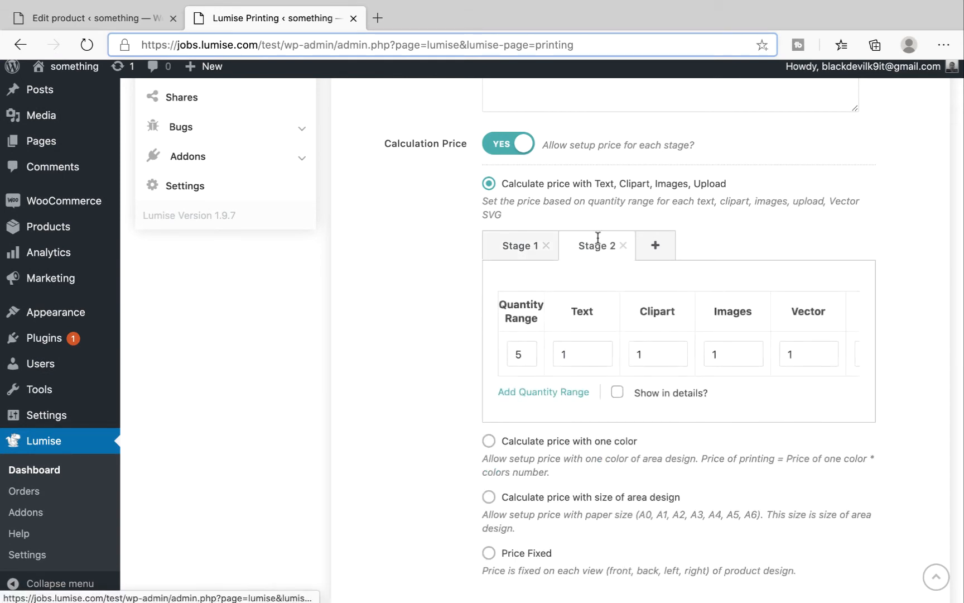
Step: Review the Stage 2 price table and save the active Text printing type
click(543, 392)
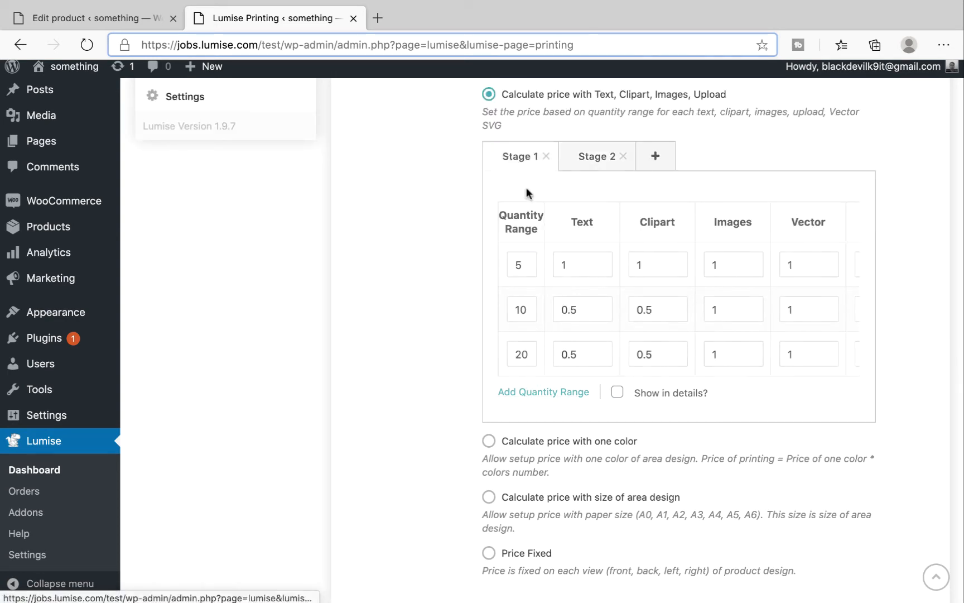
scroll(down, 3)
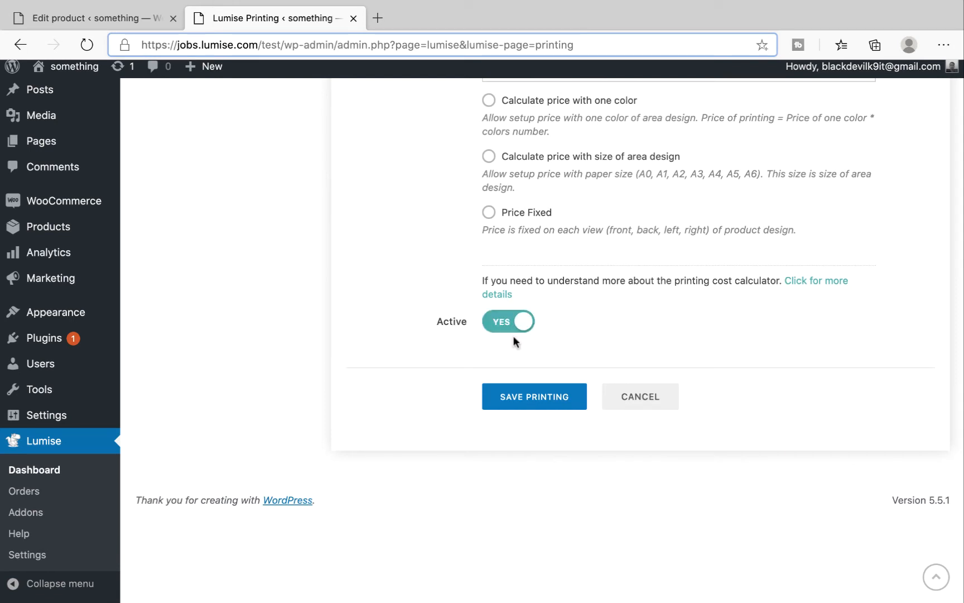
click(534, 396)
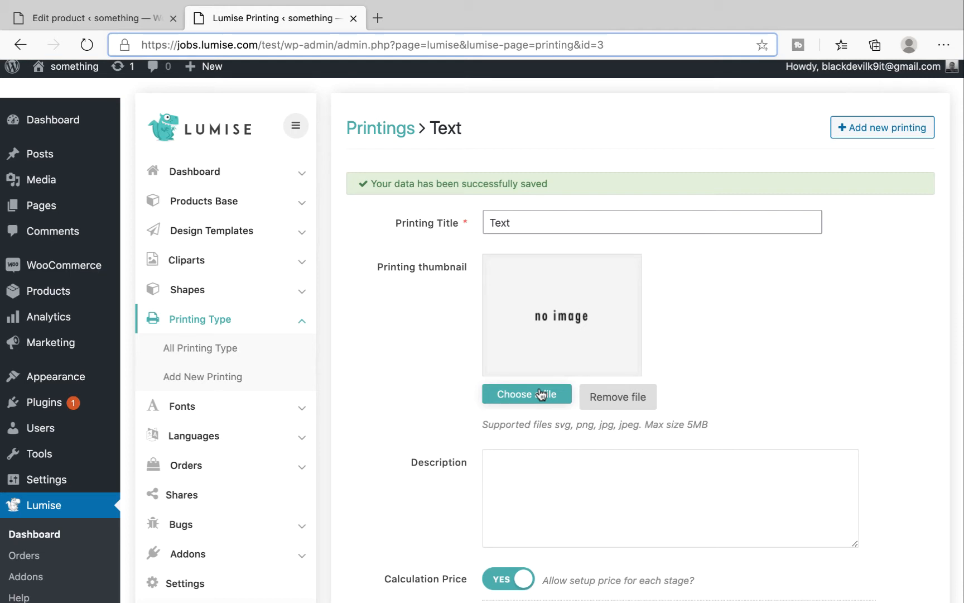
Step: Open the Men's t-shirt product's Lumise Configuration settings in WooCommerce
click(46, 290)
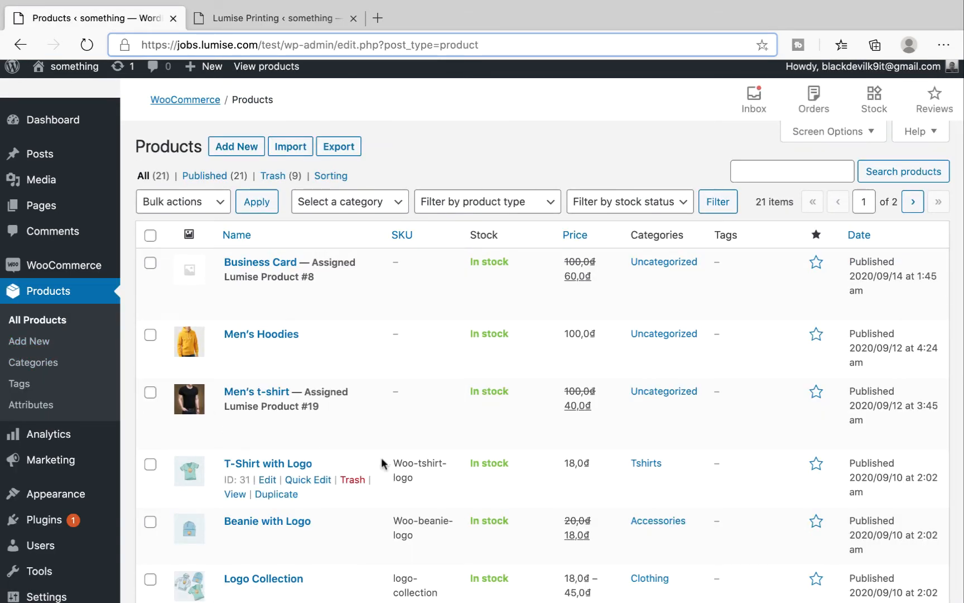
mouse_move(276, 406)
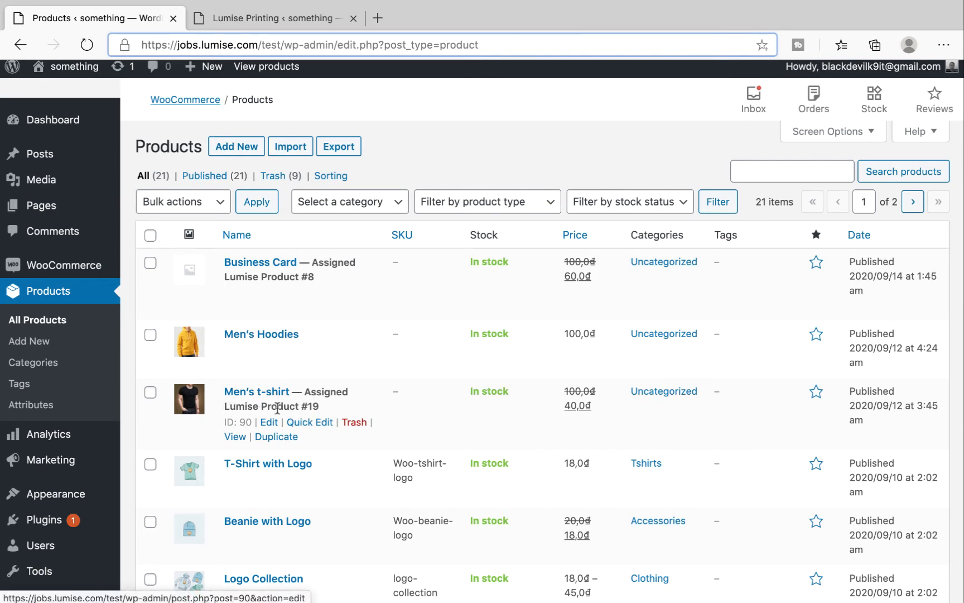
click(268, 422)
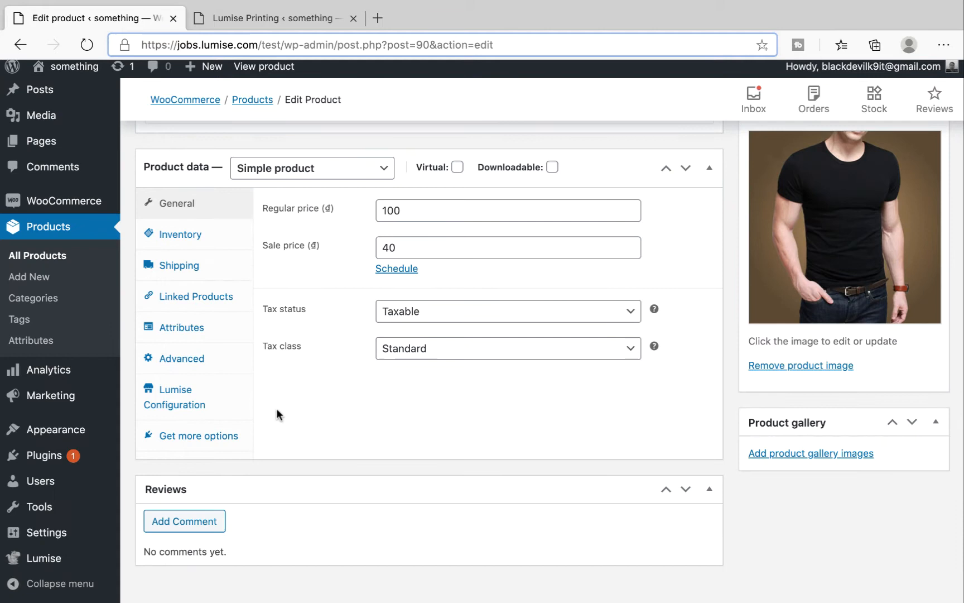
click(174, 397)
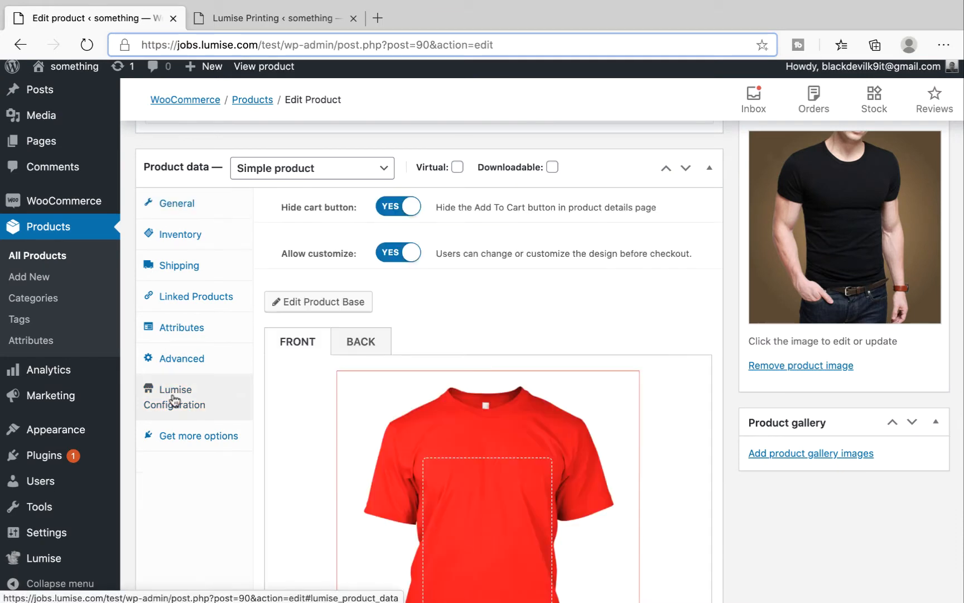
mouse_move(415, 324)
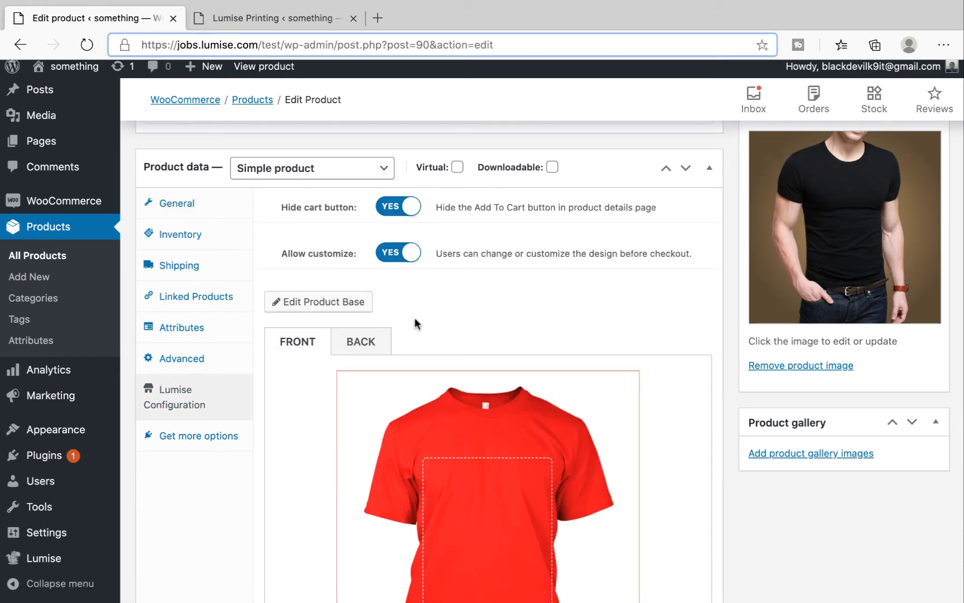
Step: Tick the Text printing technique on the product base and save it
click(318, 302)
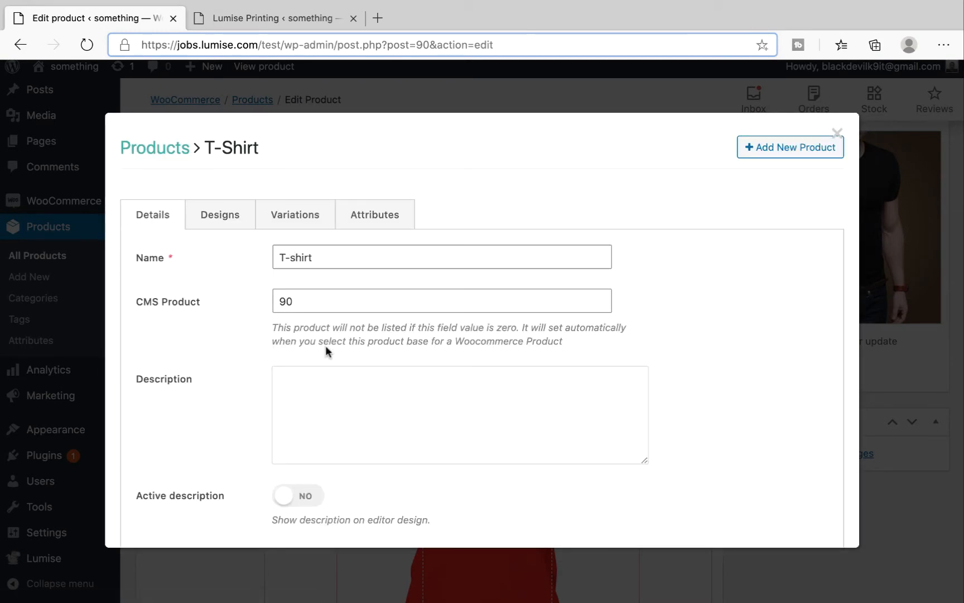
scroll(down, 3)
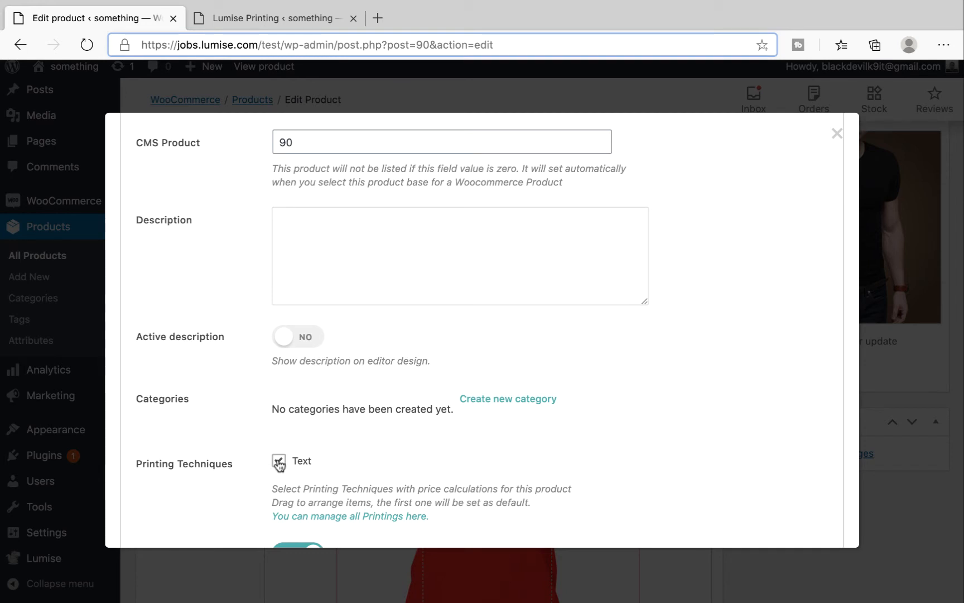
click(279, 460)
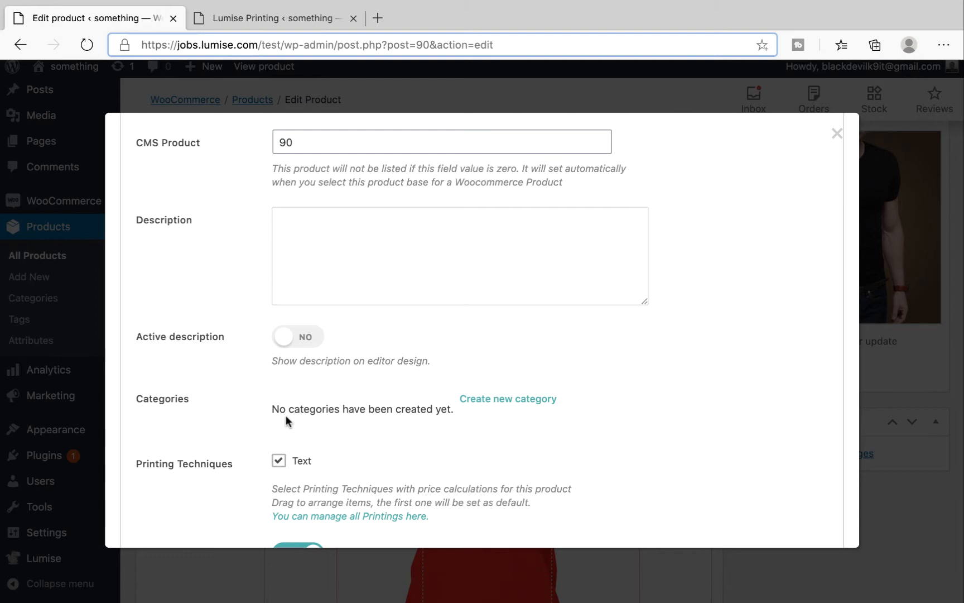
scroll(down, 3)
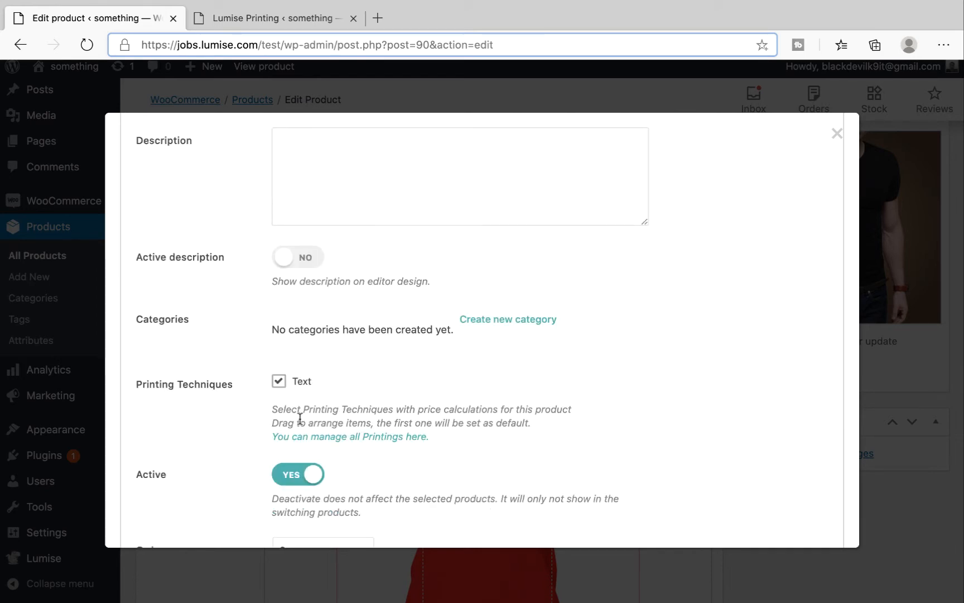
scroll(down, 3)
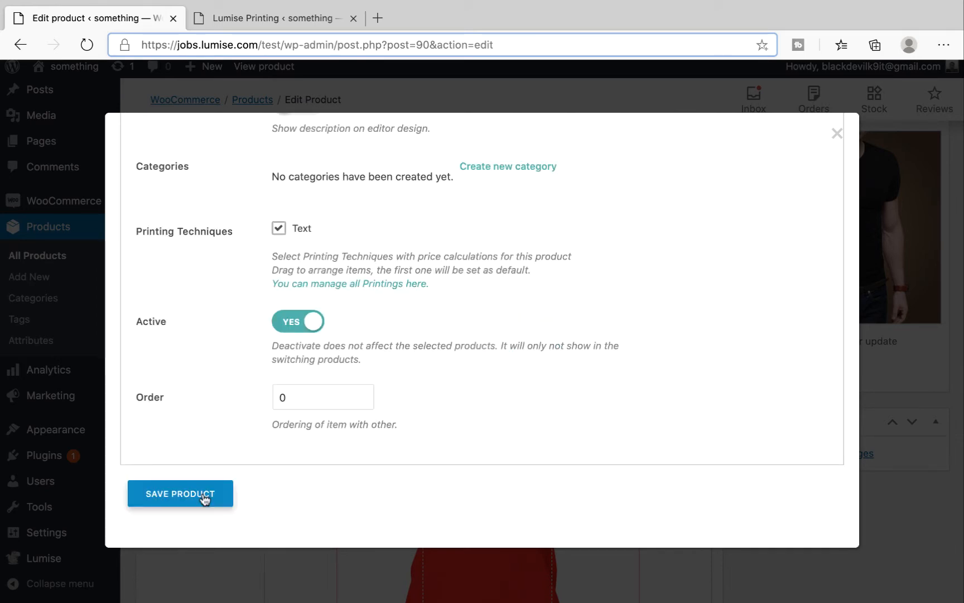
click(181, 493)
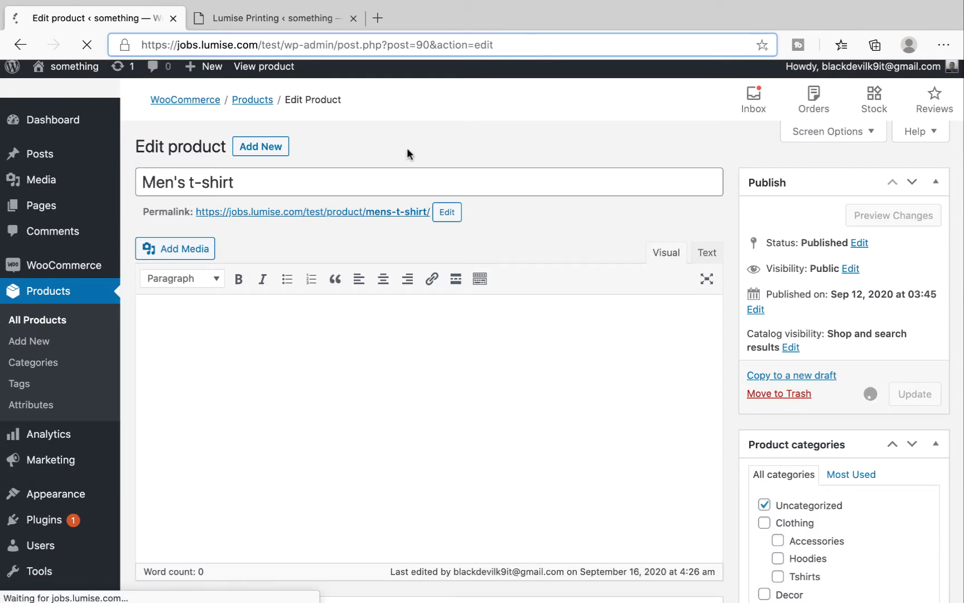
Step: Open the t-shirt in the design editor and add the Arial and Anton text samples
click(914, 393)
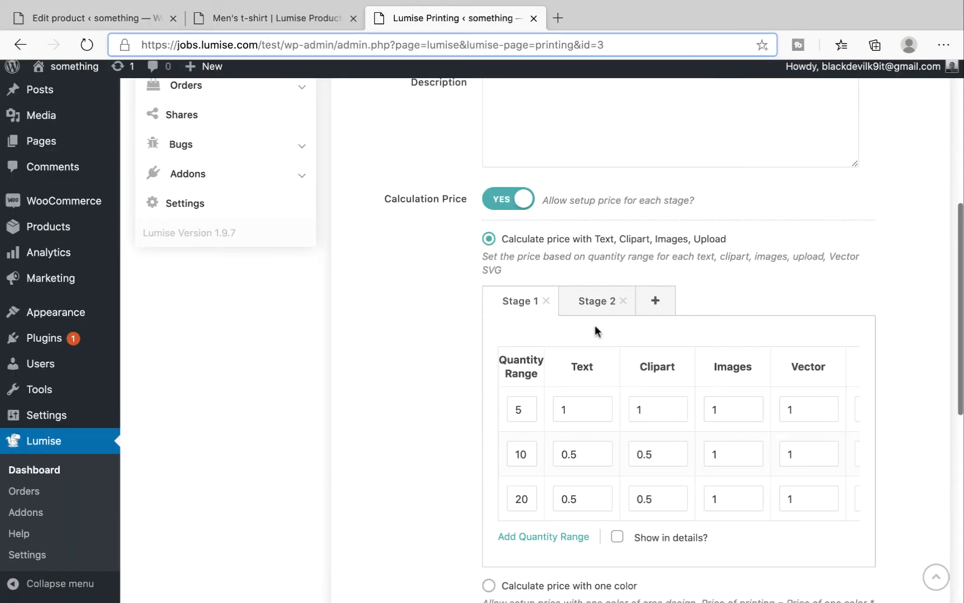
scroll(down, 3)
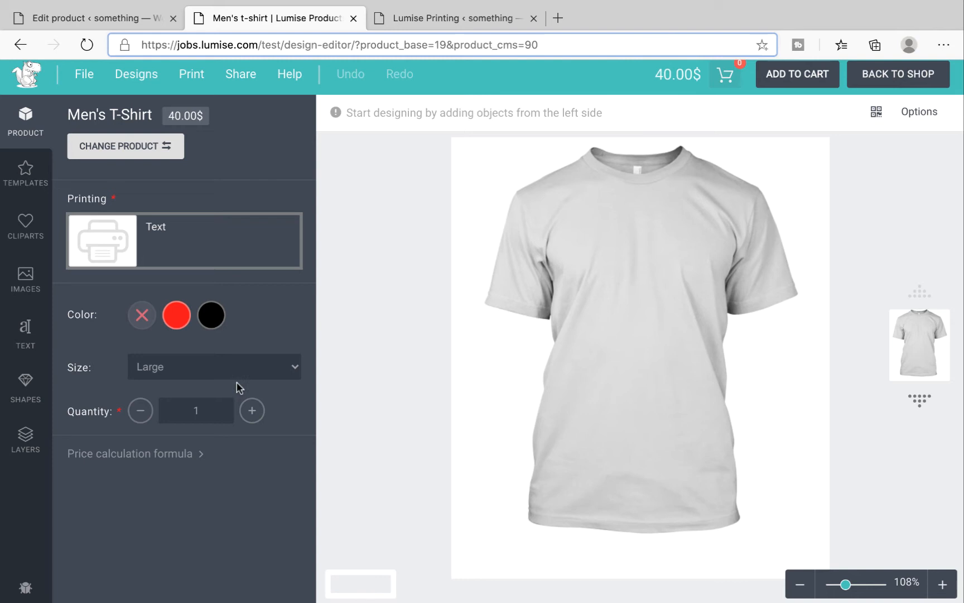
mouse_move(195, 410)
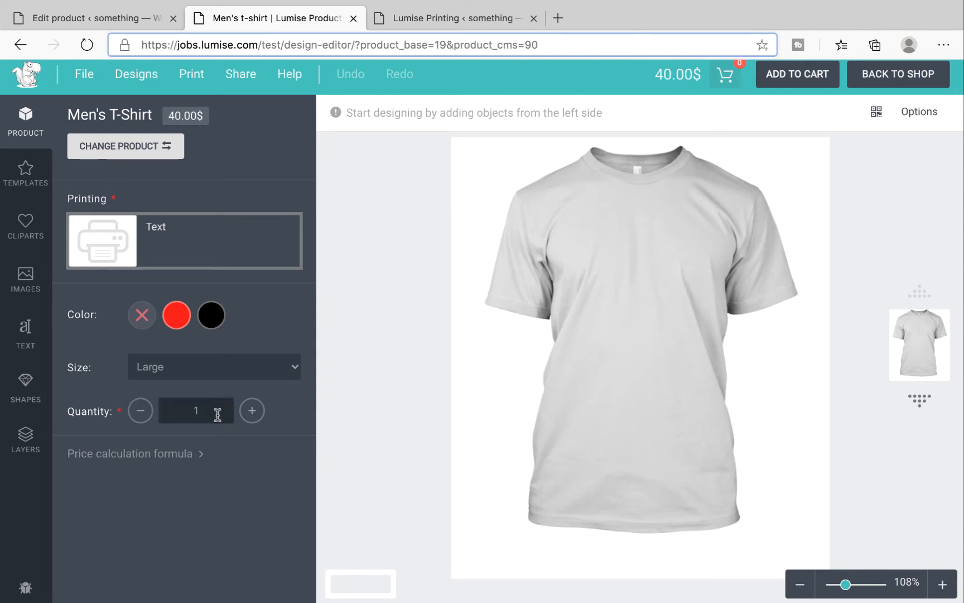
click(26, 334)
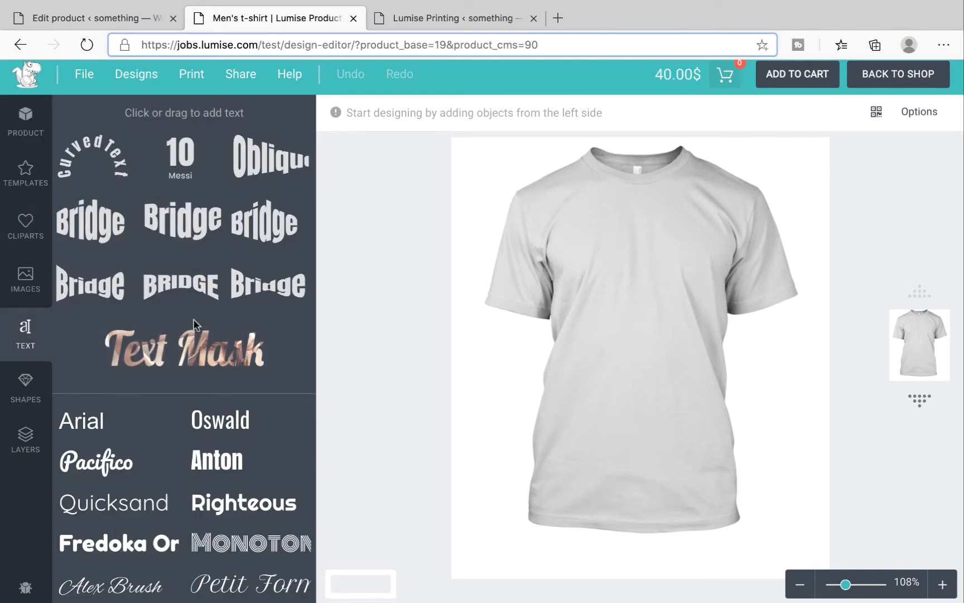
click(80, 420)
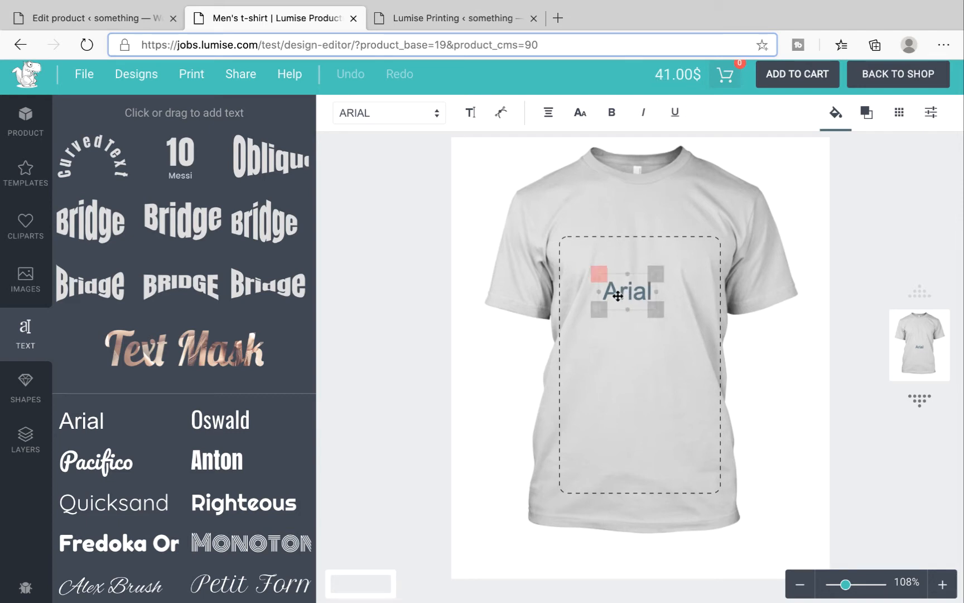
click(216, 459)
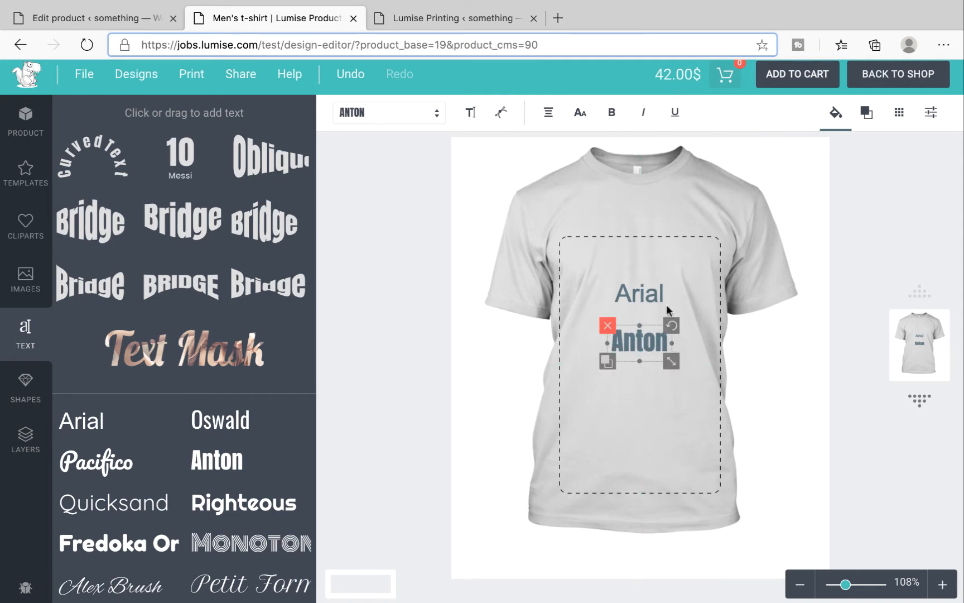
mouse_move(25, 226)
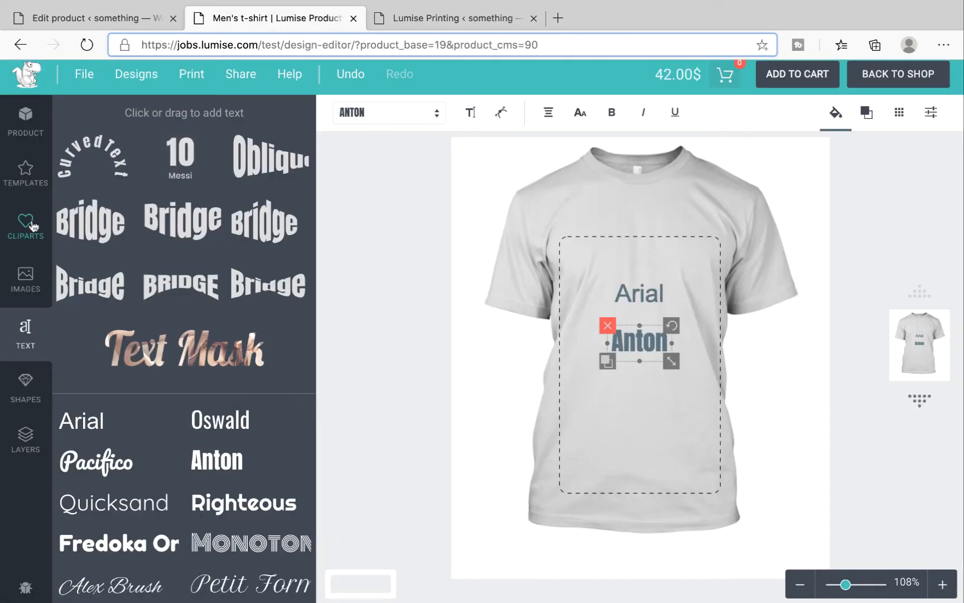
Step: Add the cartoon cat clipart, compare with the printing price table, then select the Arial text
click(25, 225)
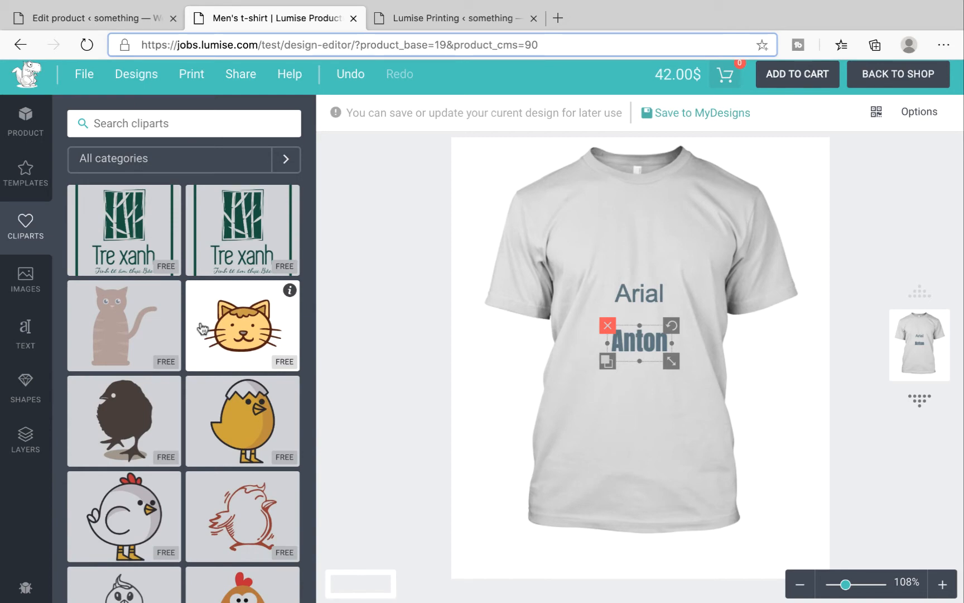
click(242, 324)
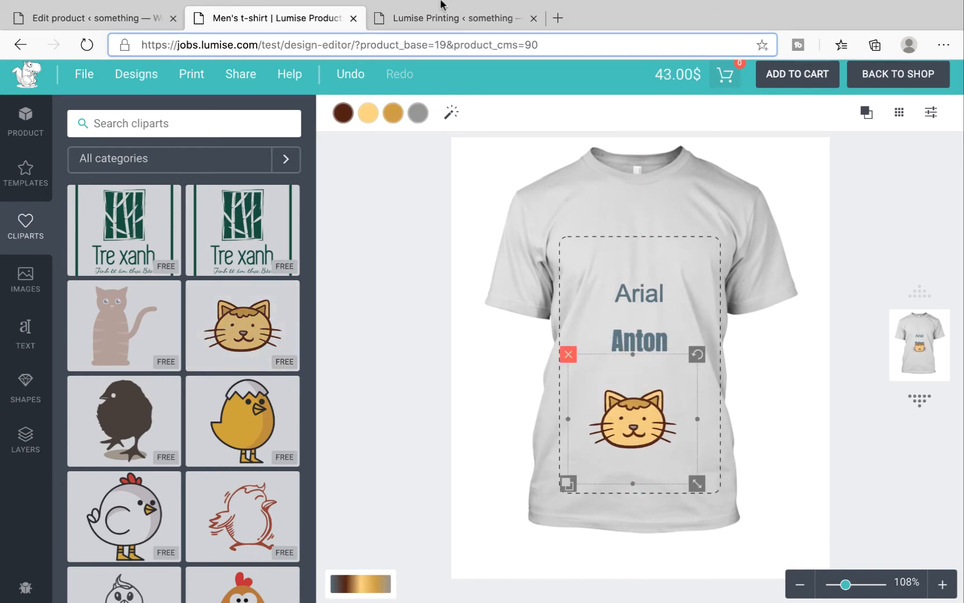
click(456, 18)
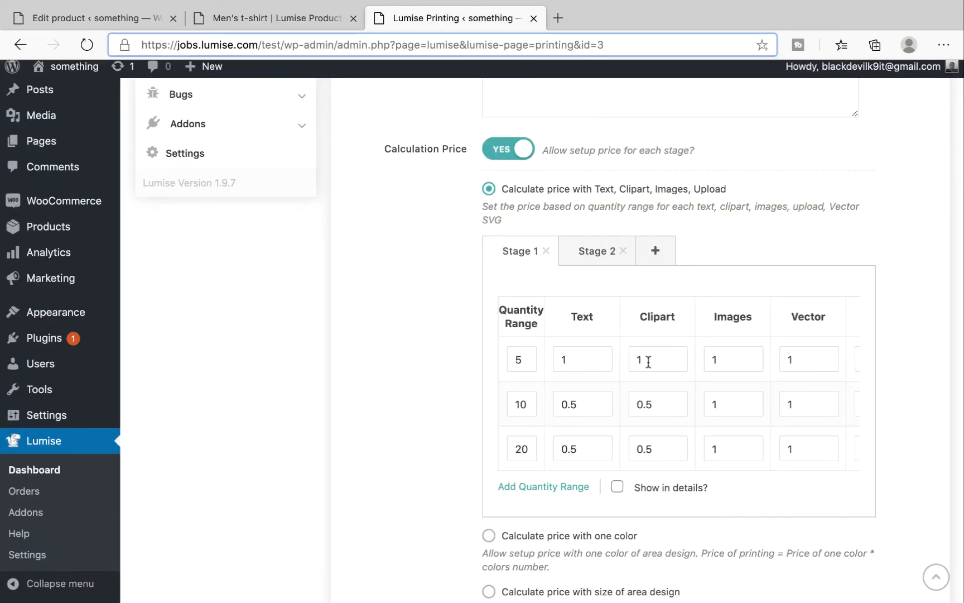
click(273, 18)
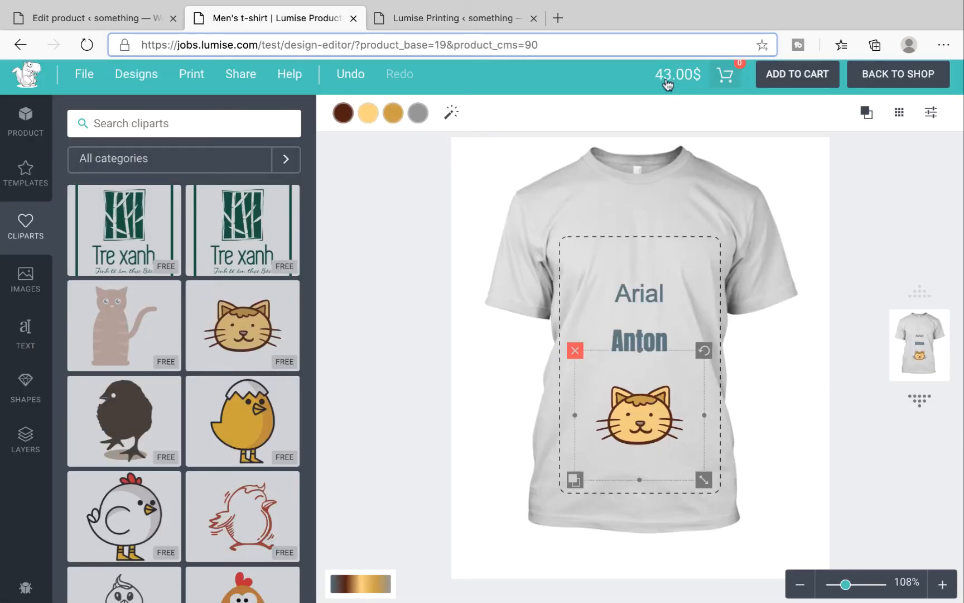
mouse_move(724, 74)
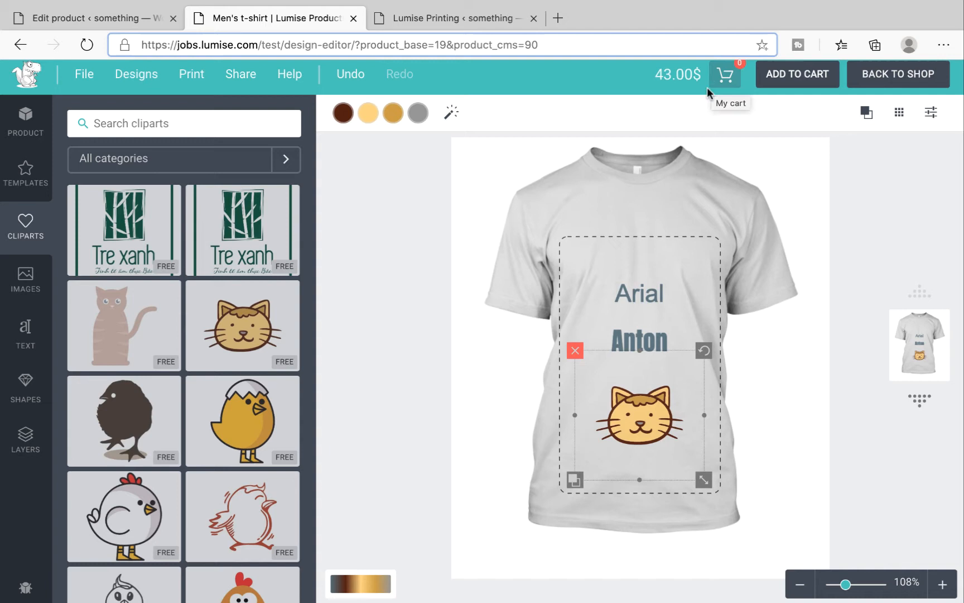
click(638, 293)
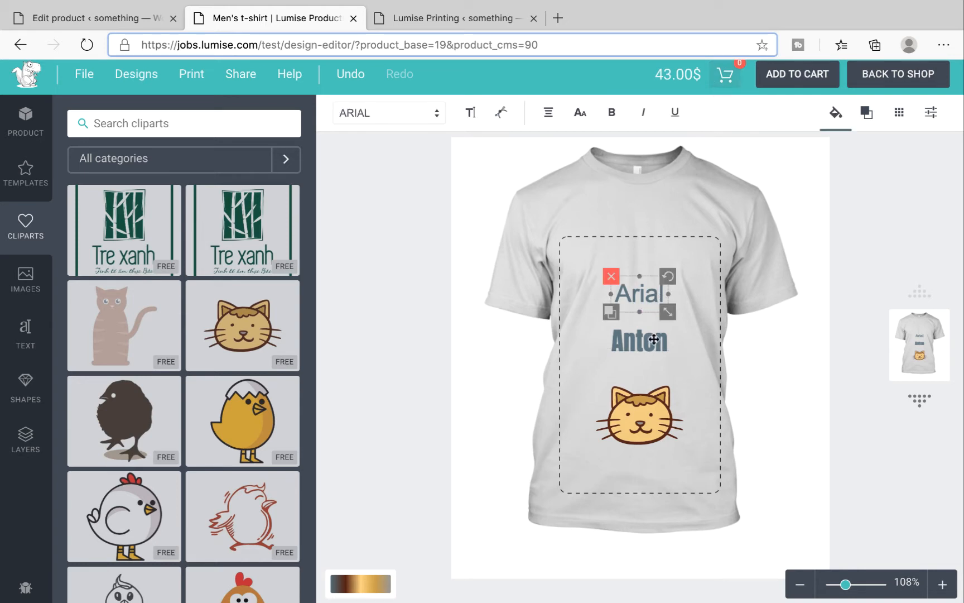
click(639, 418)
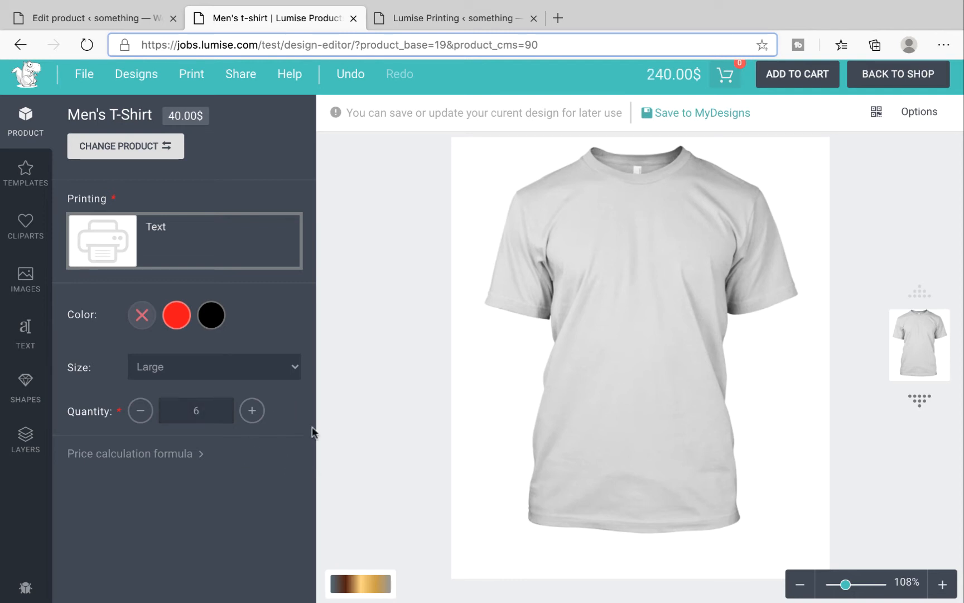
mouse_move(676, 85)
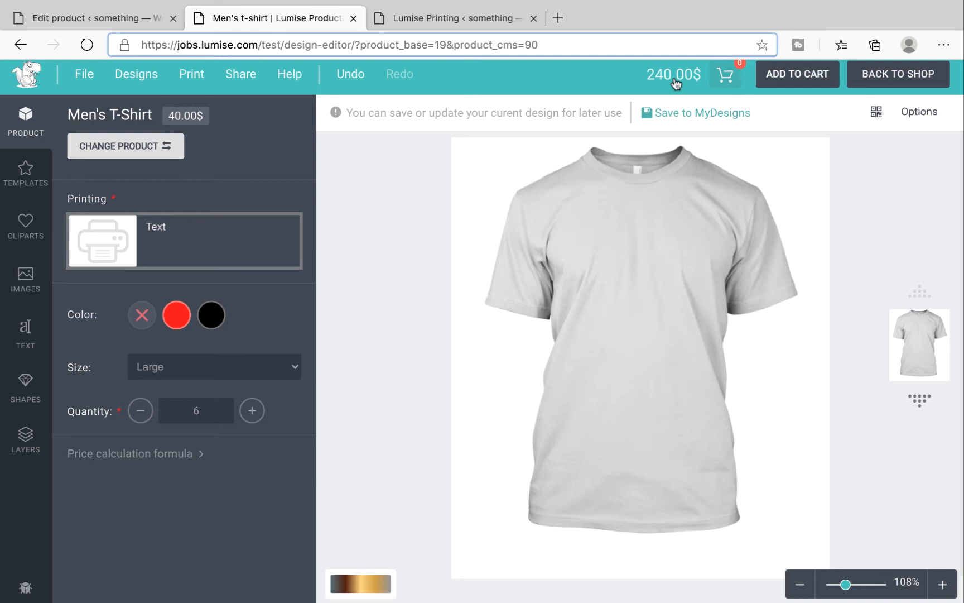
mouse_move(647, 91)
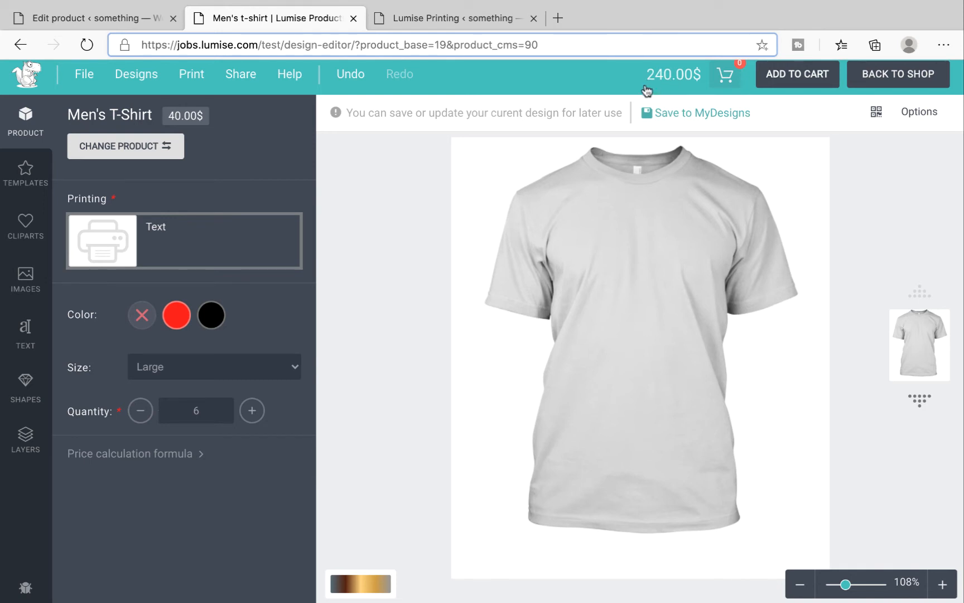
mouse_move(25, 332)
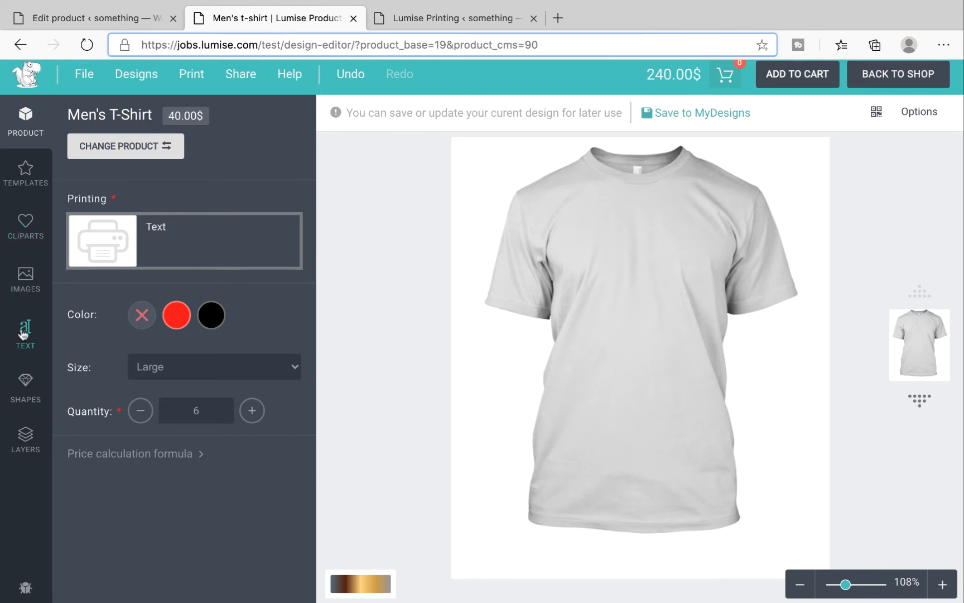
Step: Add the Arial sample text to the blank canvas, raising the total to 243.00$
click(26, 333)
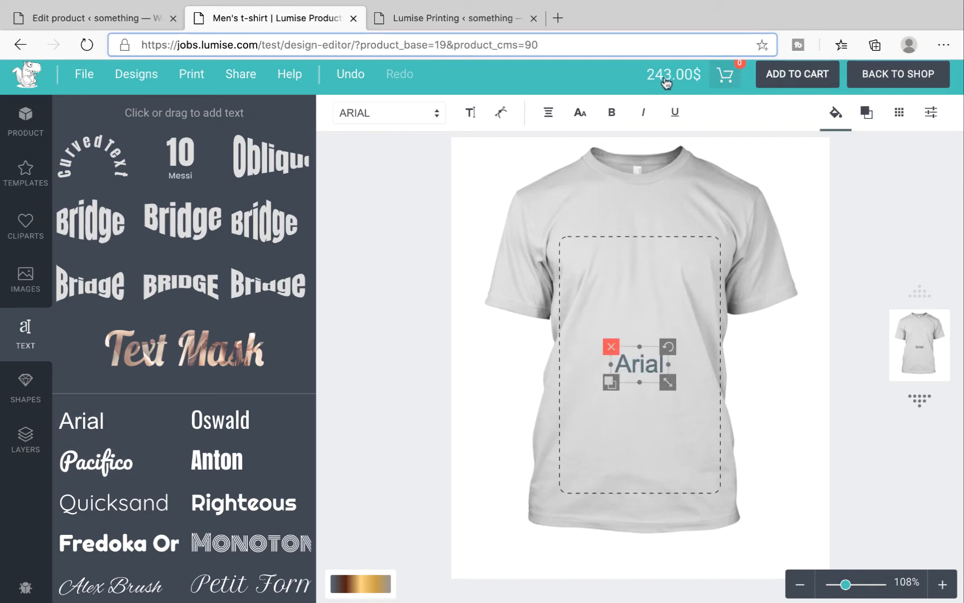
click(216, 460)
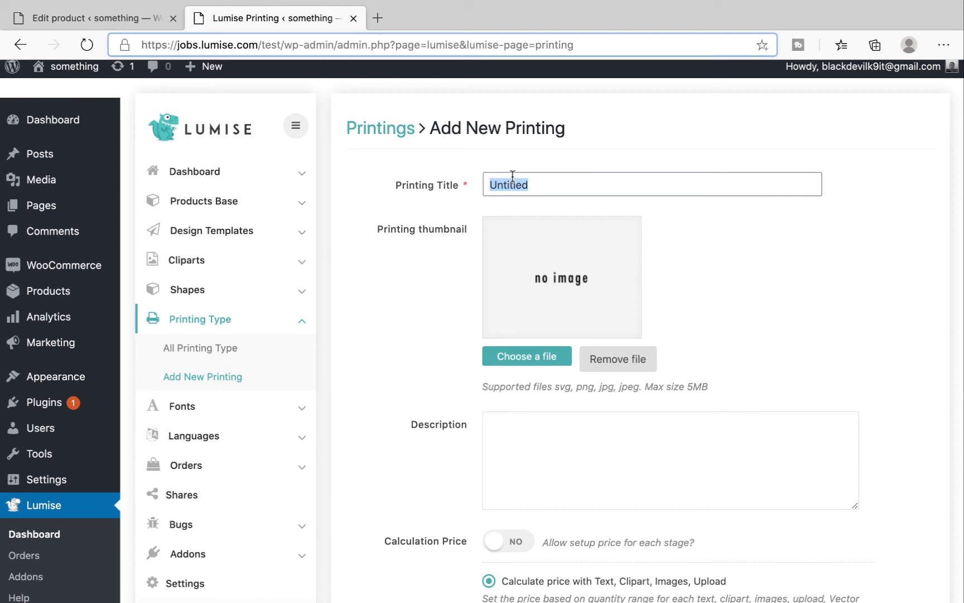
Step: Name the printing Color, enter one-colour ranges 5 (40/10) and 10 (30/5), and save
text(Color)
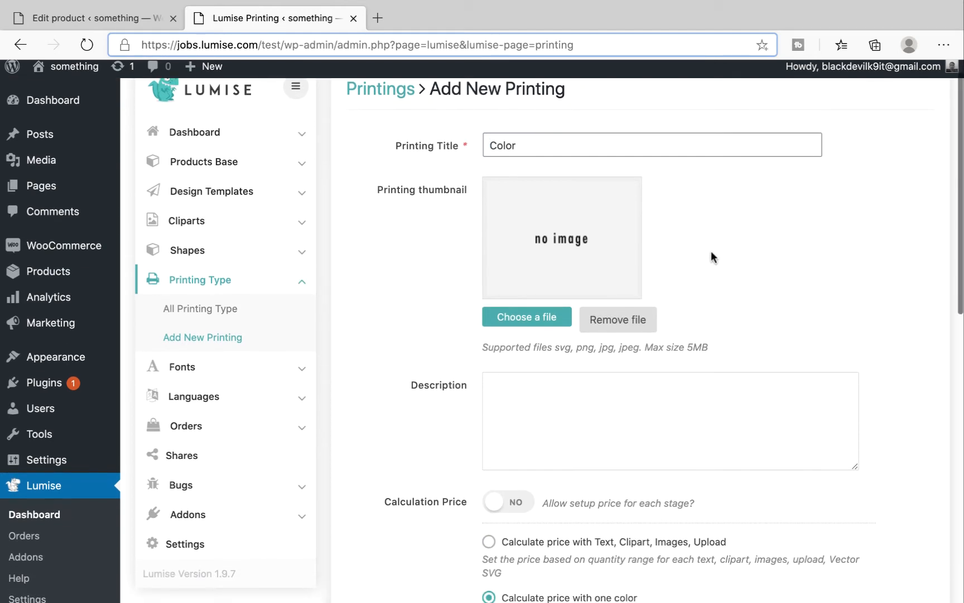
scroll(down, 3)
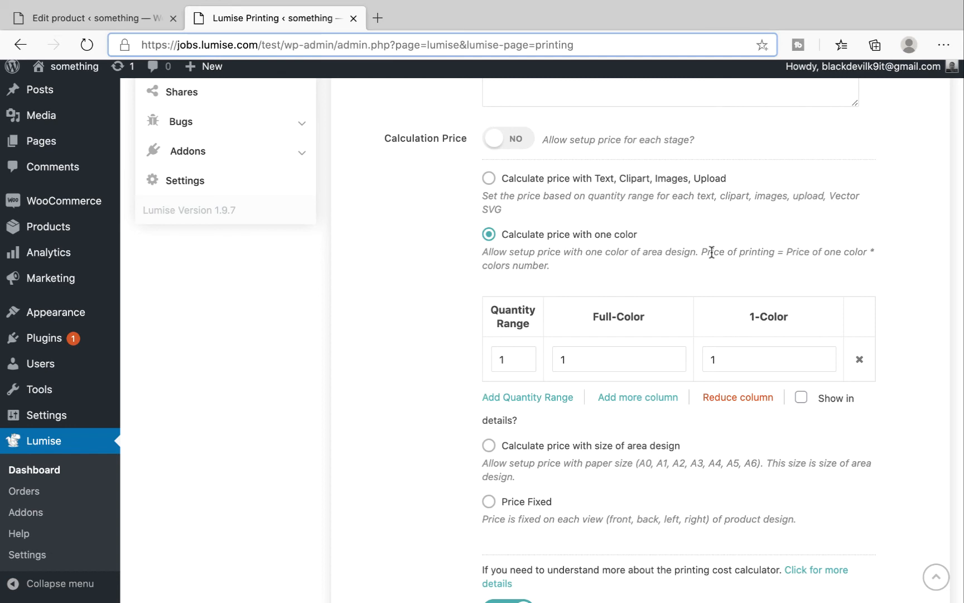
mouse_move(592, 331)
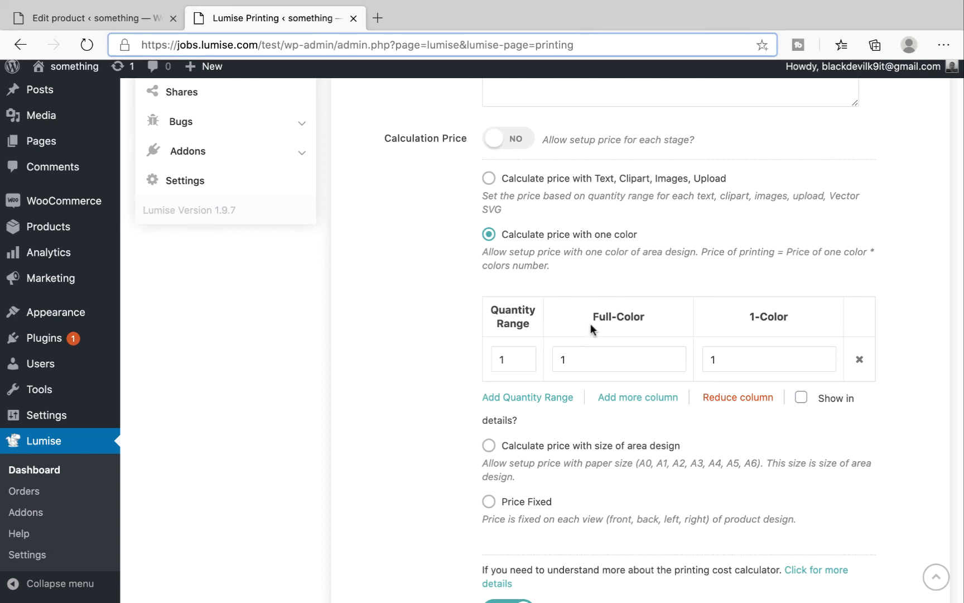
mouse_move(634, 338)
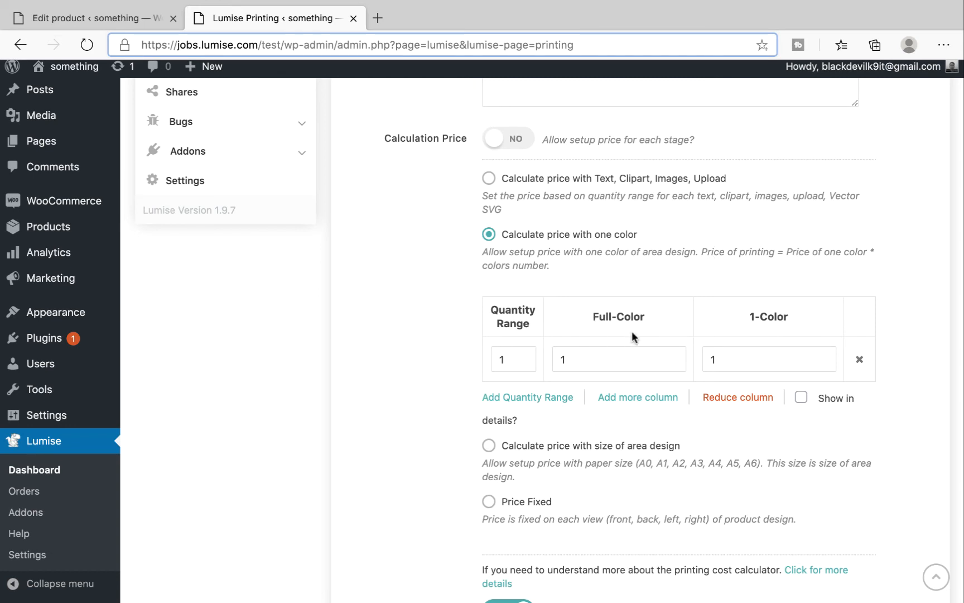
mouse_move(760, 348)
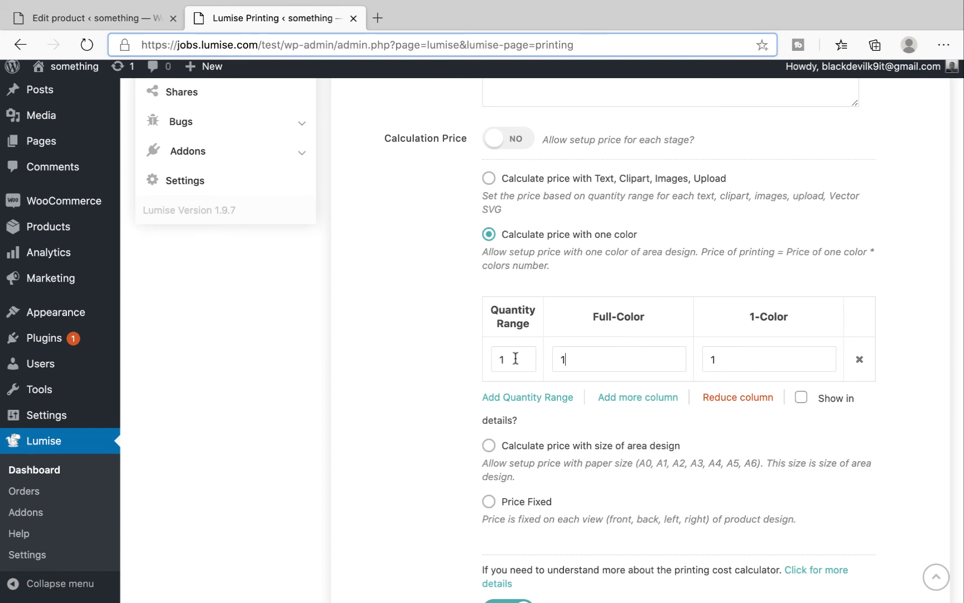
click(527, 396)
text(40)
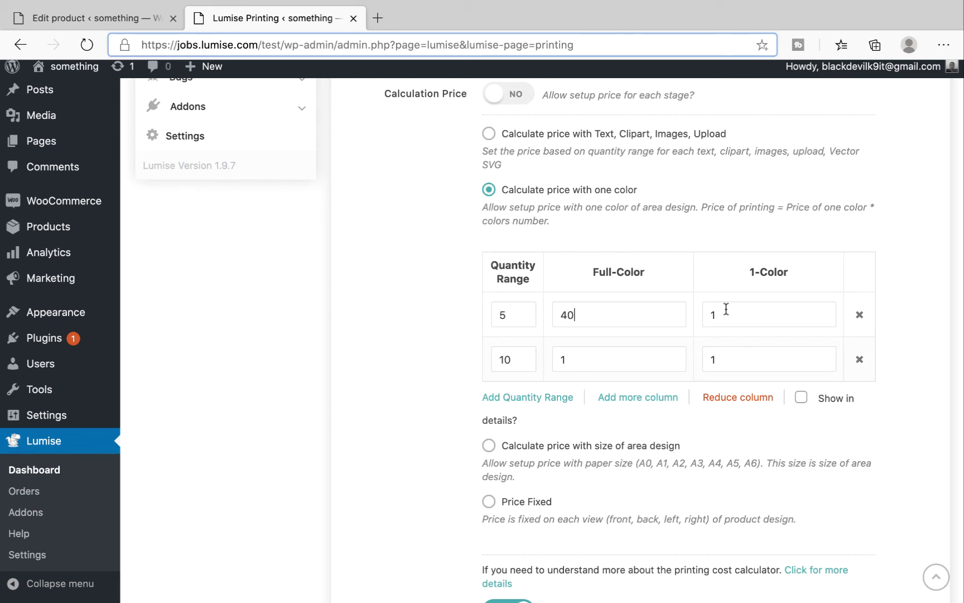
click(769, 314)
text(0)
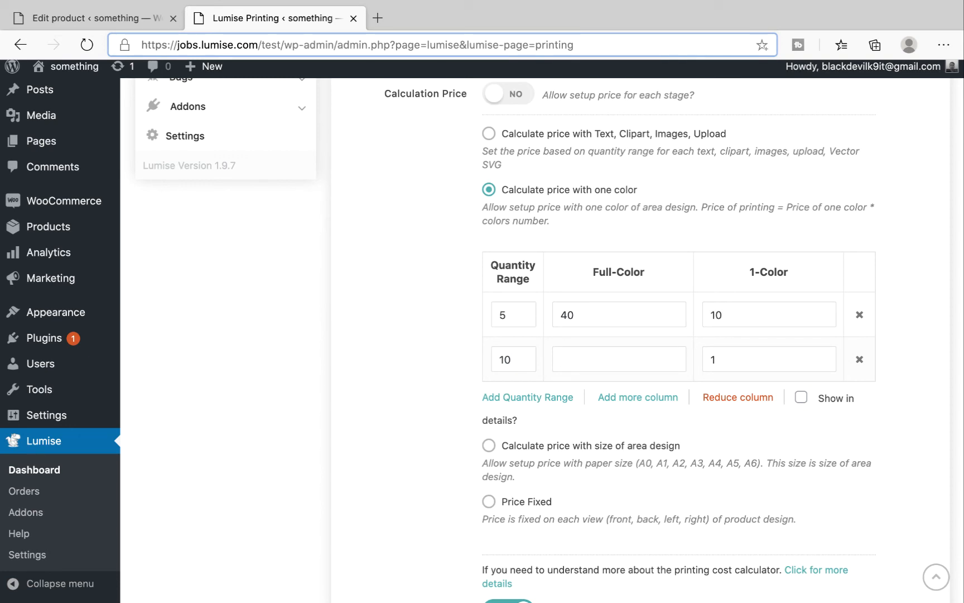
text(30)
text(5)
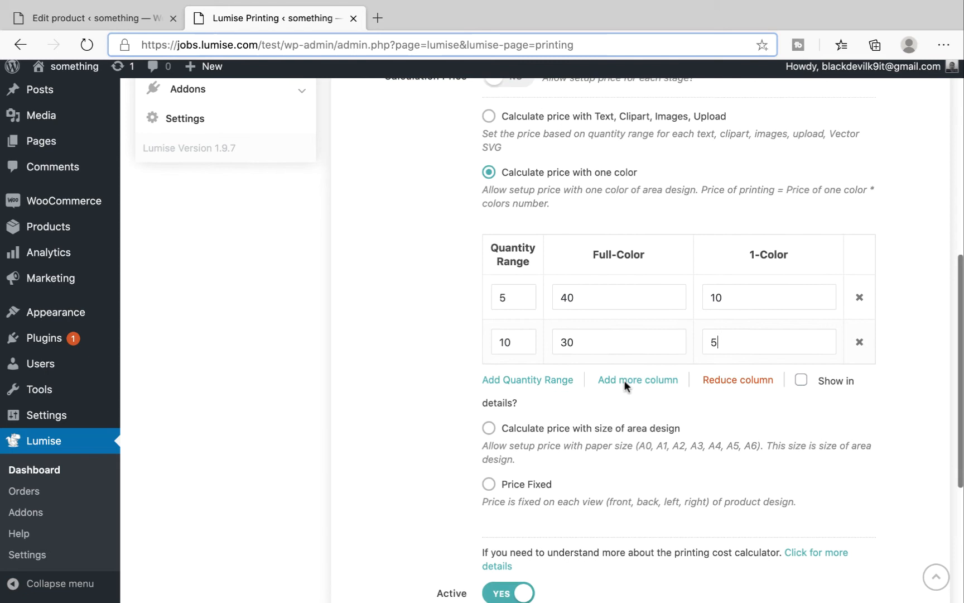
scroll(down, 3)
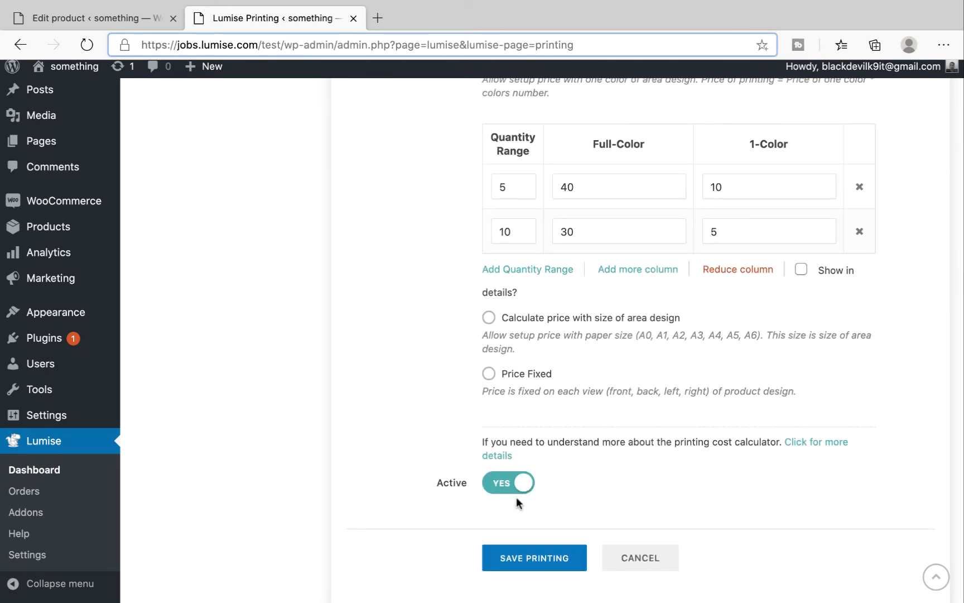
click(89, 18)
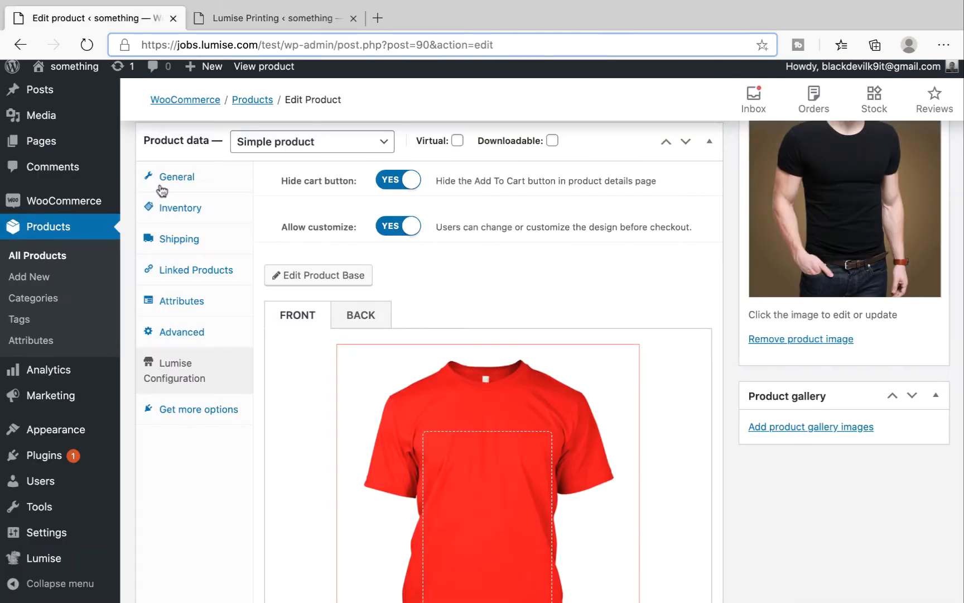
Step: Switch the t-shirt's printing technique from Text to Color, save, and view the product
click(318, 275)
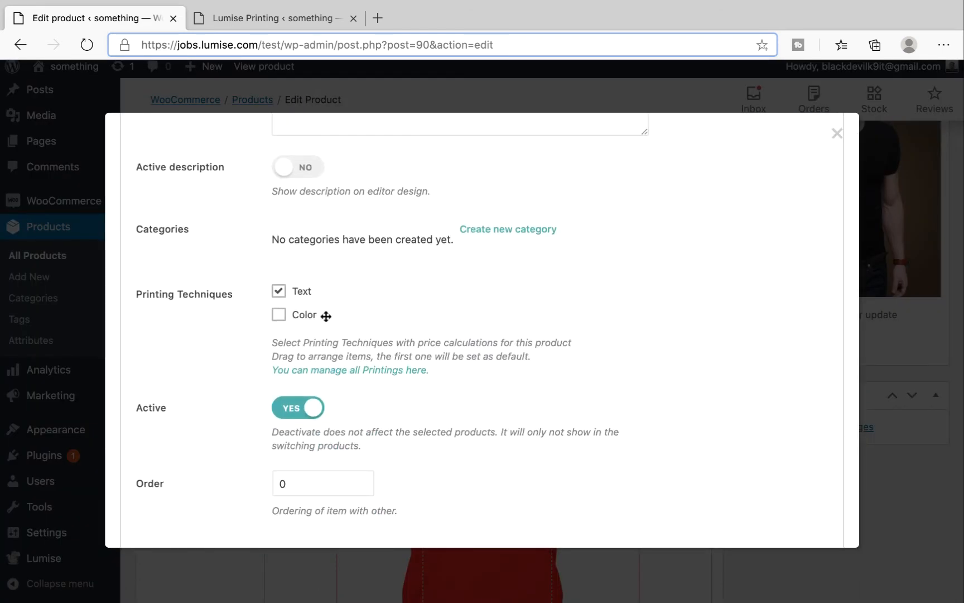
mouse_move(319, 314)
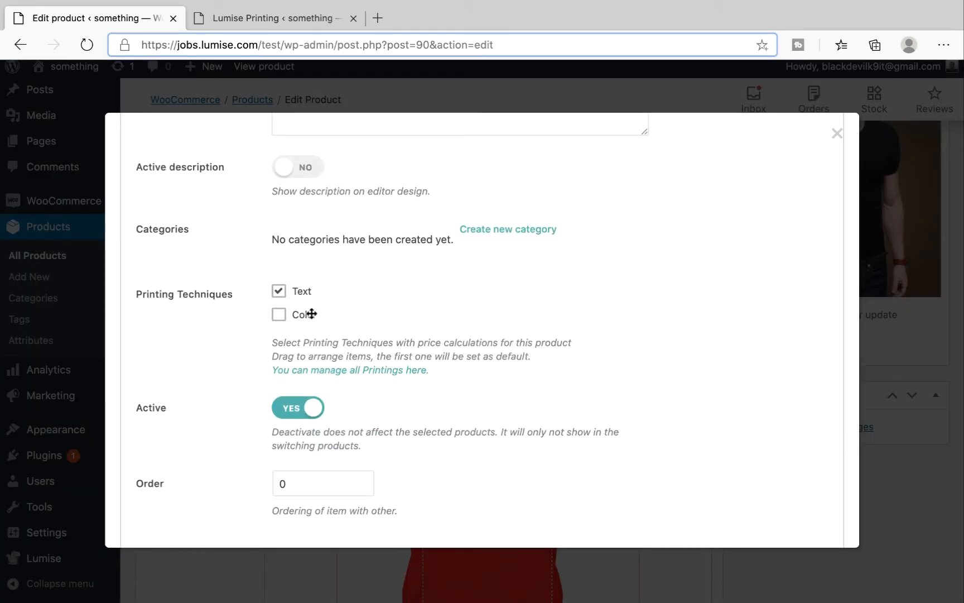
click(278, 314)
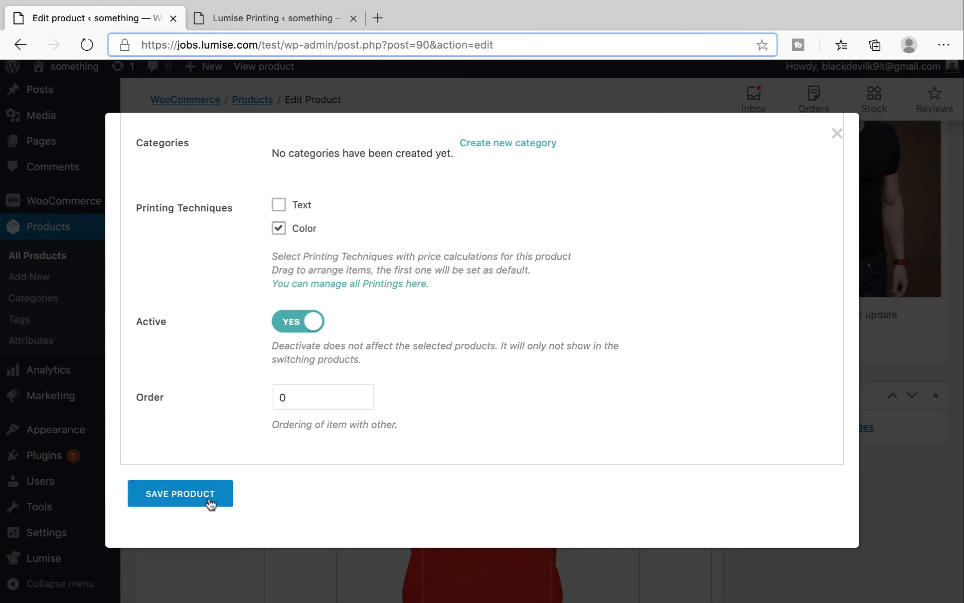
click(181, 494)
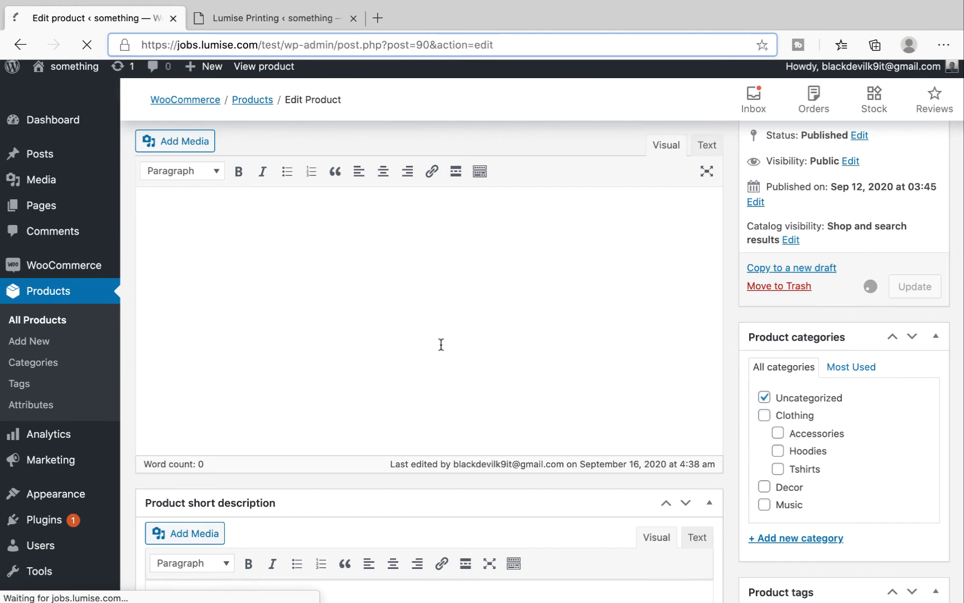
click(914, 286)
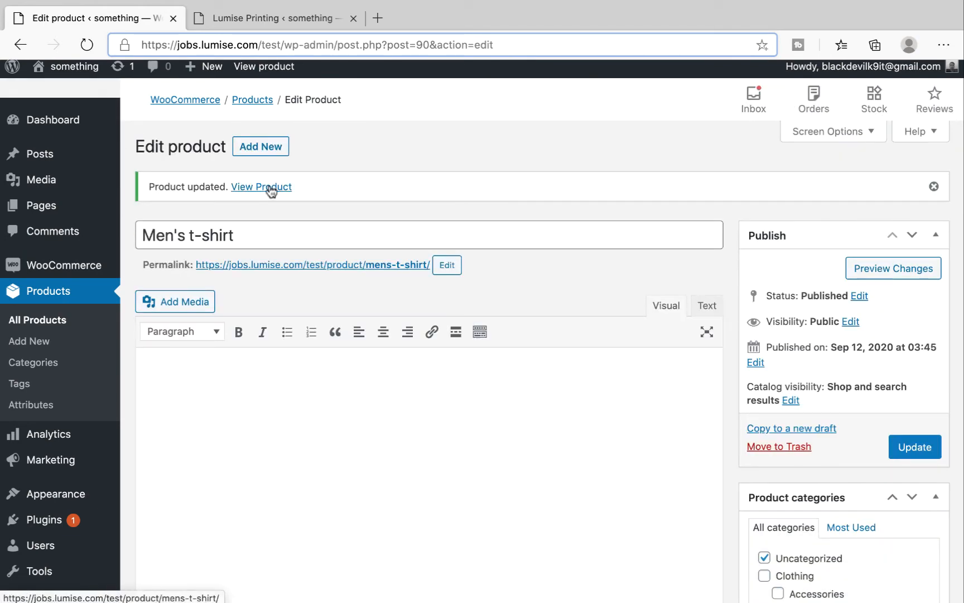
click(261, 186)
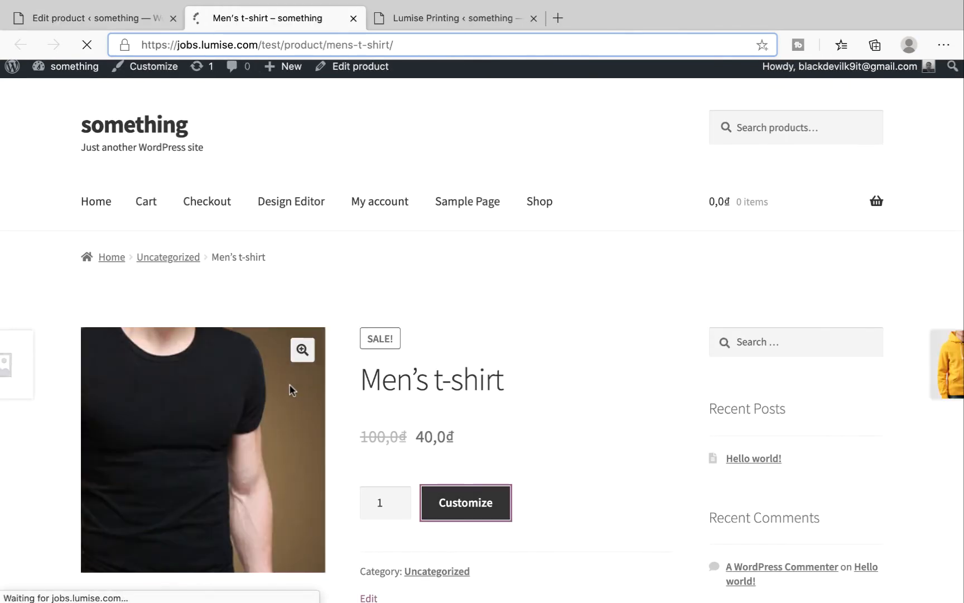
Step: Customize the t-shirt, add the chick clipart (80.00$), and compare with the Color price table
click(466, 502)
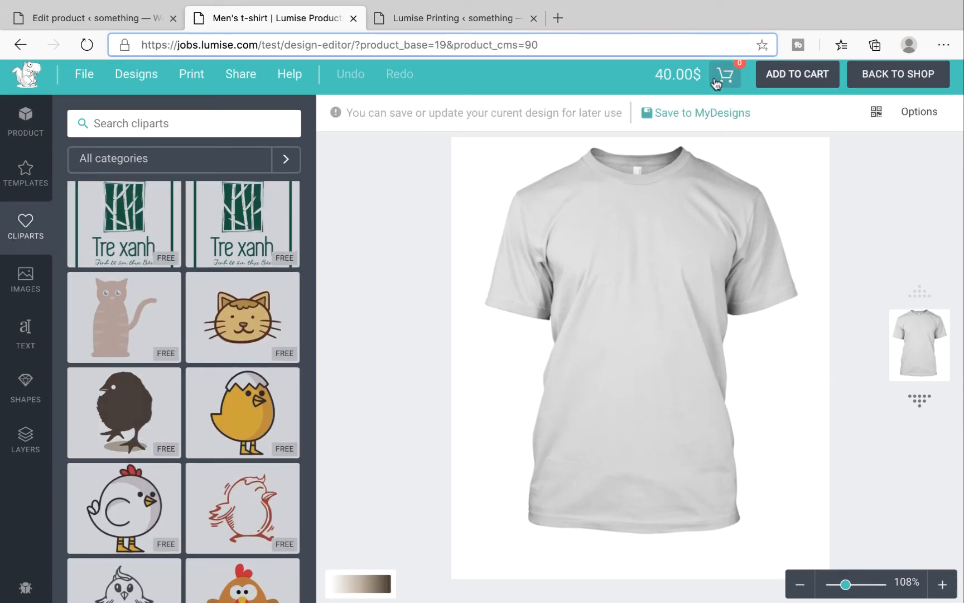
click(123, 412)
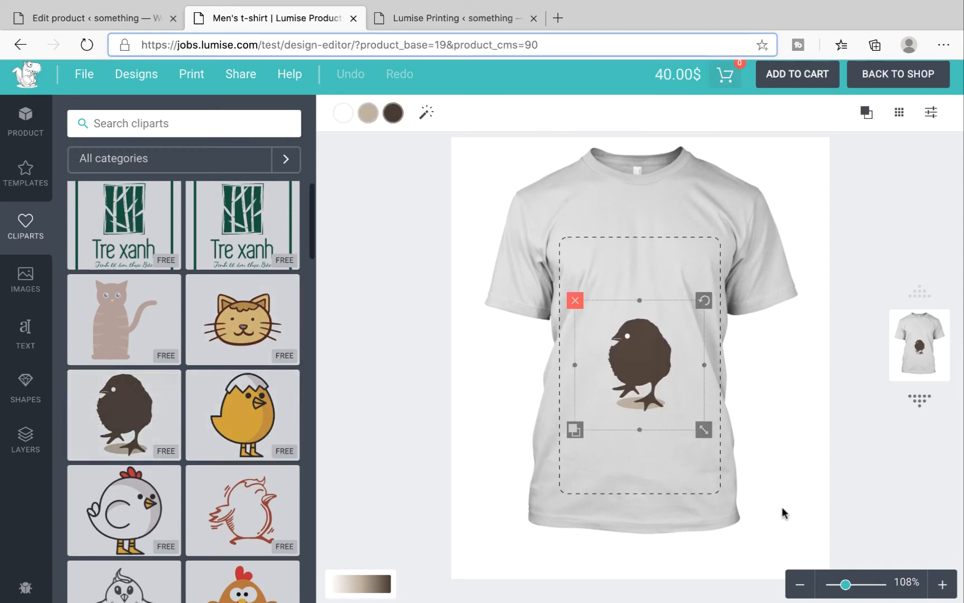
click(426, 113)
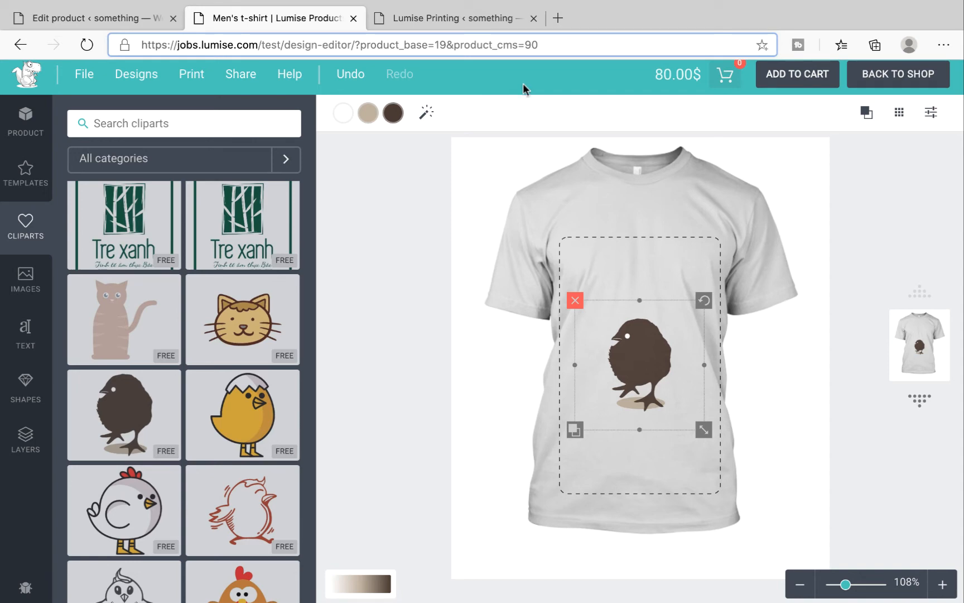
mouse_move(387, 217)
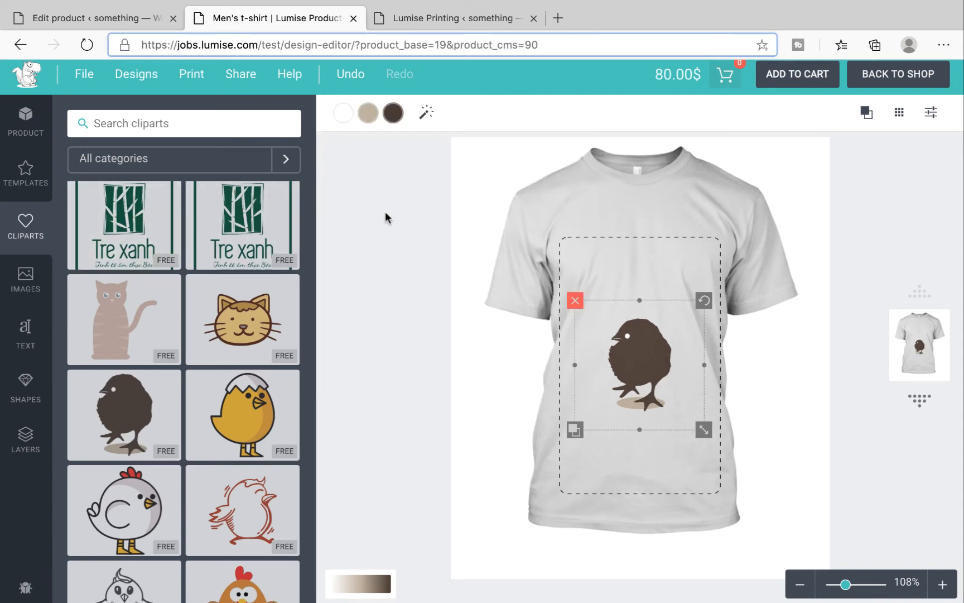
mouse_move(465, 125)
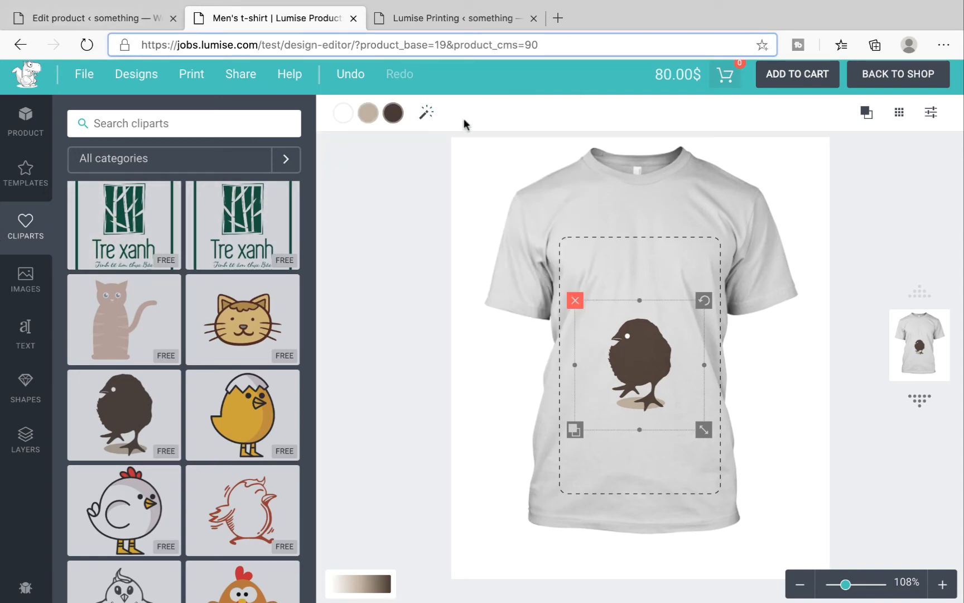
click(454, 18)
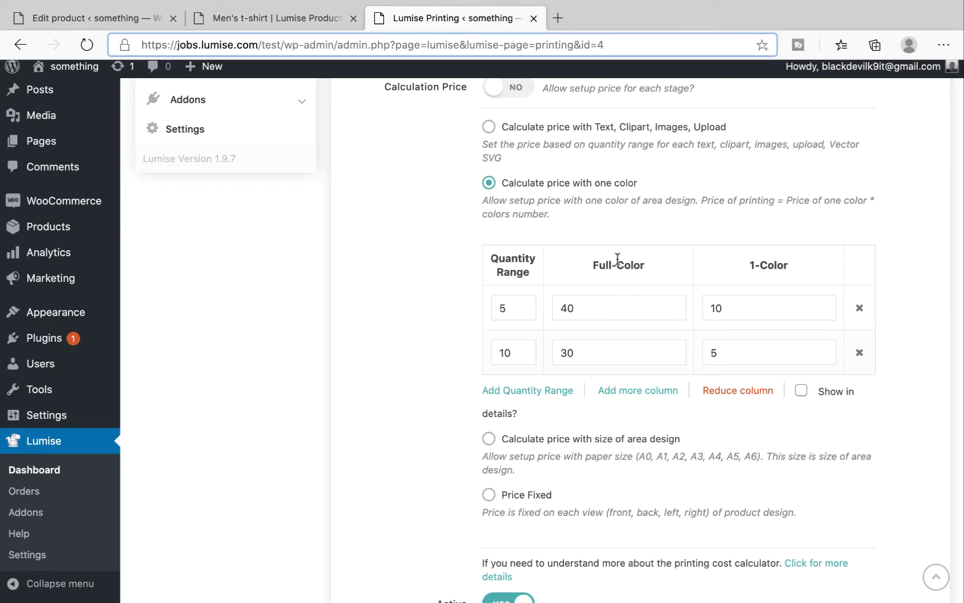
mouse_move(342, 65)
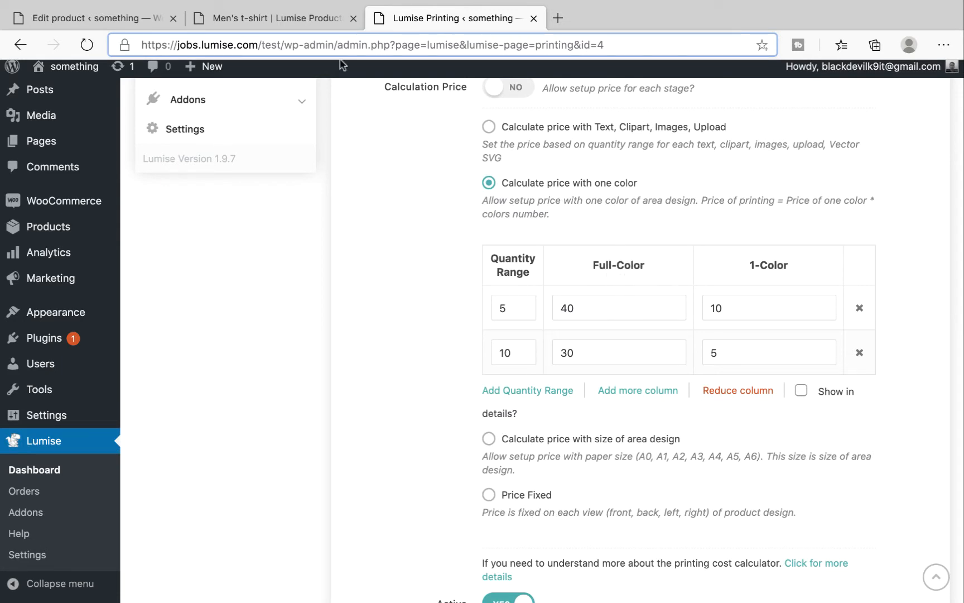
click(270, 18)
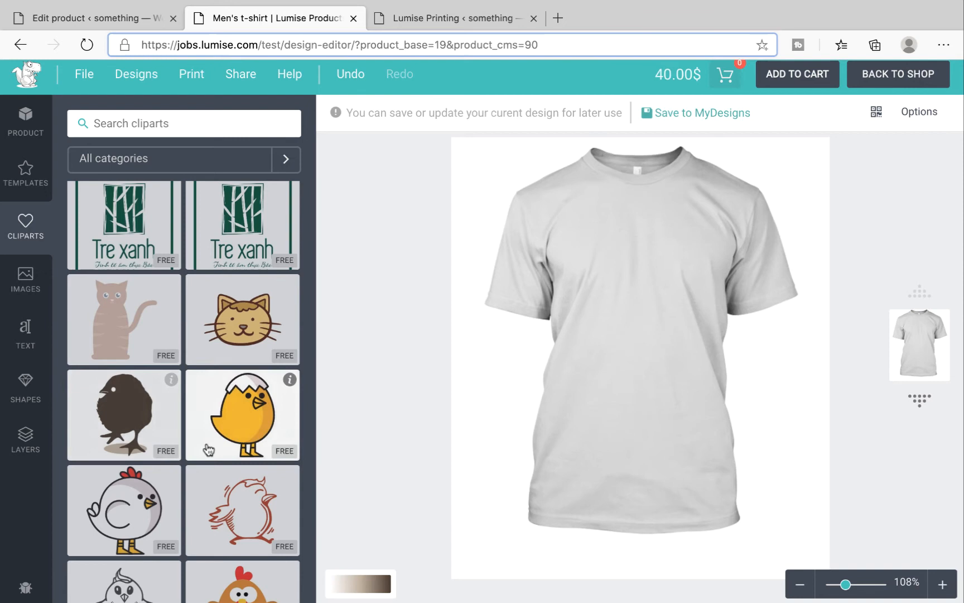
Step: Add a black square to reach a 50.00$ total, then reopen the t-shirt in the design editor
click(25, 387)
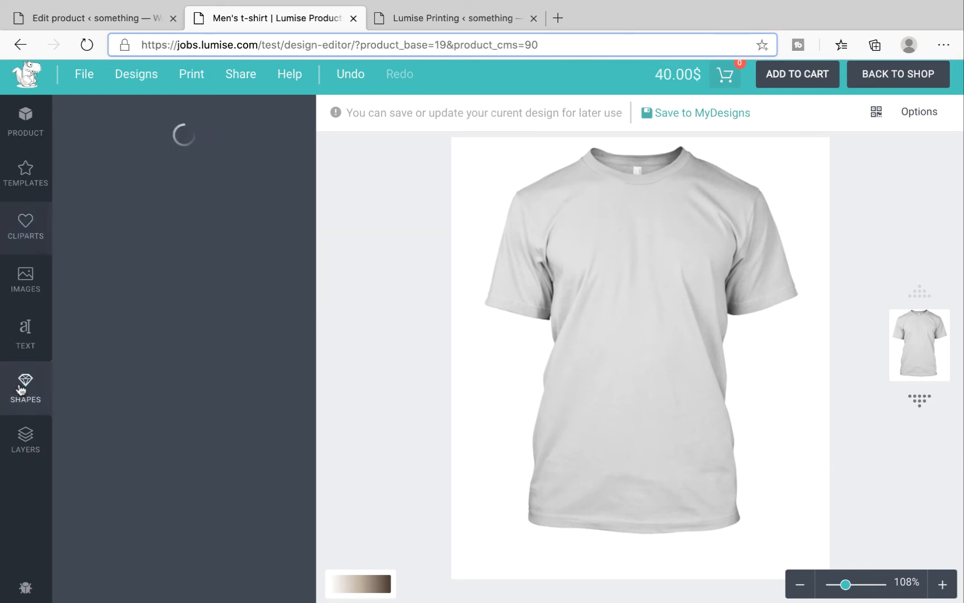
click(25, 387)
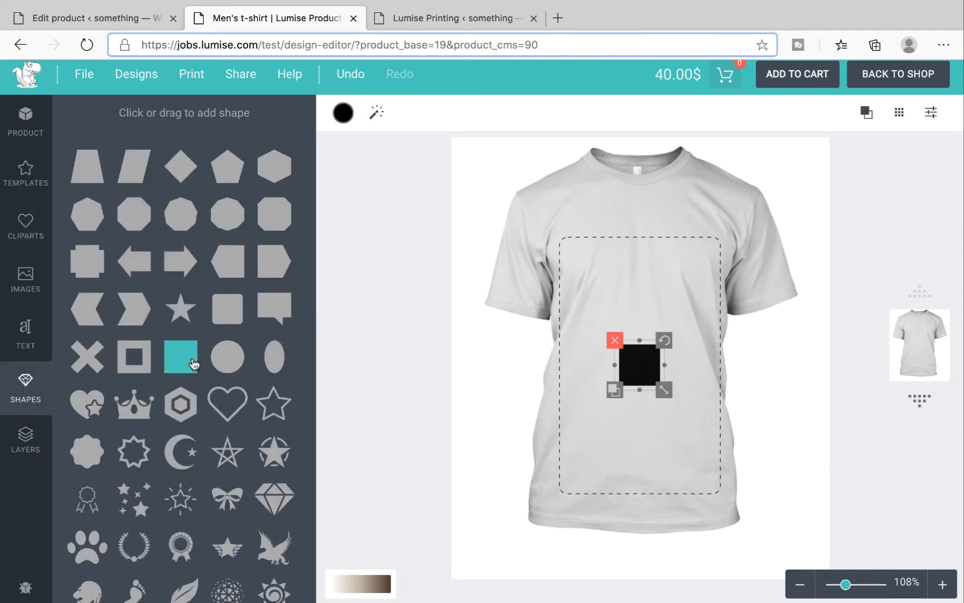
click(181, 357)
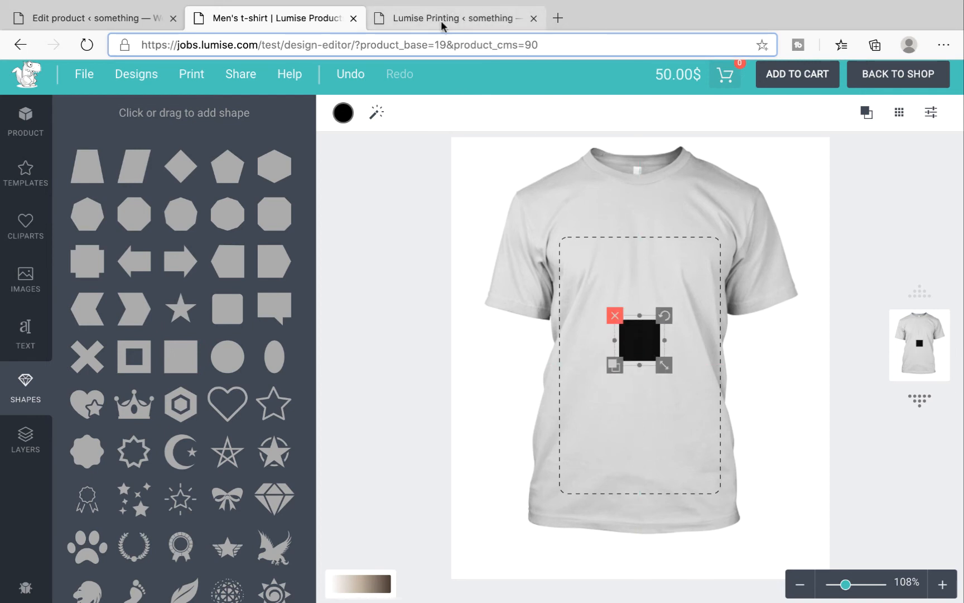
click(96, 18)
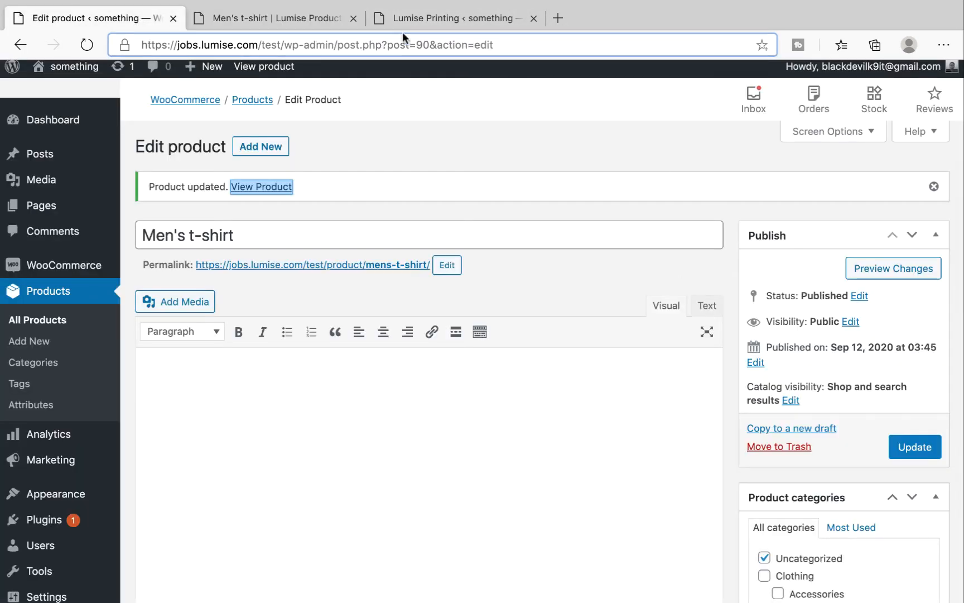
click(455, 18)
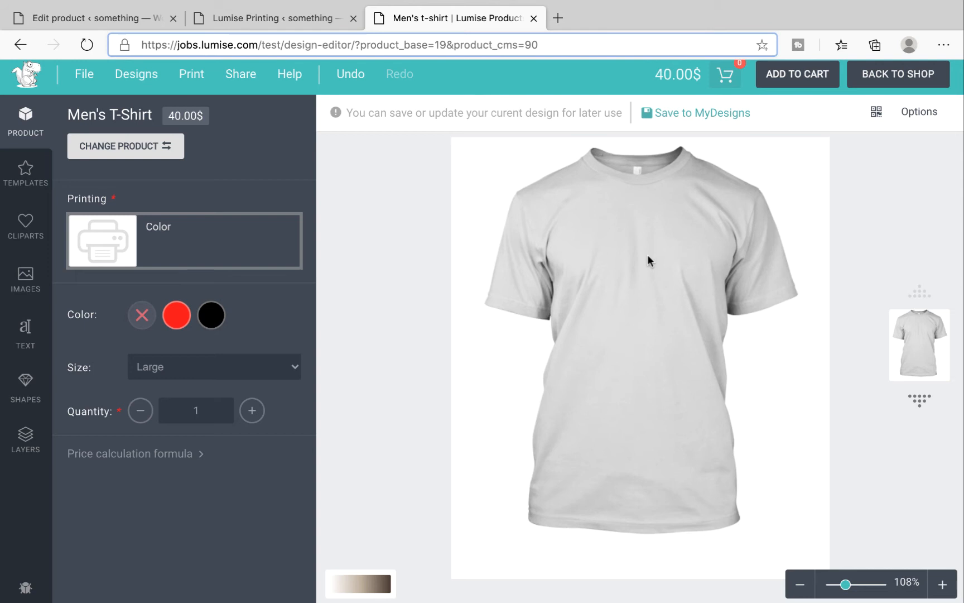
mouse_move(348, 380)
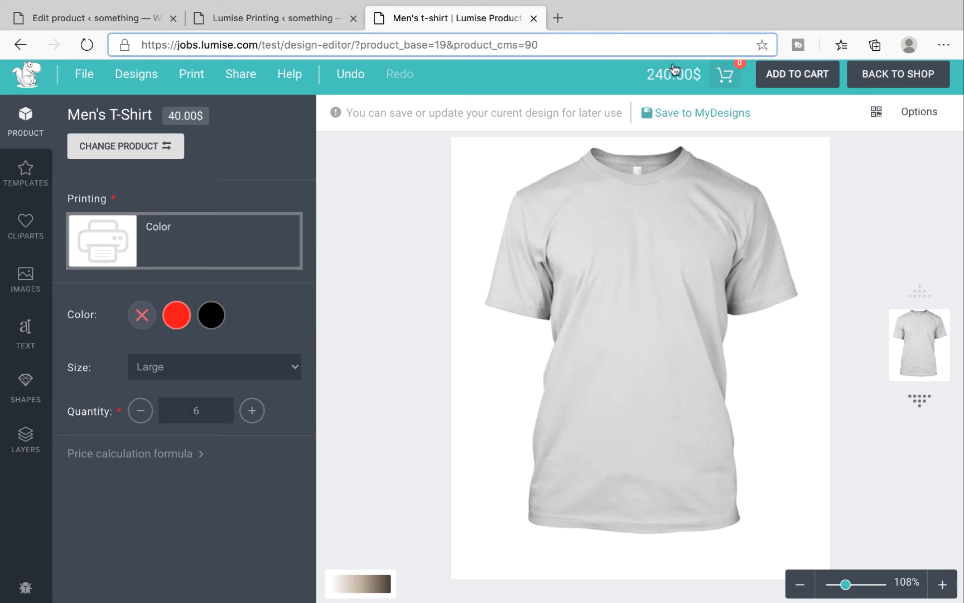
mouse_move(650, 94)
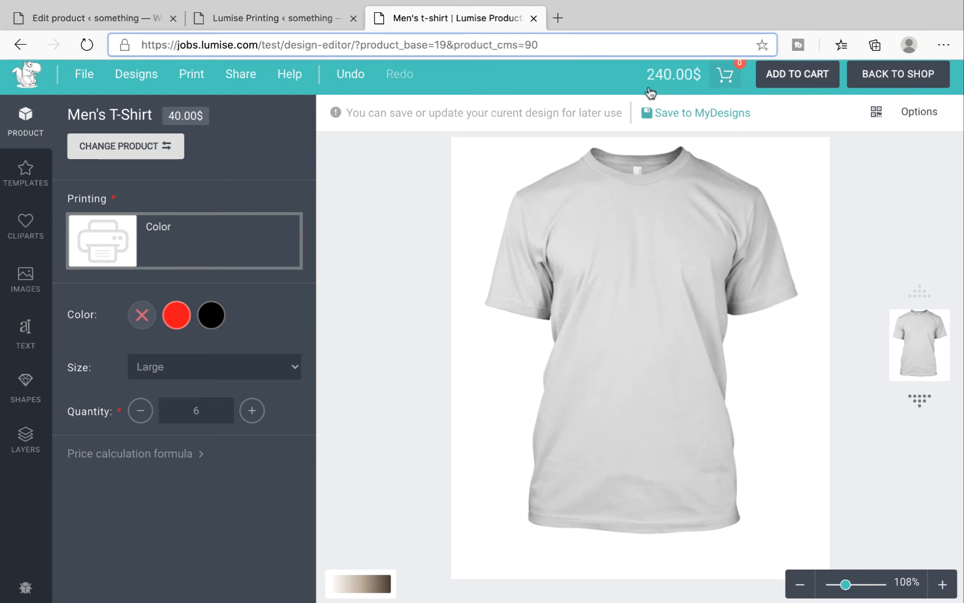
mouse_move(96, 366)
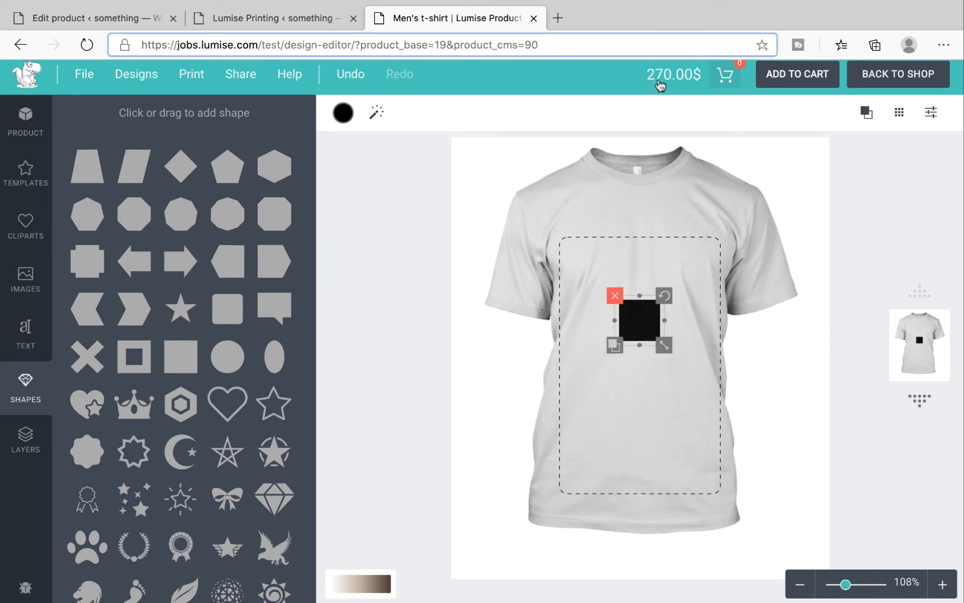
mouse_move(649, 204)
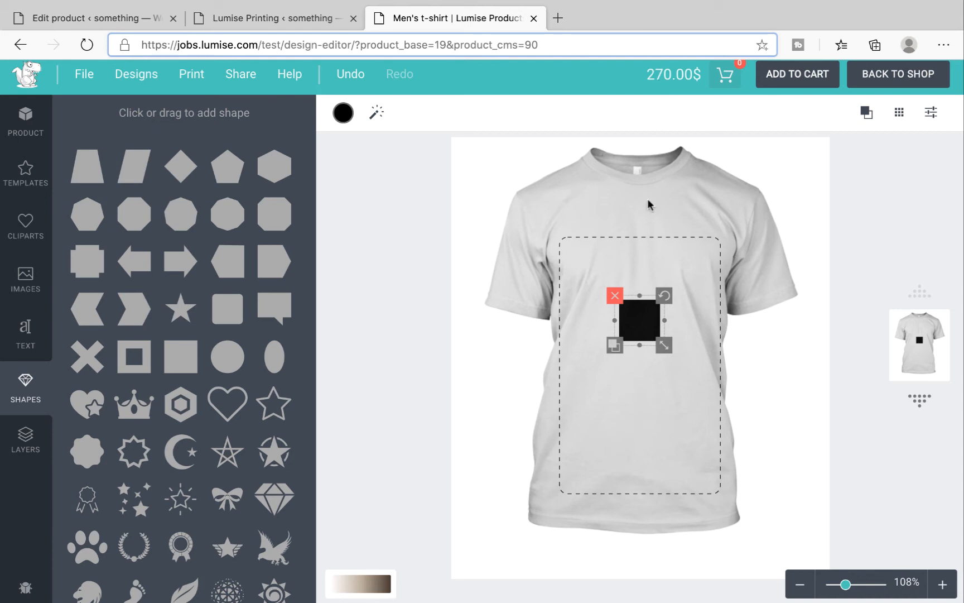
mouse_move(649, 373)
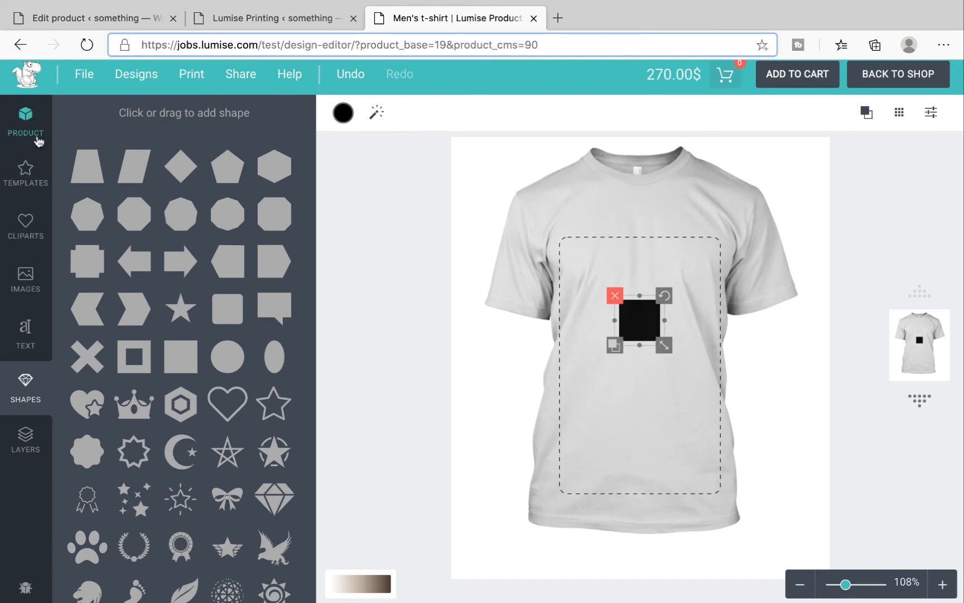
Step: Review the Color printing total for six shirts, then start a new printing type titled Size
click(25, 122)
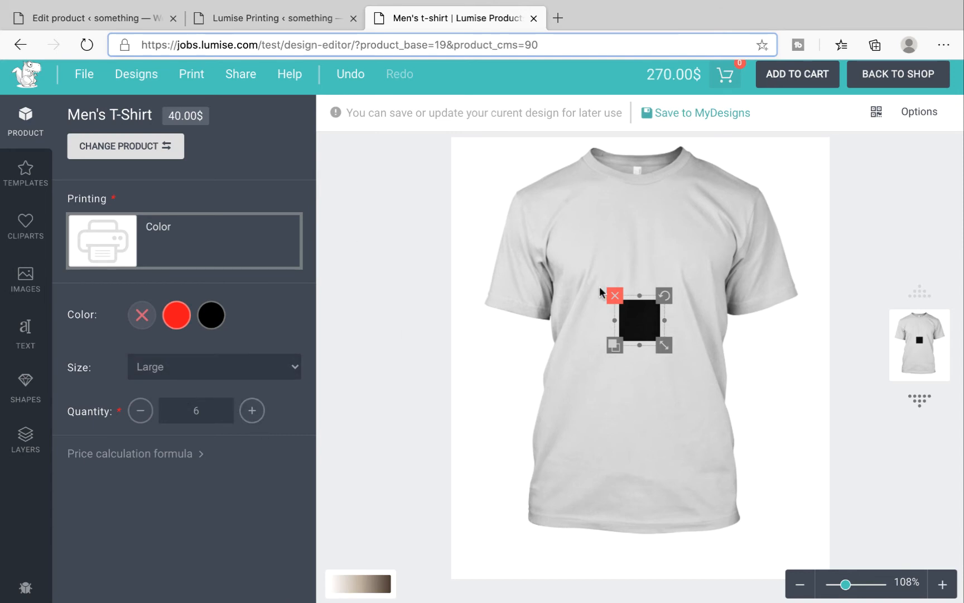
click(273, 18)
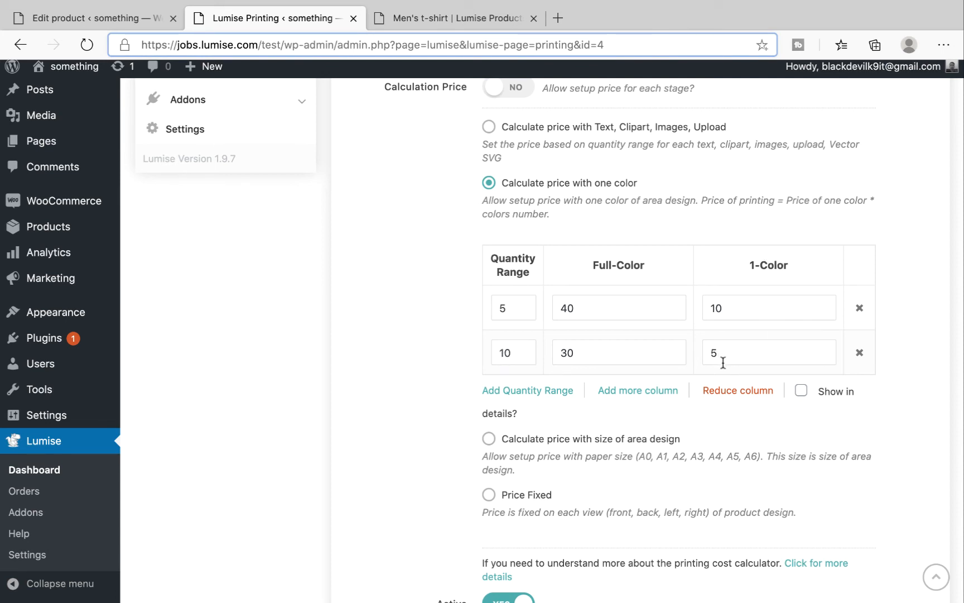
click(202, 376)
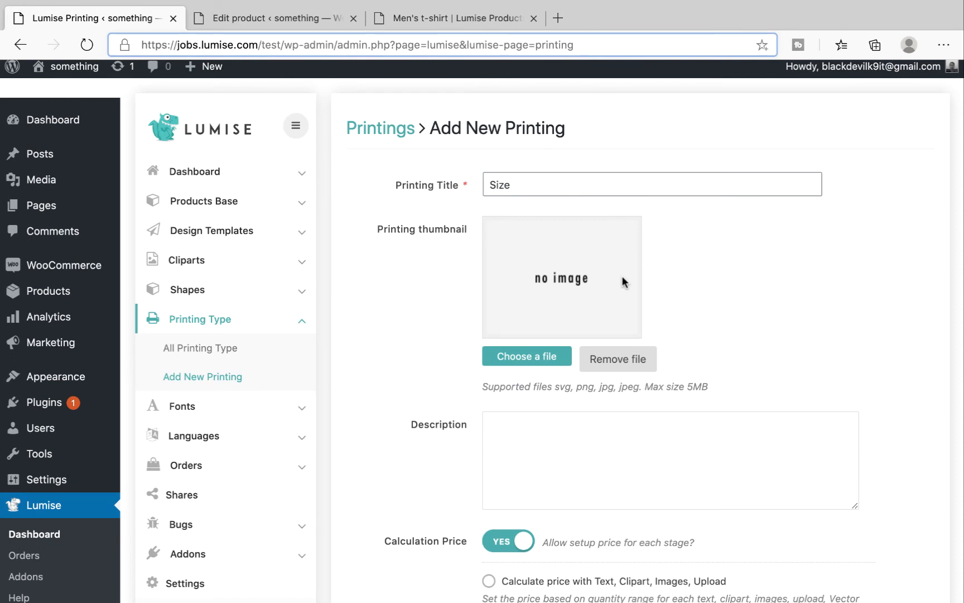
mouse_move(431, 327)
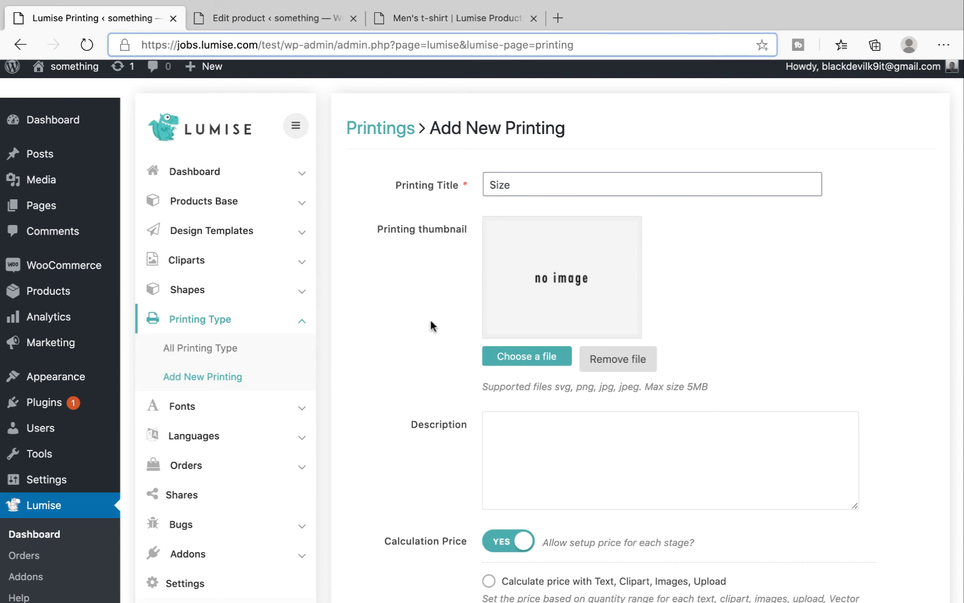
Step: Price Size by design-area size with A0 20 and A1 30, removing extra size columns
scroll(down, 3)
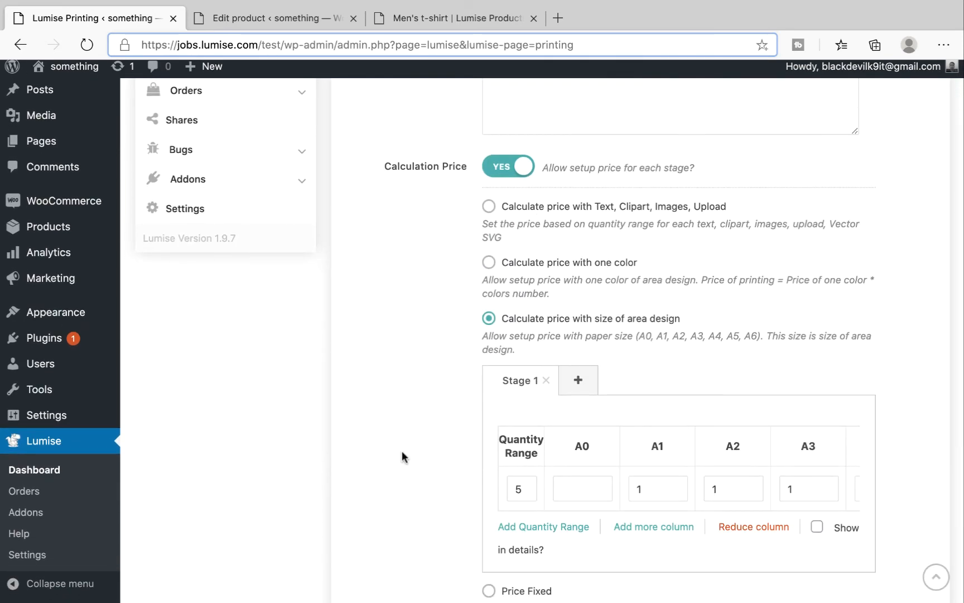
mouse_move(618, 334)
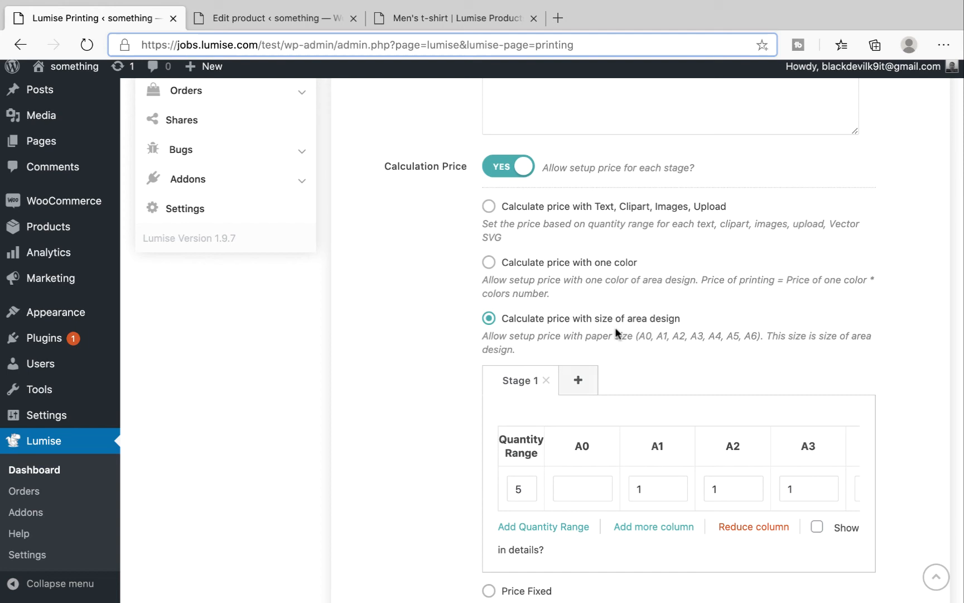
scroll(down, 3)
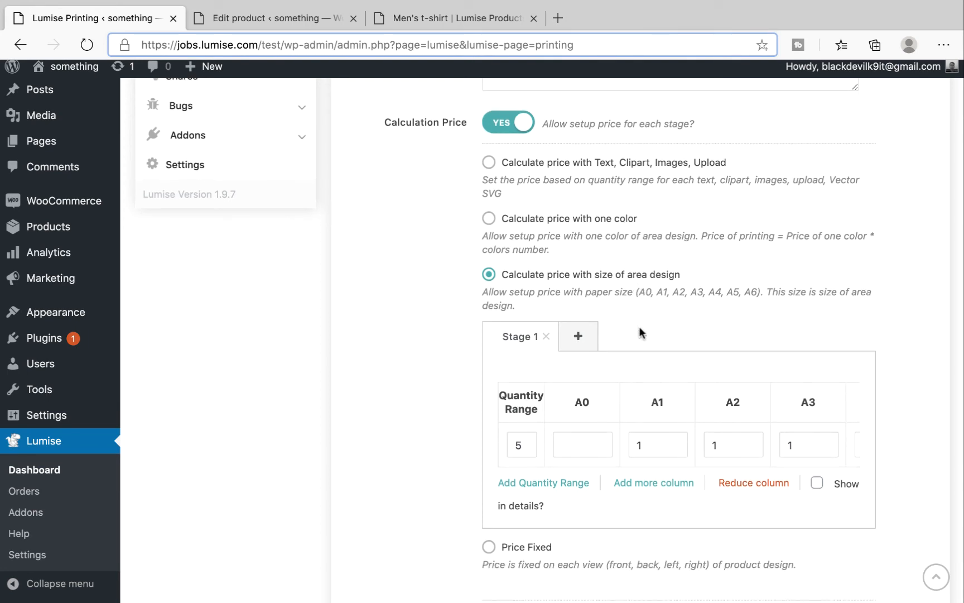
mouse_move(629, 360)
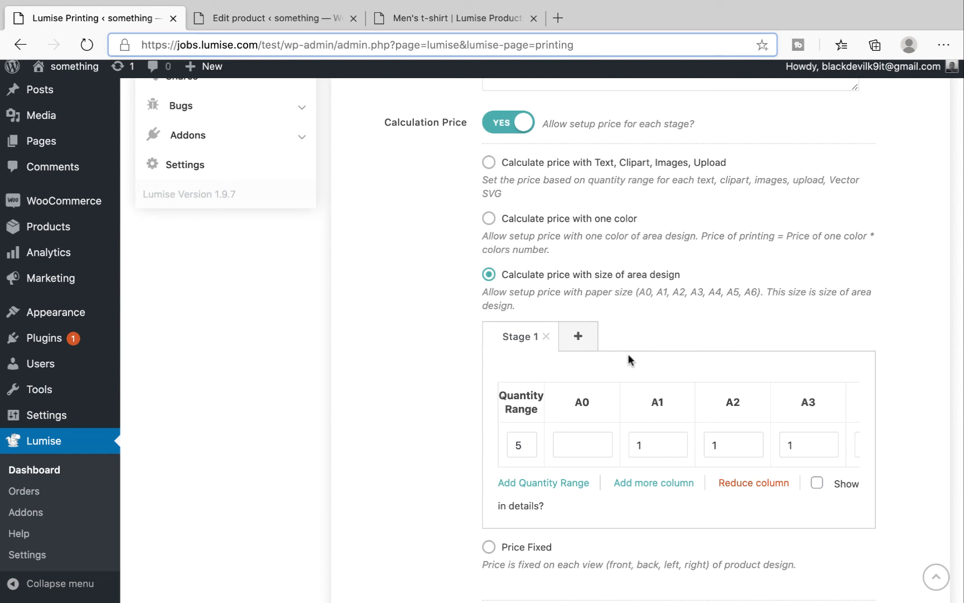
scroll(down, 3)
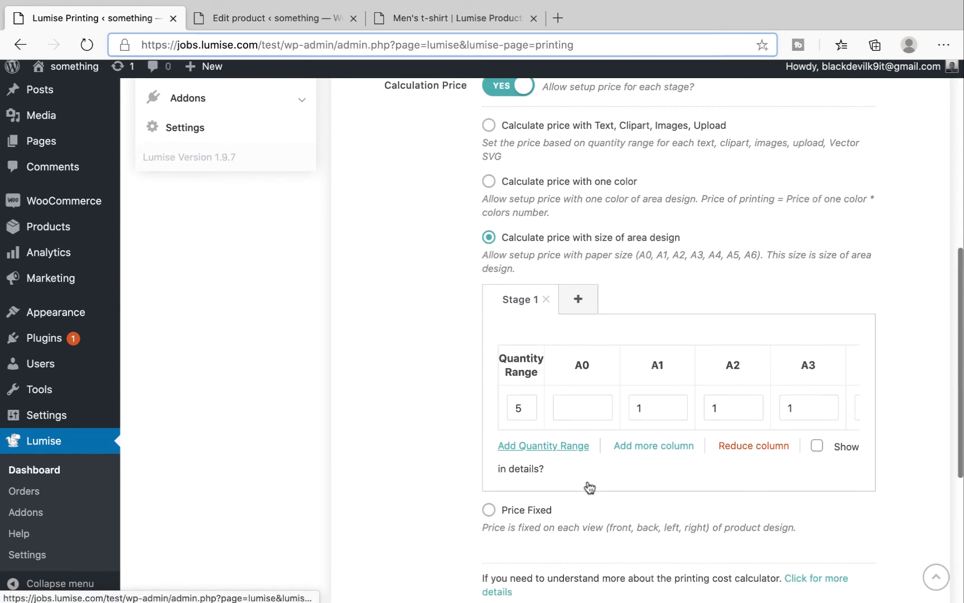
mouse_move(688, 465)
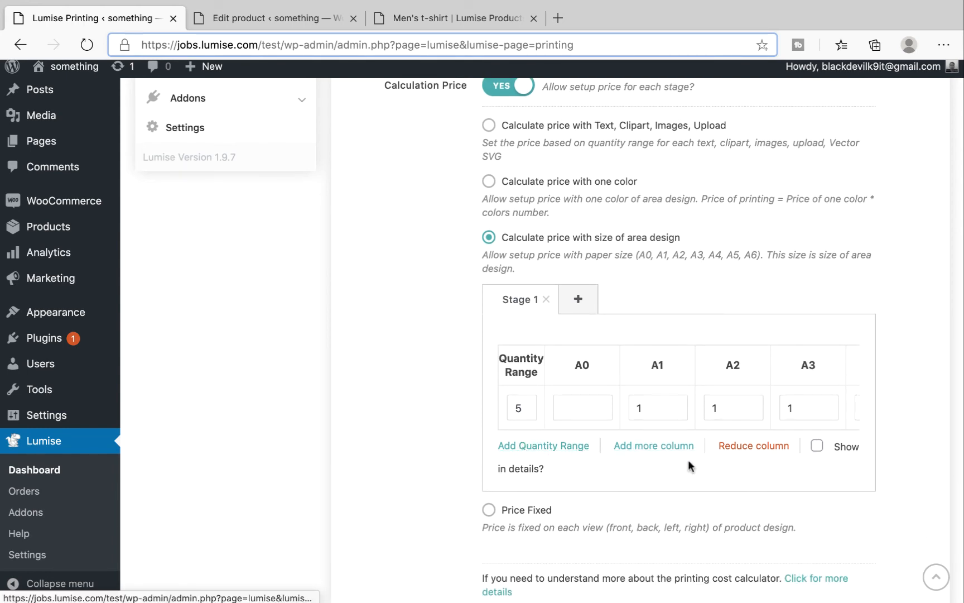
mouse_move(594, 571)
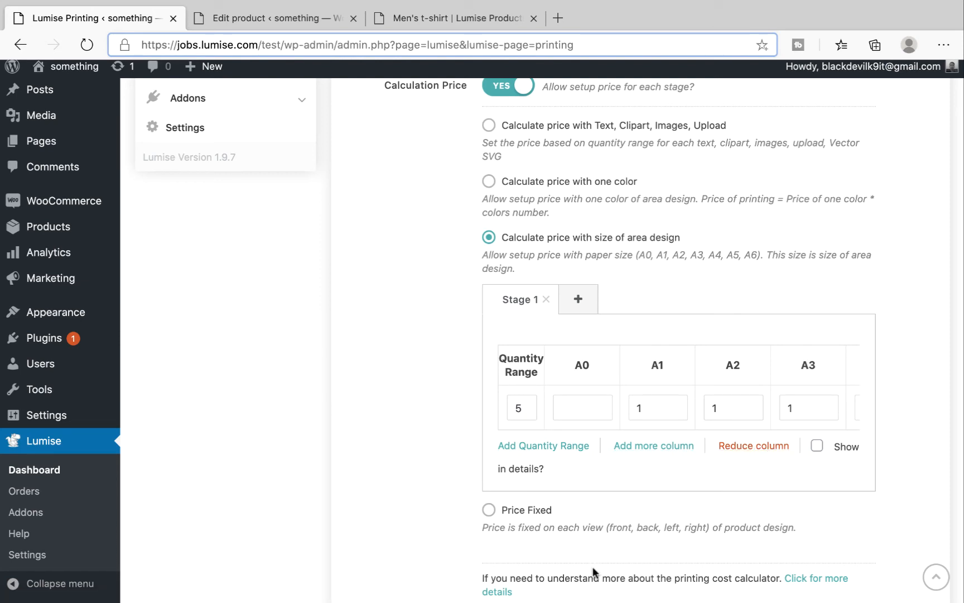
mouse_move(583, 496)
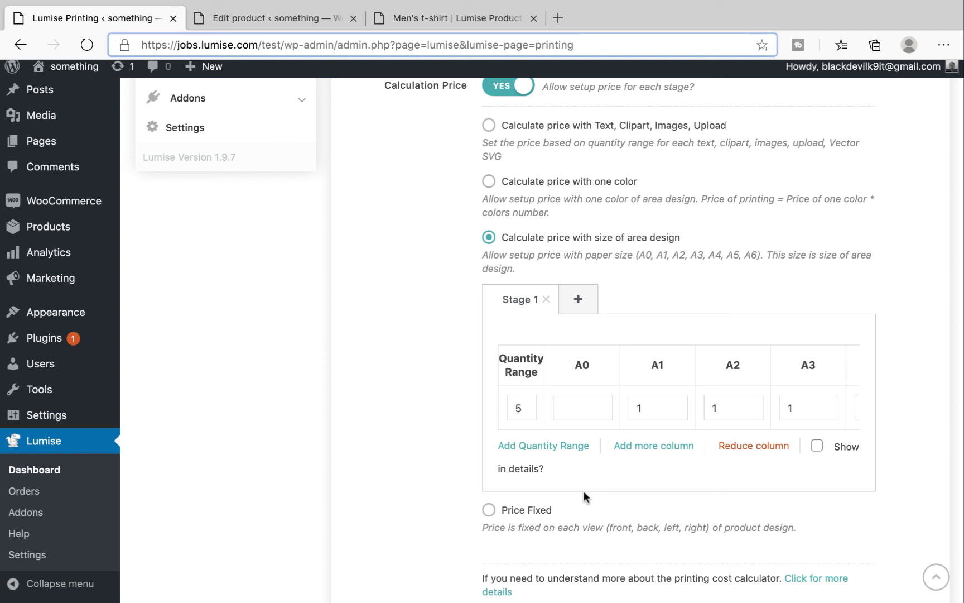
text(2)
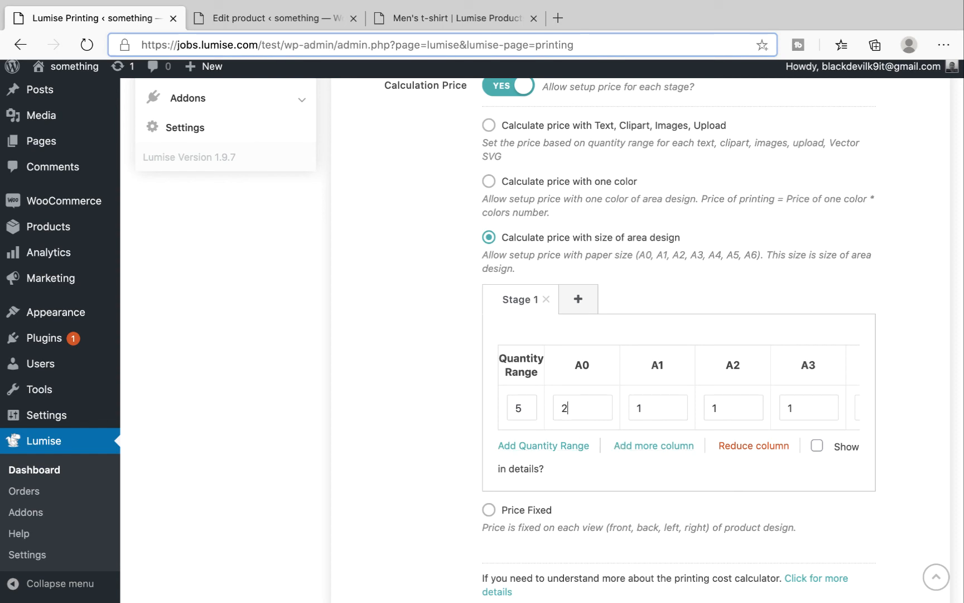
text(0)
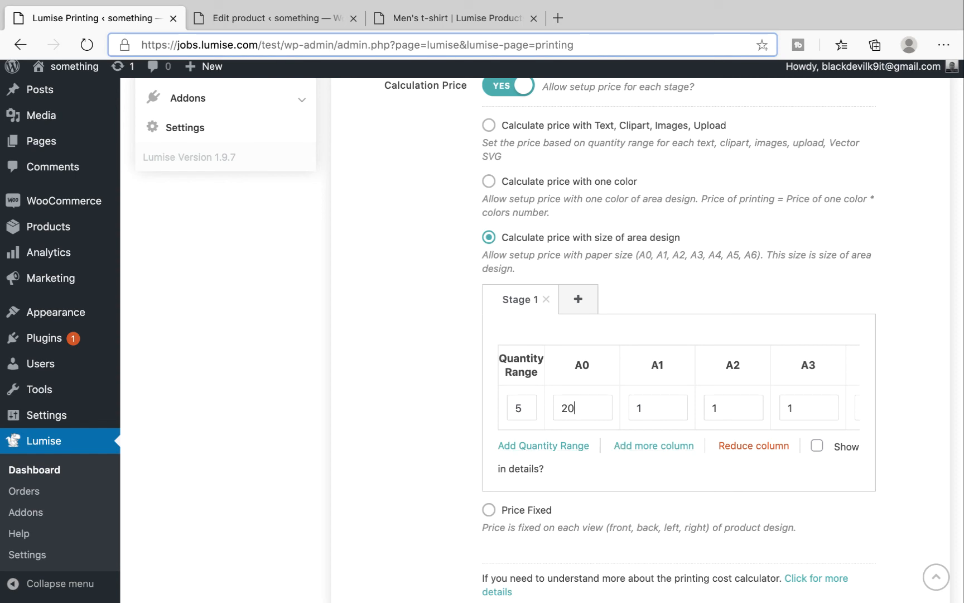
mouse_move(610, 404)
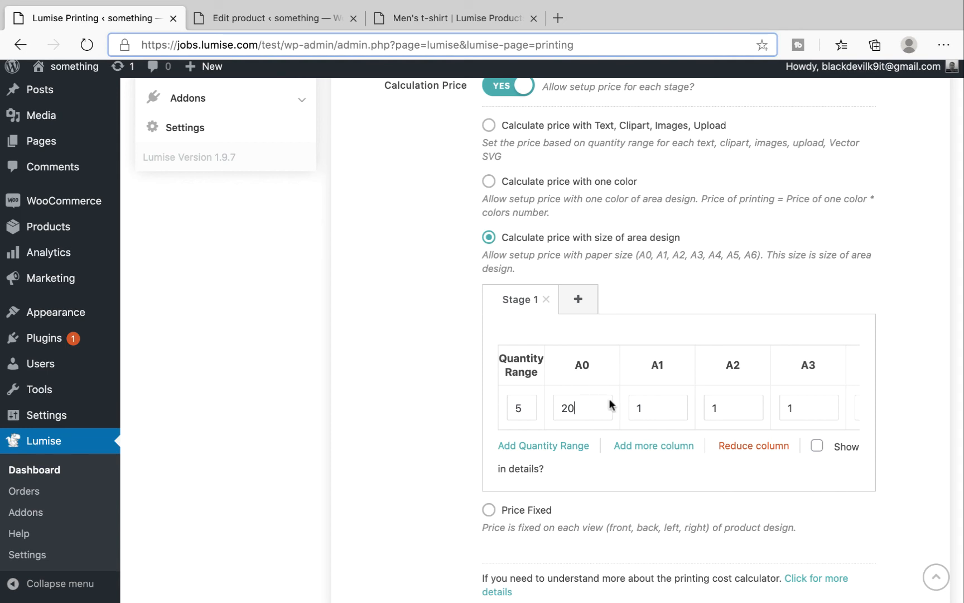
click(657, 407)
text(30)
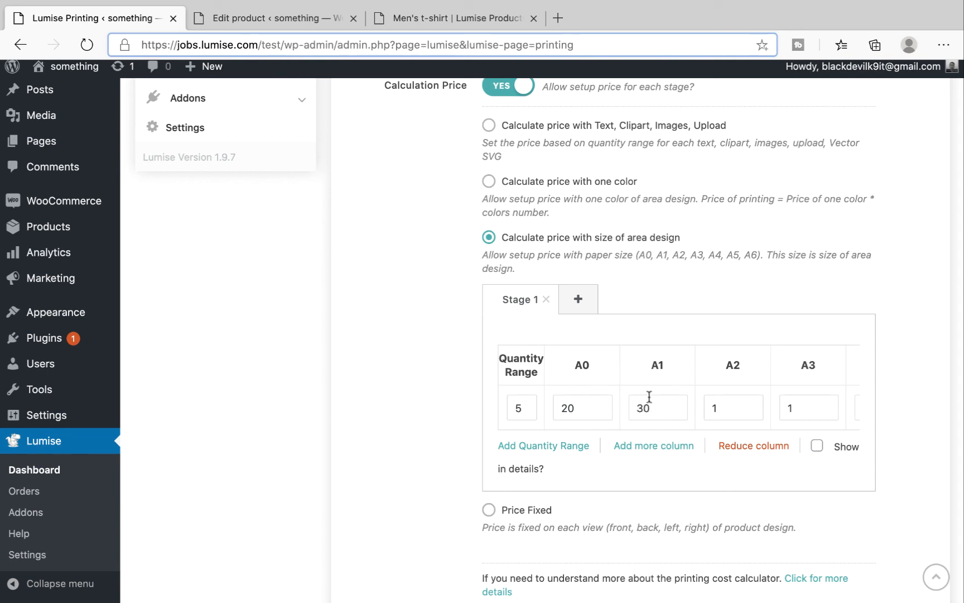
click(753, 445)
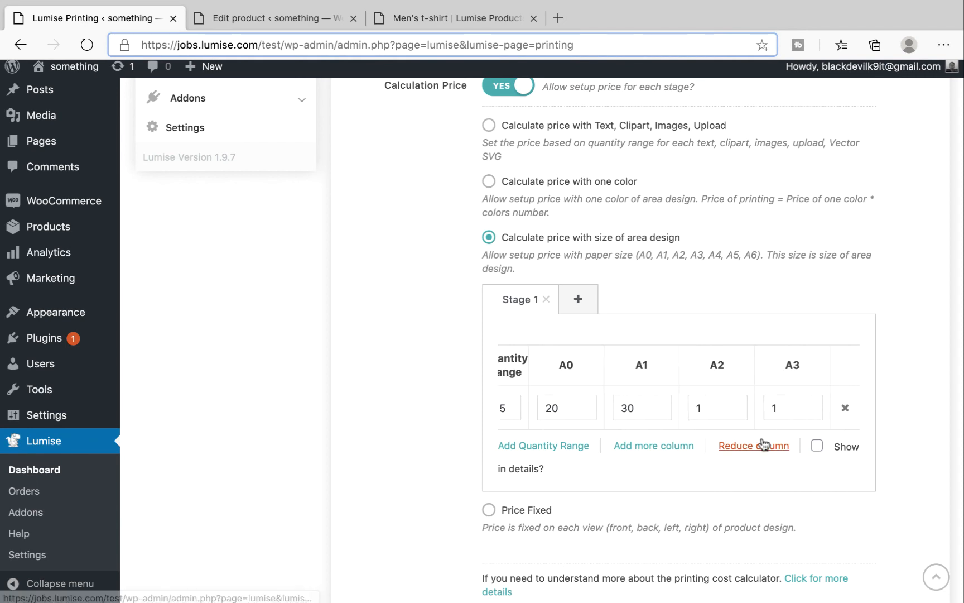
click(753, 446)
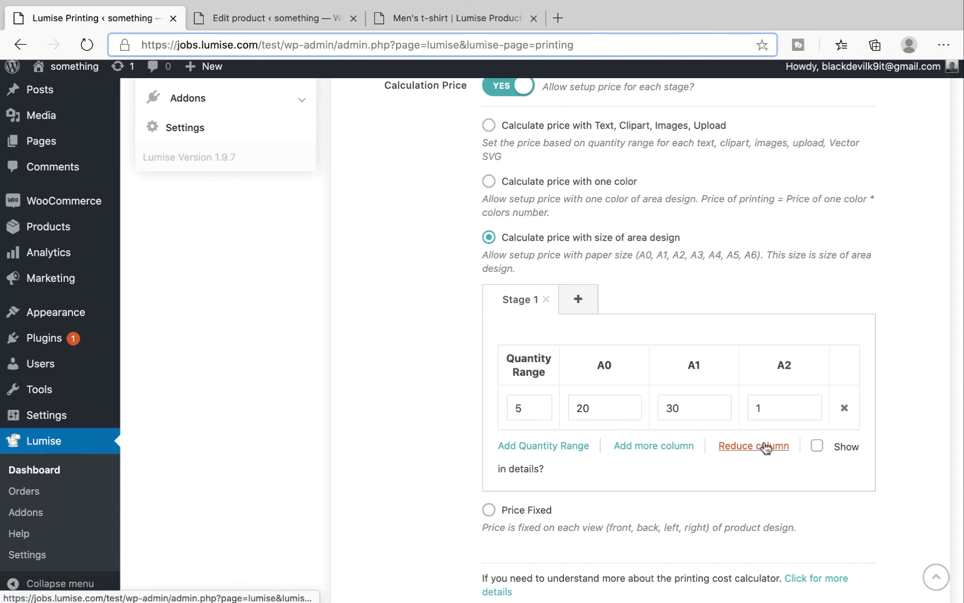
click(754, 445)
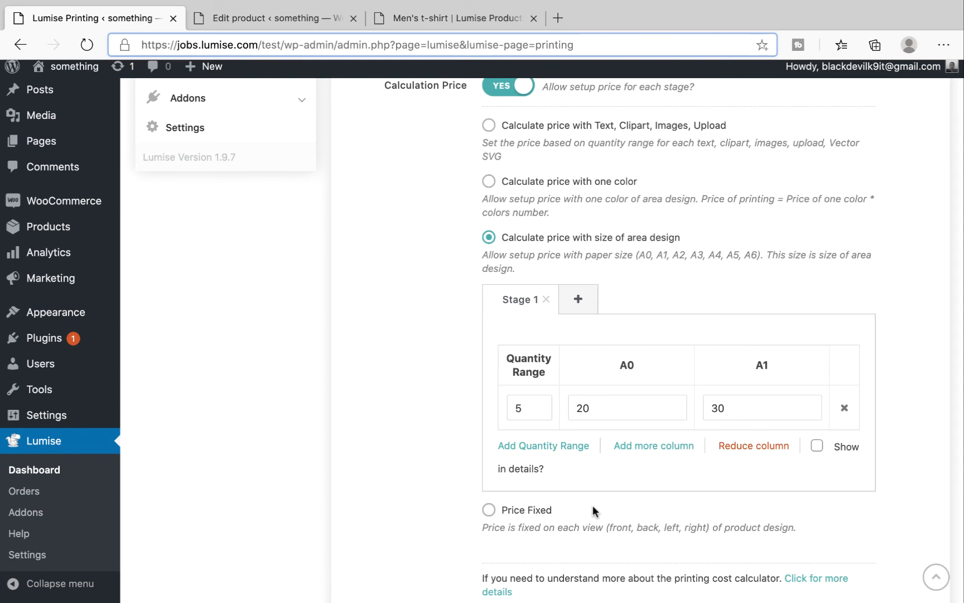
Step: Open the t-shirt product's Lumise customization settings
click(534, 495)
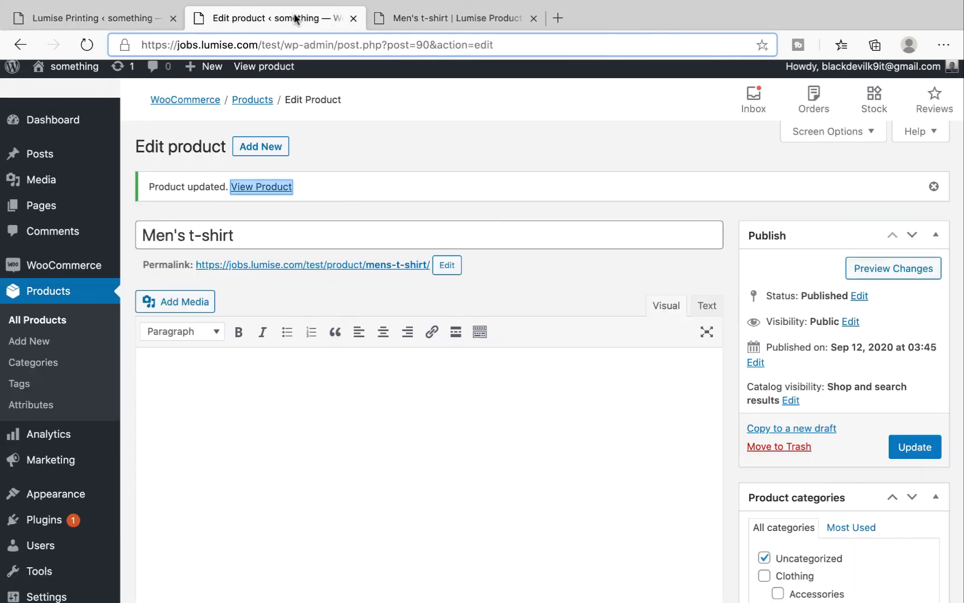
scroll(down, 3)
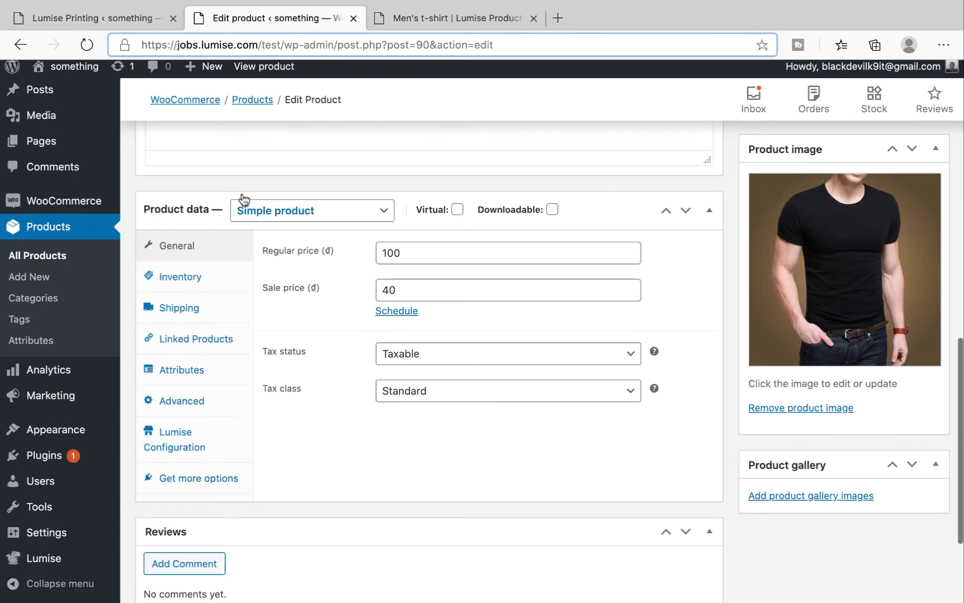
click(174, 438)
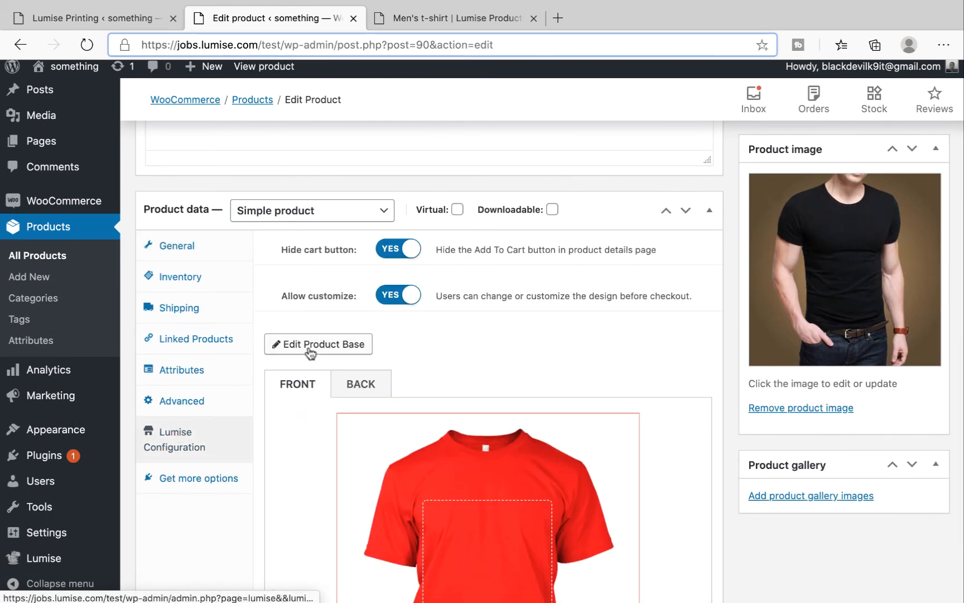
Step: Switch the t-shirt product base from Color to Size printing with A0, and save it
click(318, 344)
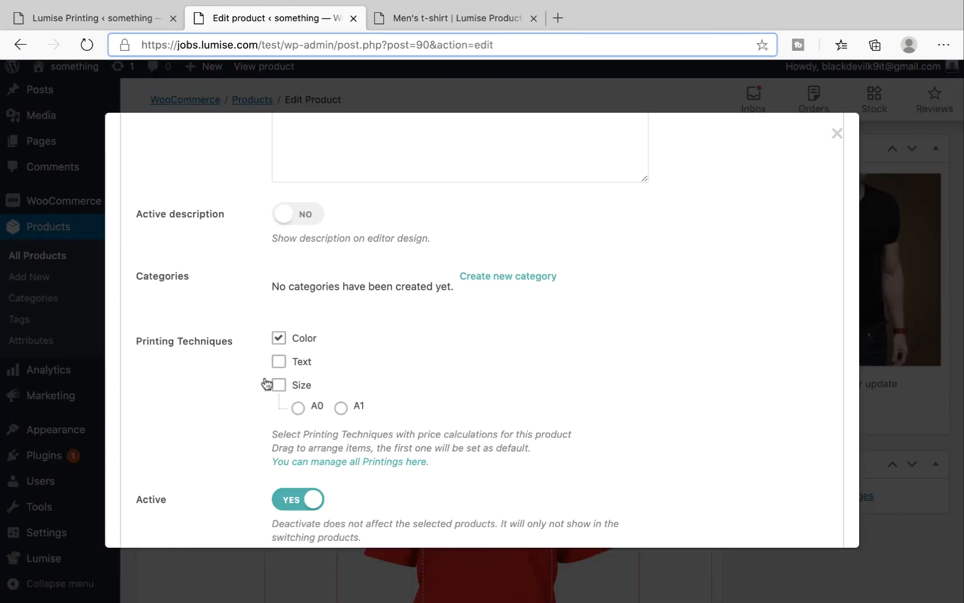
click(278, 385)
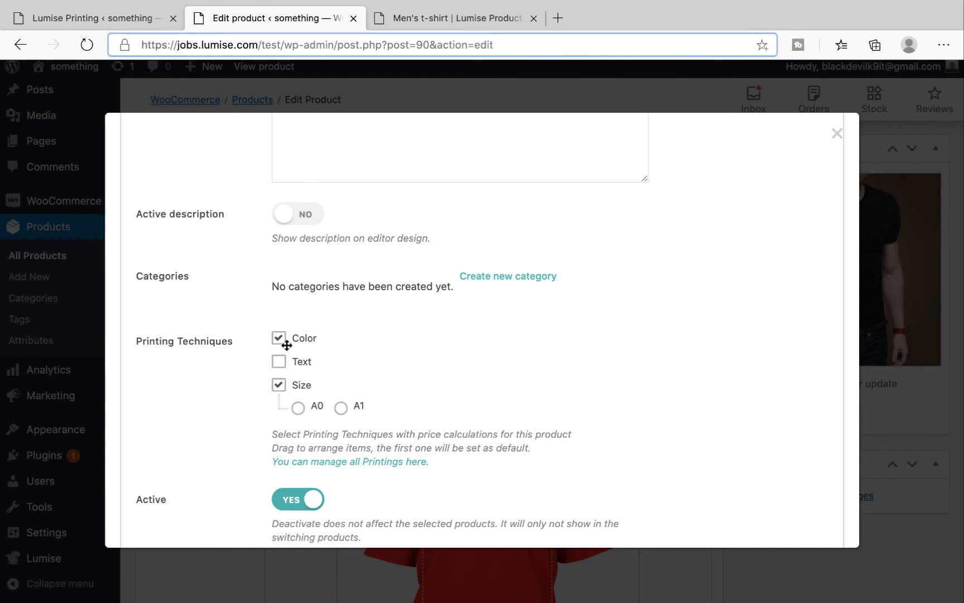
click(278, 338)
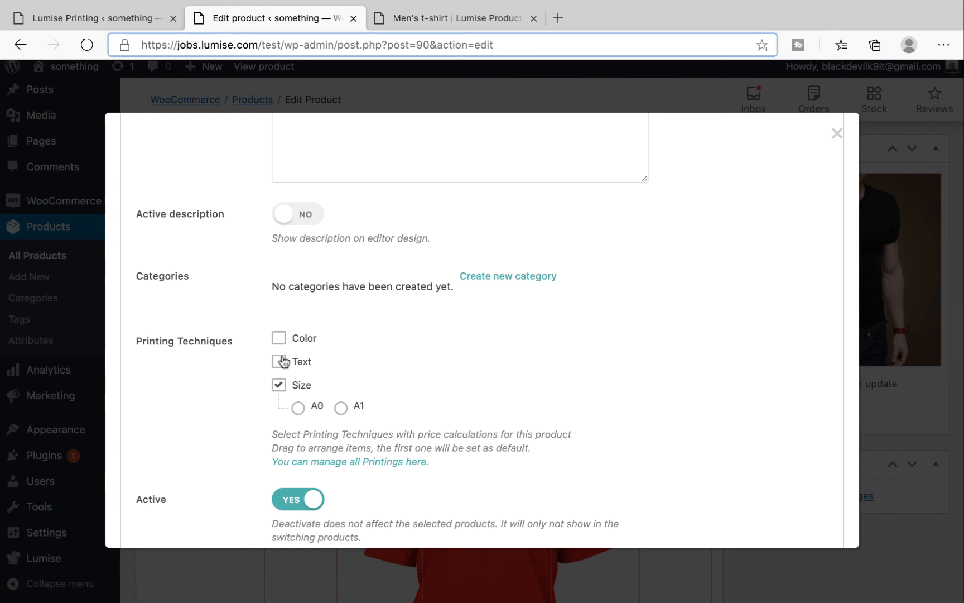
scroll(down, 3)
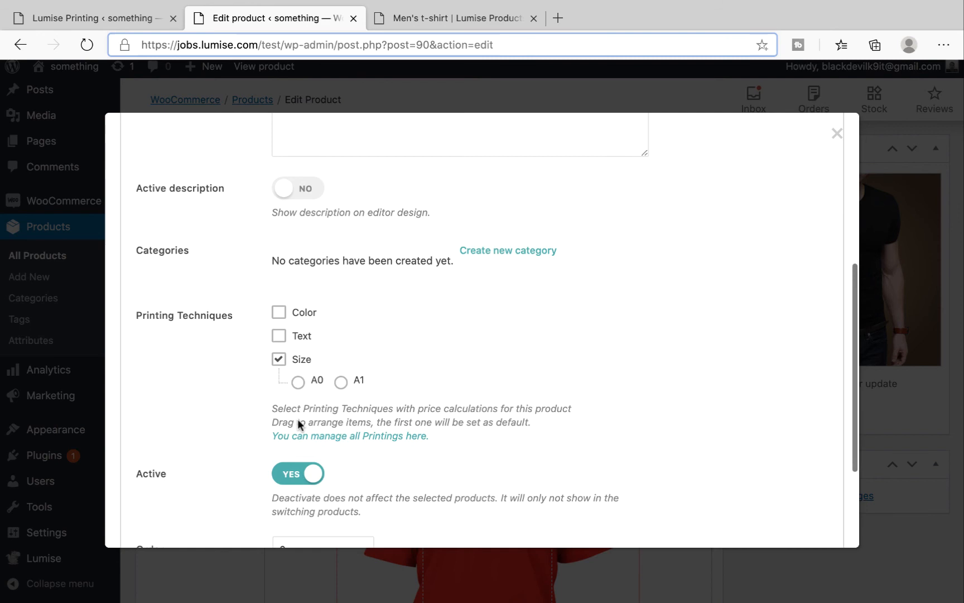
scroll(down, 3)
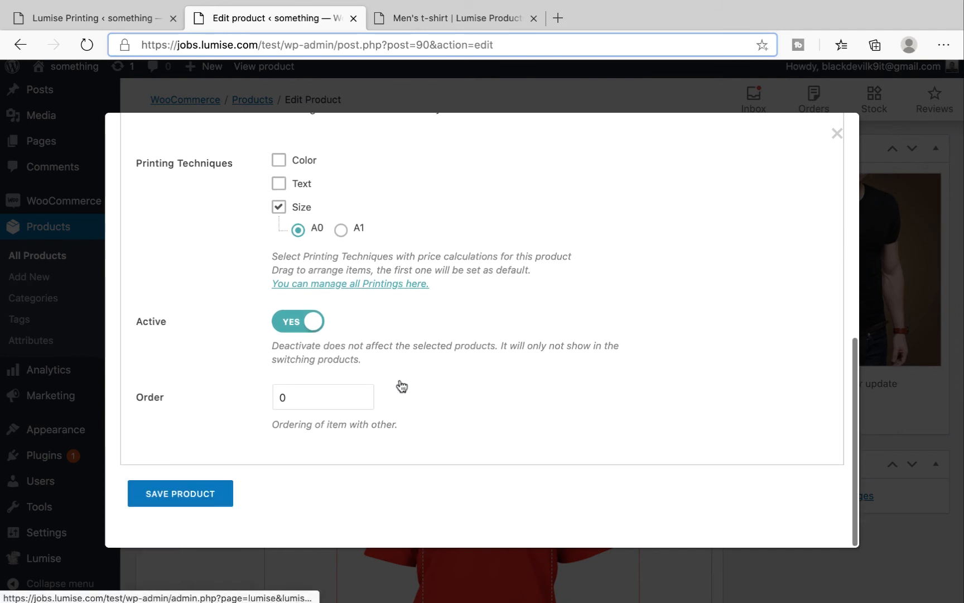
click(180, 493)
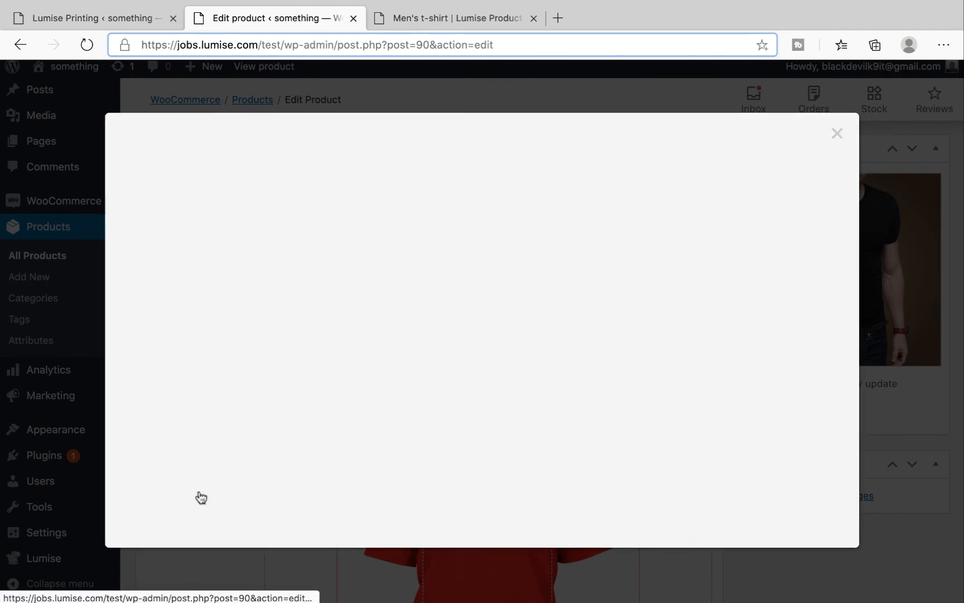
click(456, 17)
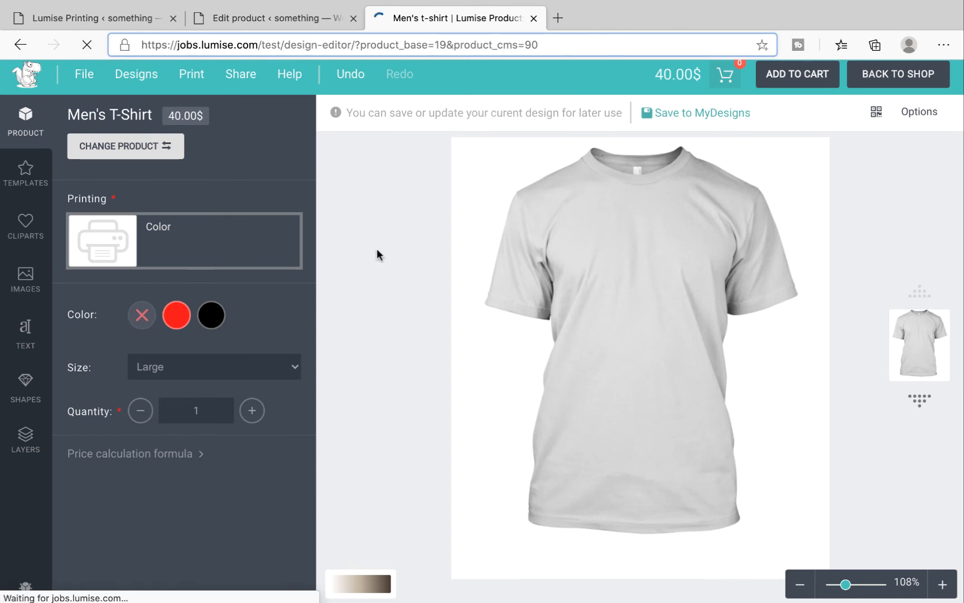
Step: Try the ZODIAC template on the t-shirt, then return to the Fixed printing type settings
click(25, 173)
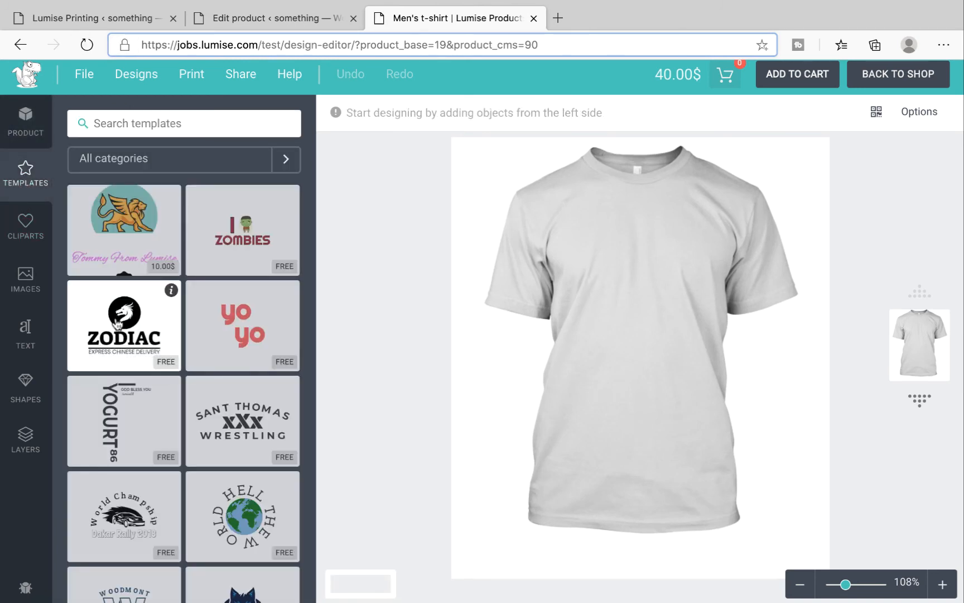
click(123, 326)
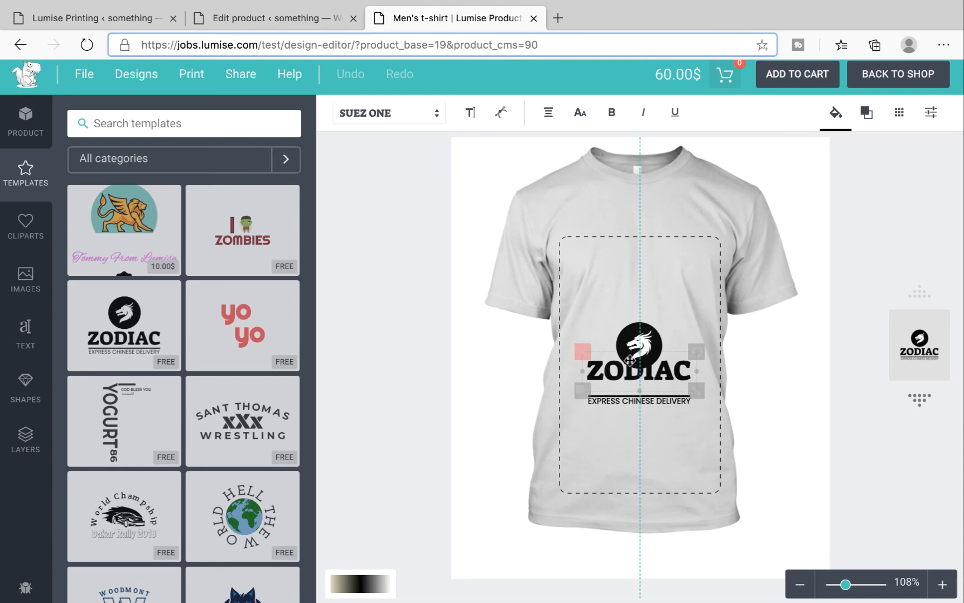
click(273, 18)
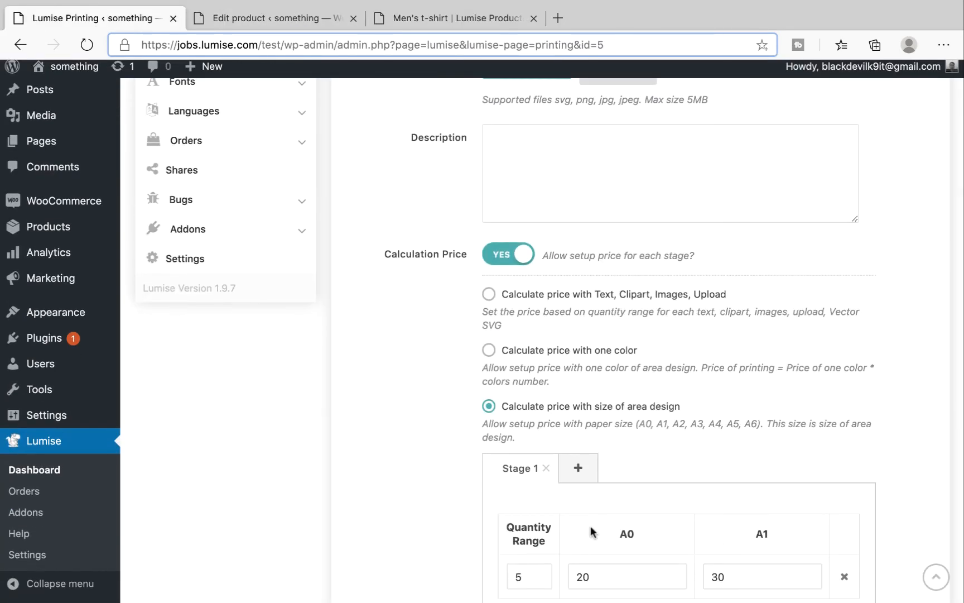
click(457, 18)
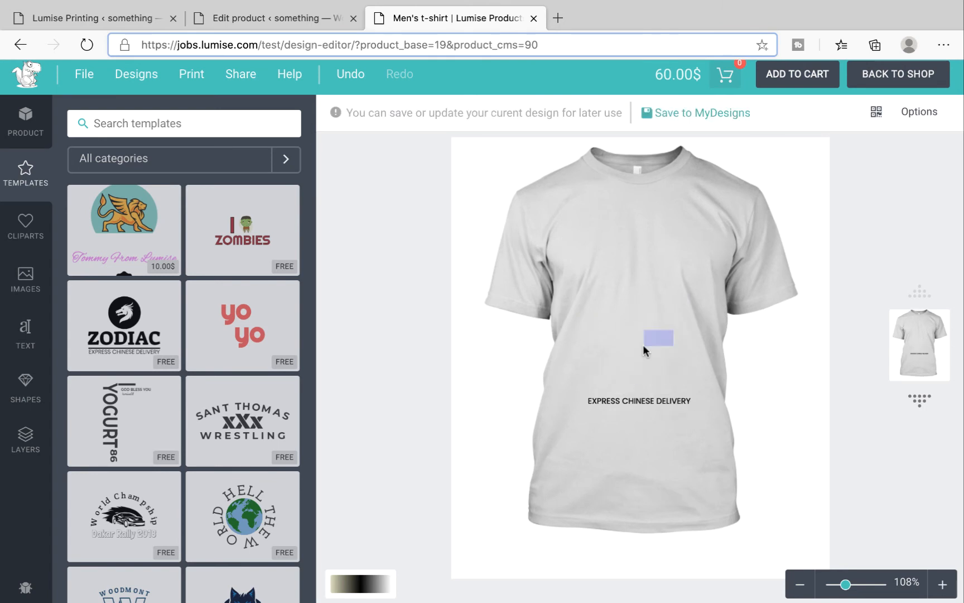
click(124, 325)
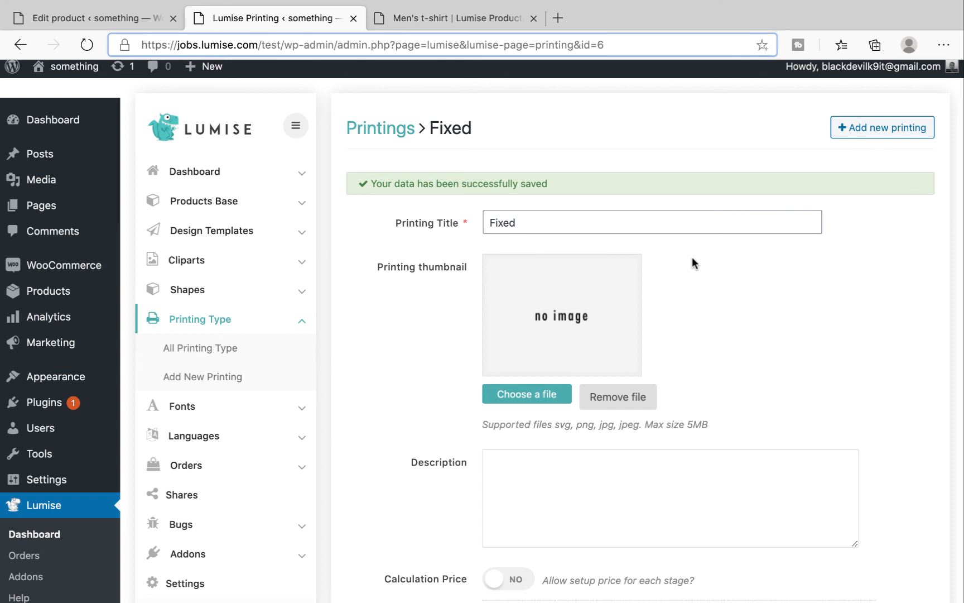
mouse_move(625, 308)
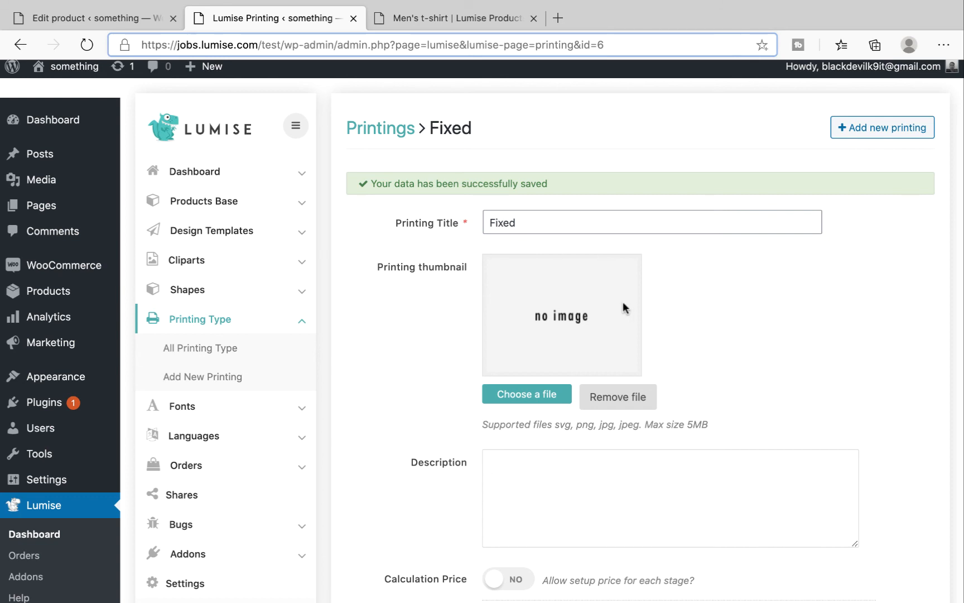
Step: Clear the 10 from the Fixed printing's Stage 1 price under Calculation Price
scroll(down, 3)
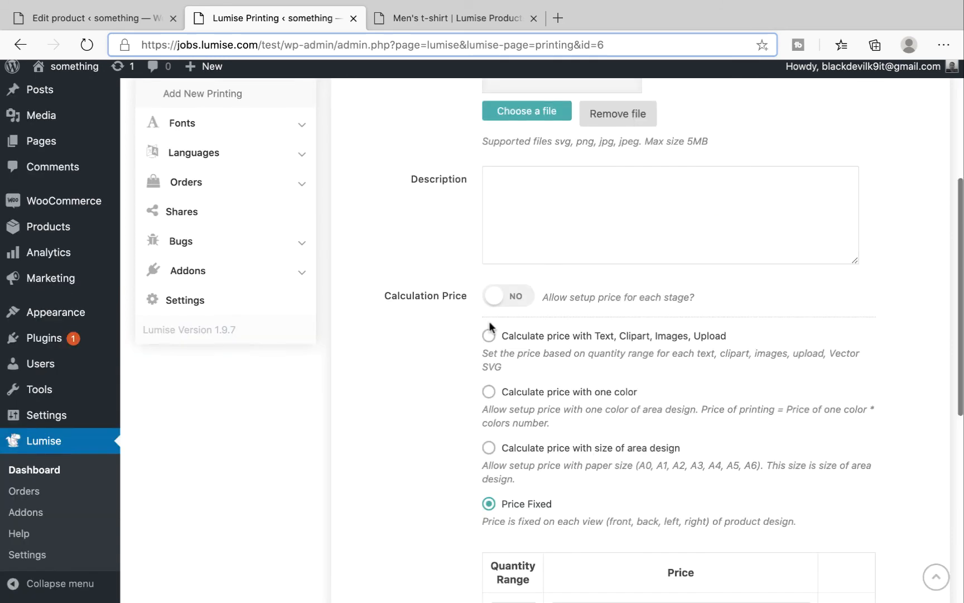
scroll(down, 3)
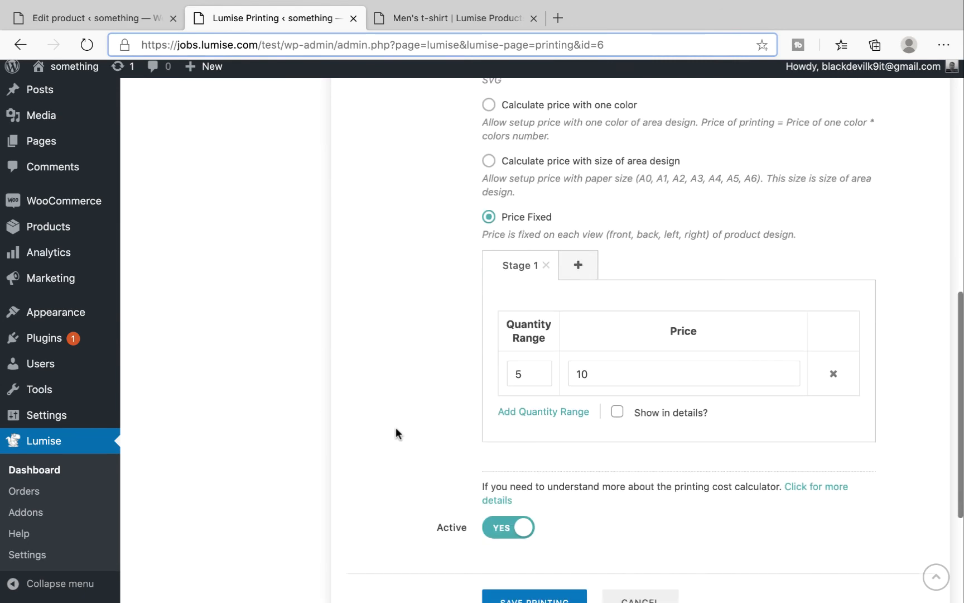
scroll(up, 3)
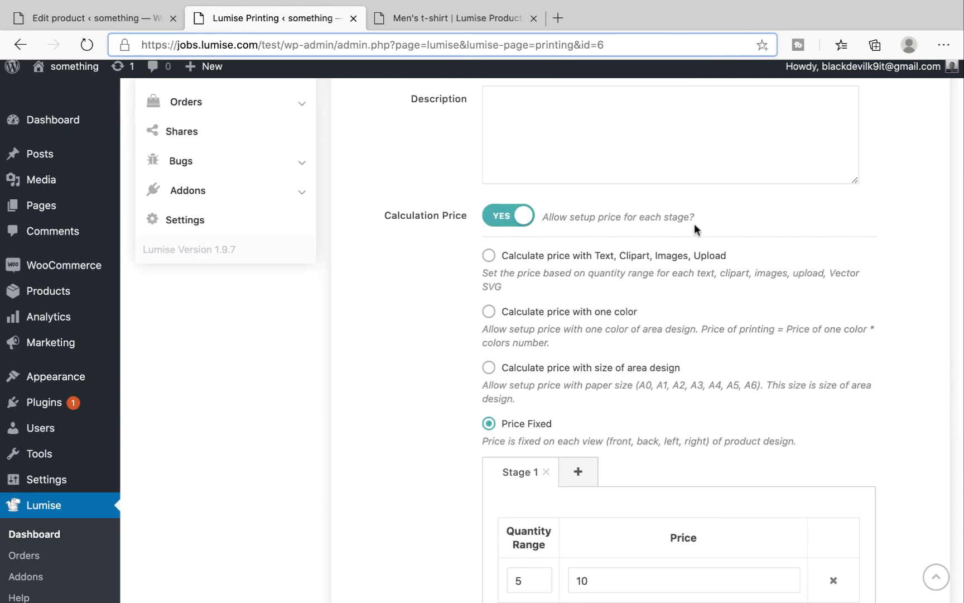
scroll(down, 3)
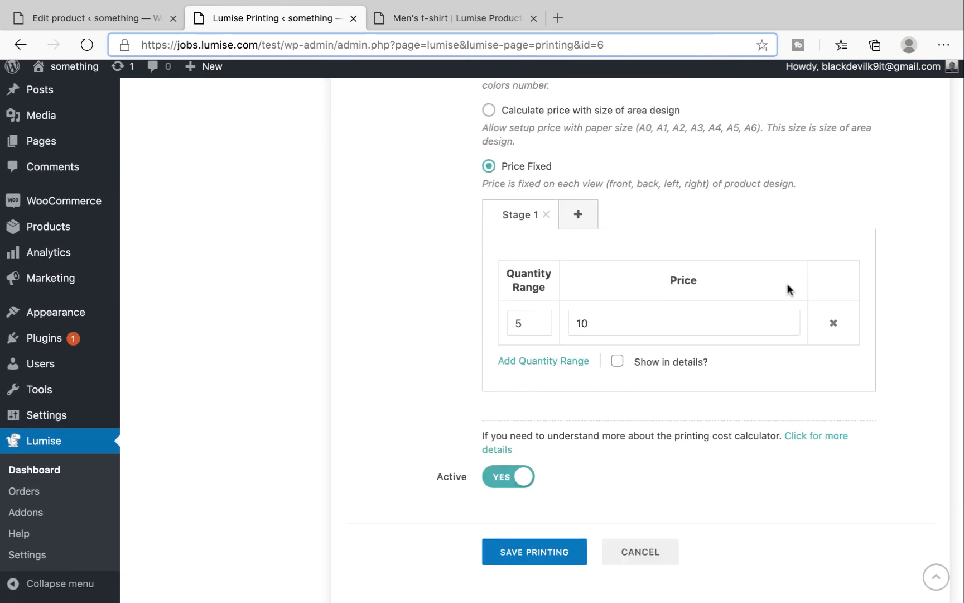
scroll(down, 3)
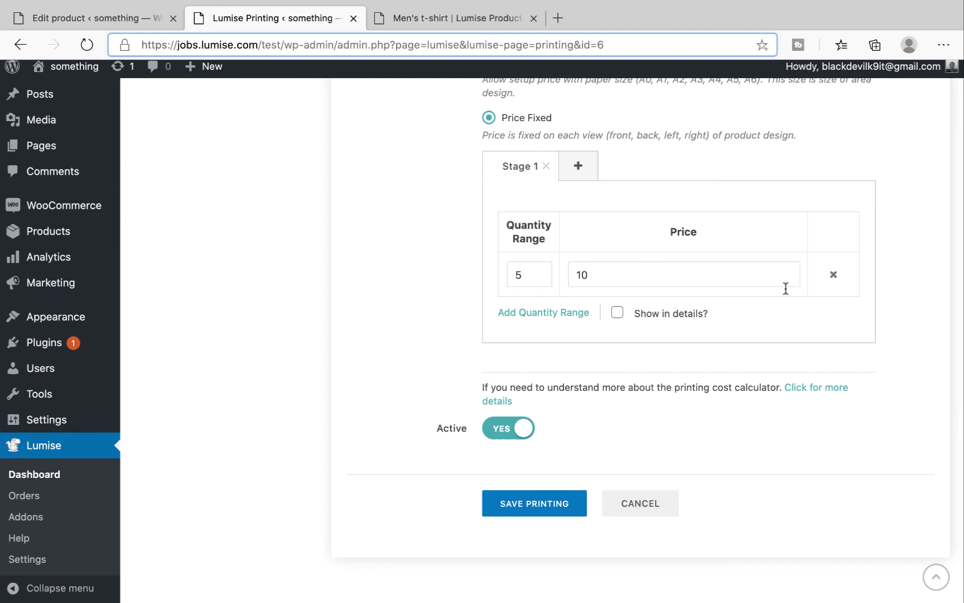
mouse_move(787, 293)
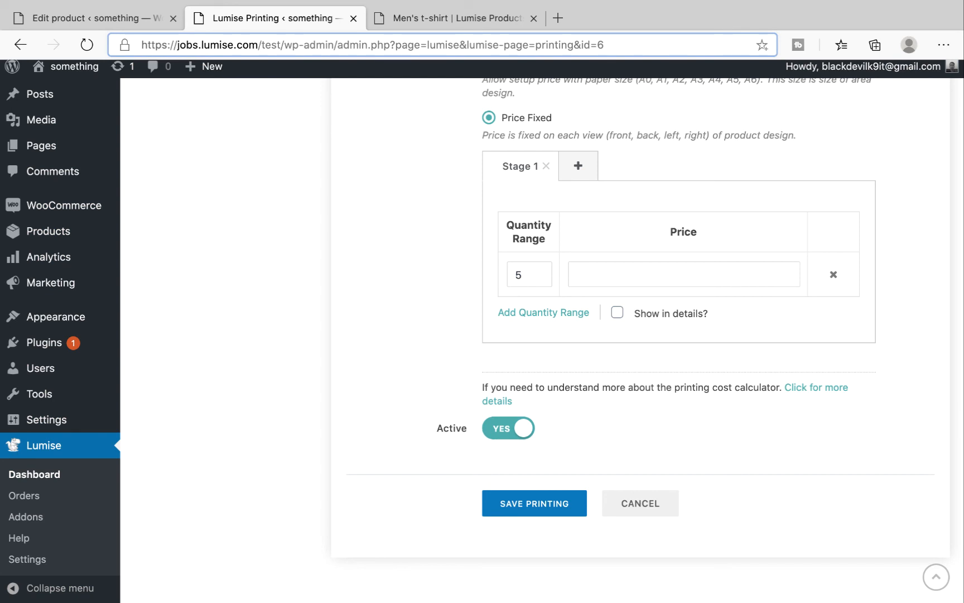
click(682, 275)
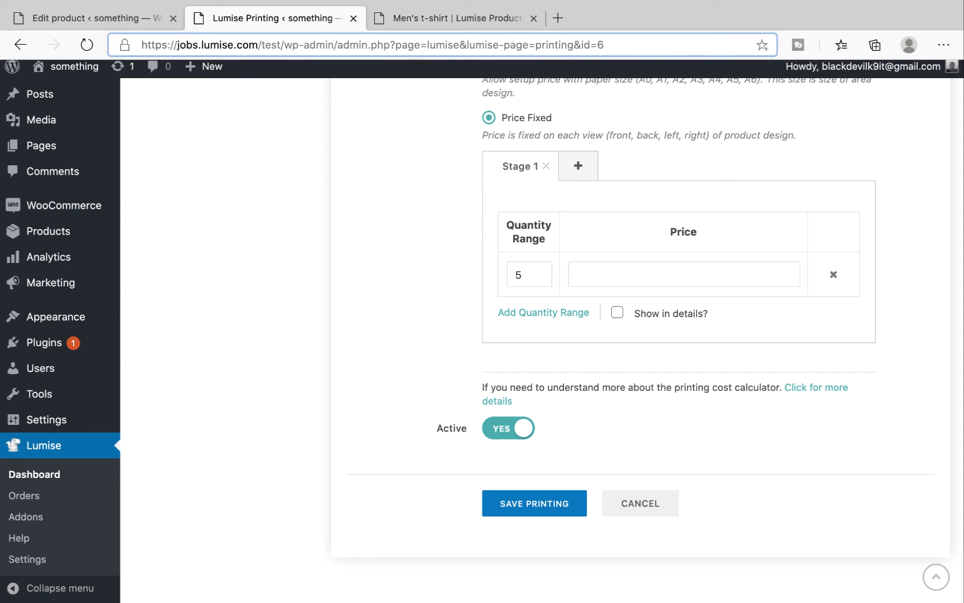
Step: Enter '(base price + fixed price)*quatity 3*(40+10)=150' as the price and save the Fixed printing
text(base price +)
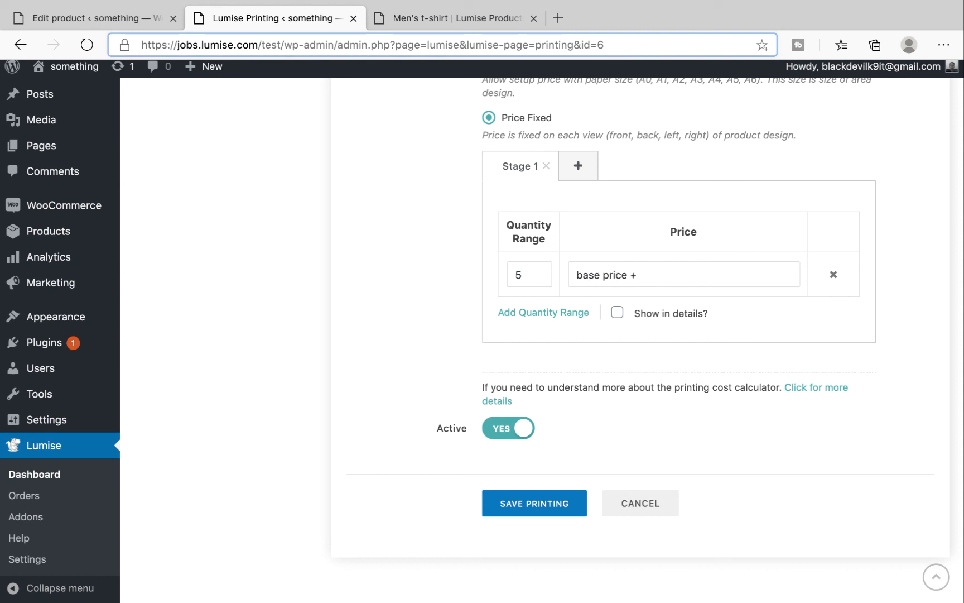
text(fixed price))
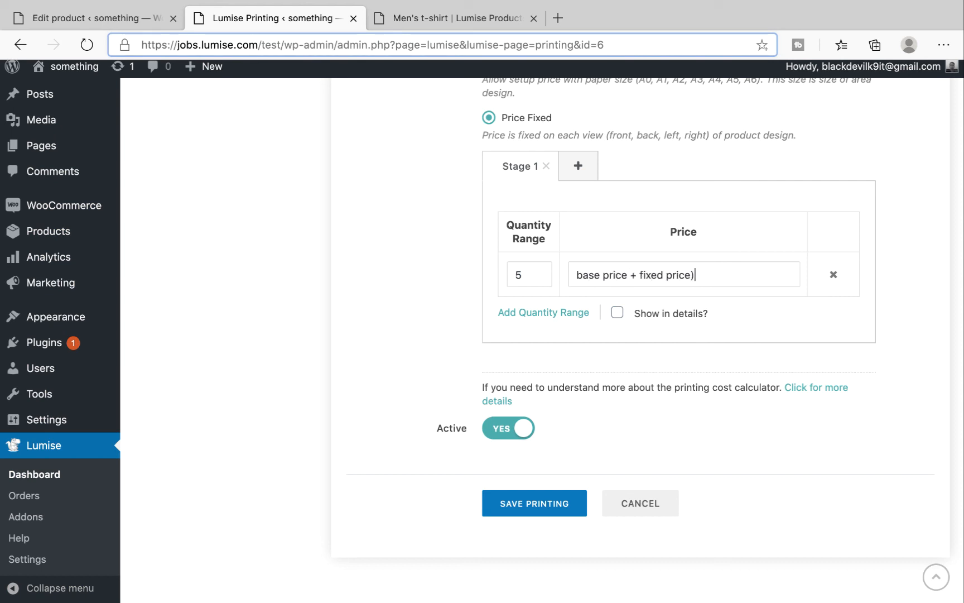
text((base price + fixed price)*)
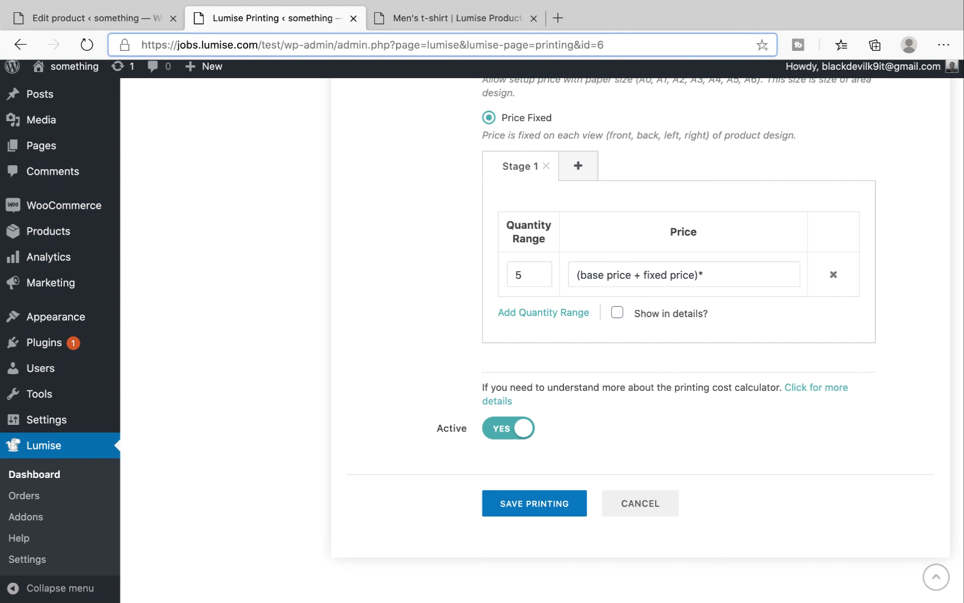
text(quatity)
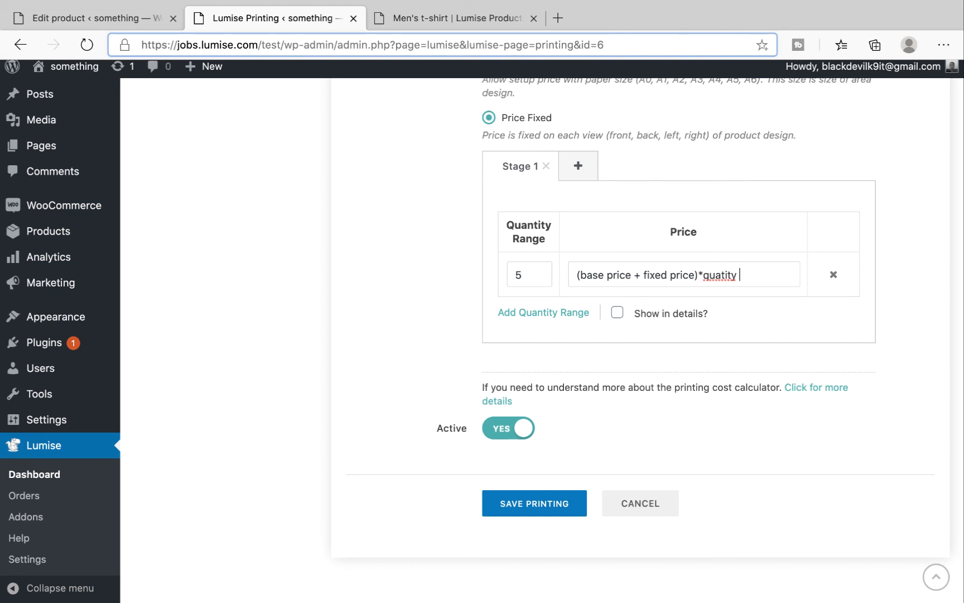
text(3*)
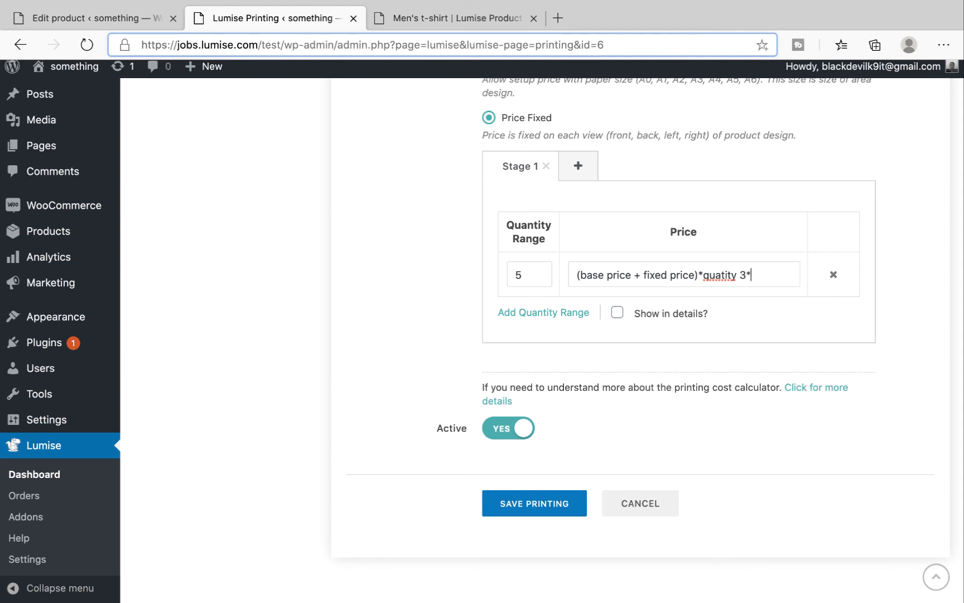
text(())
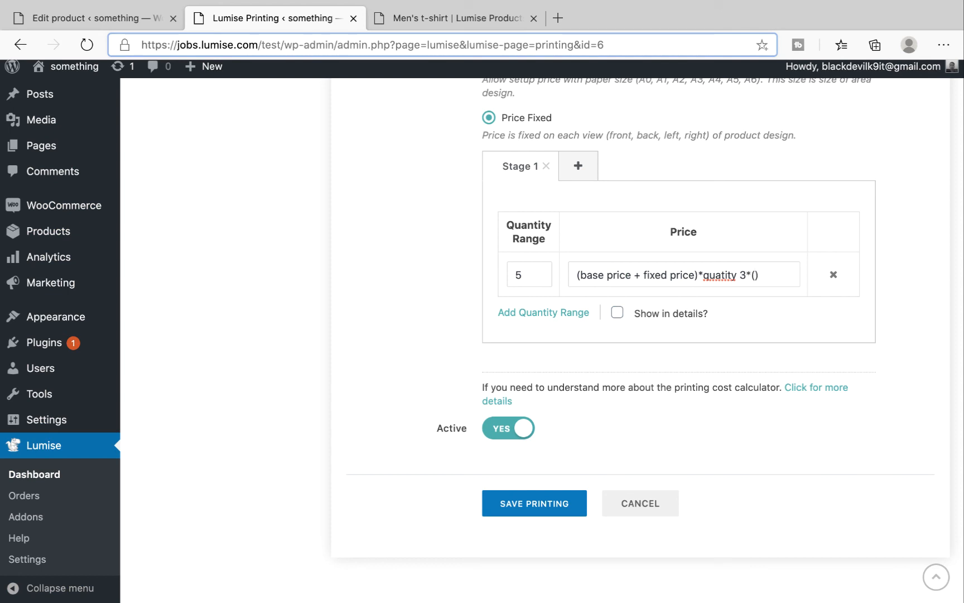
text(40)
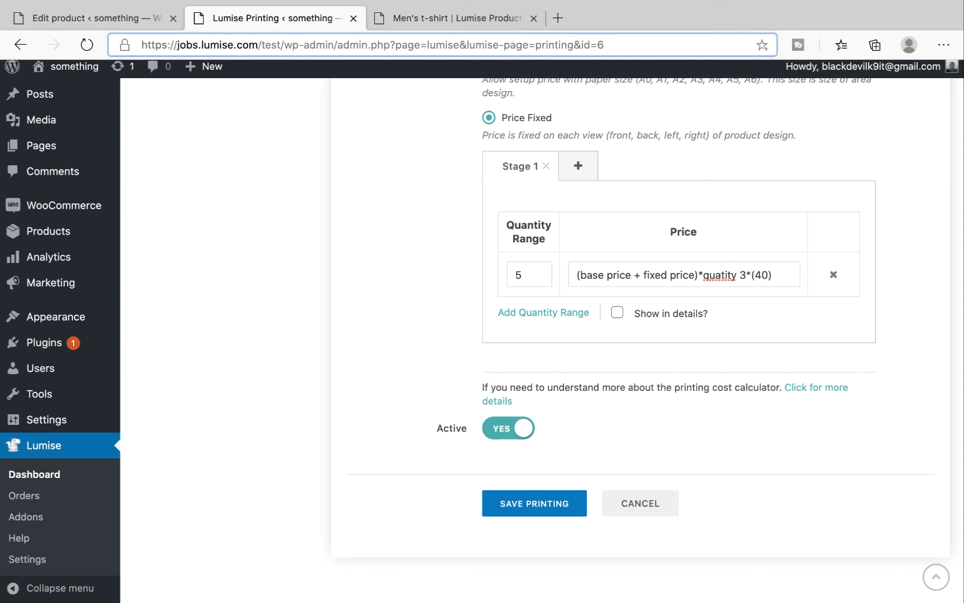
text(+10)
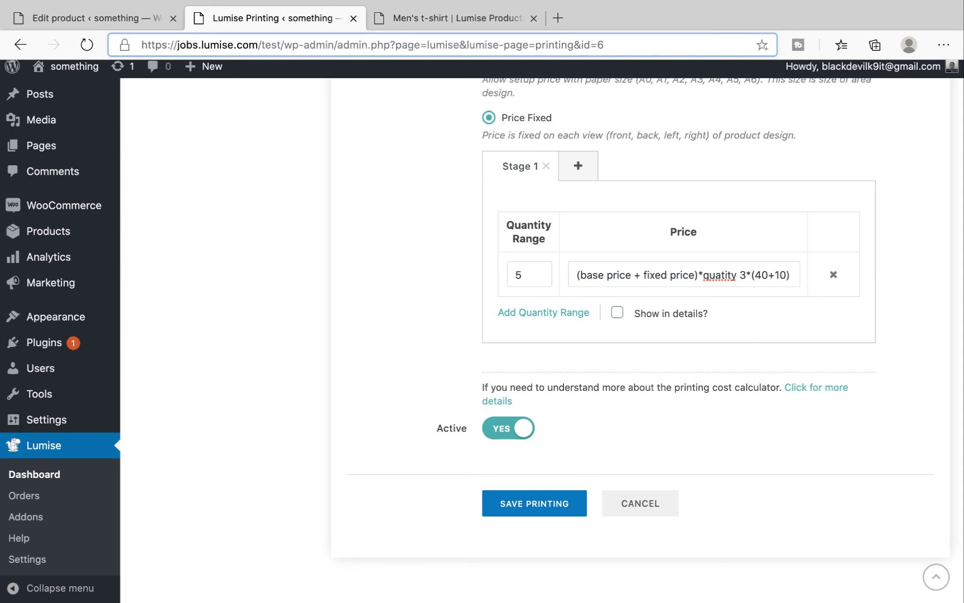
text(=)
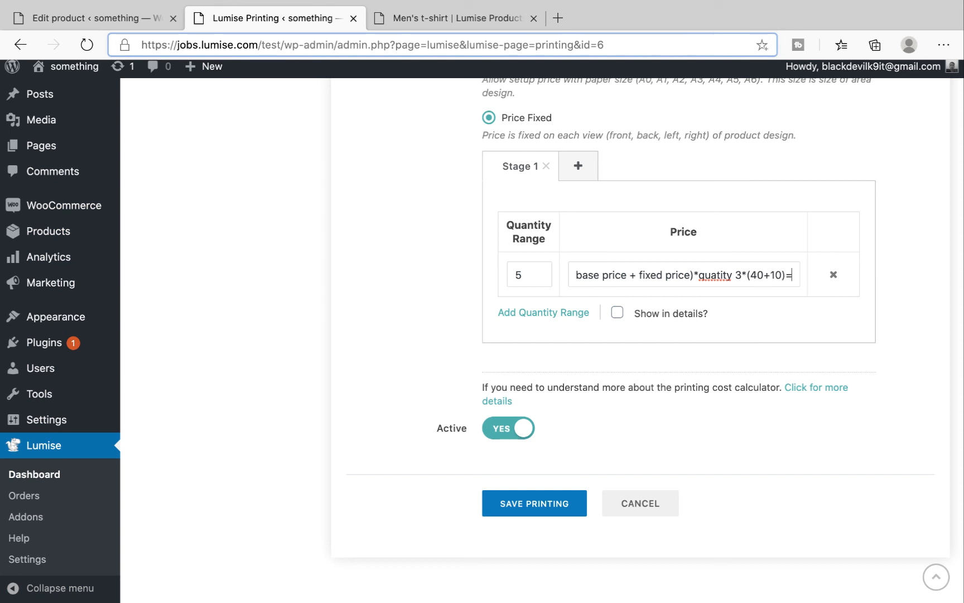
text(150)
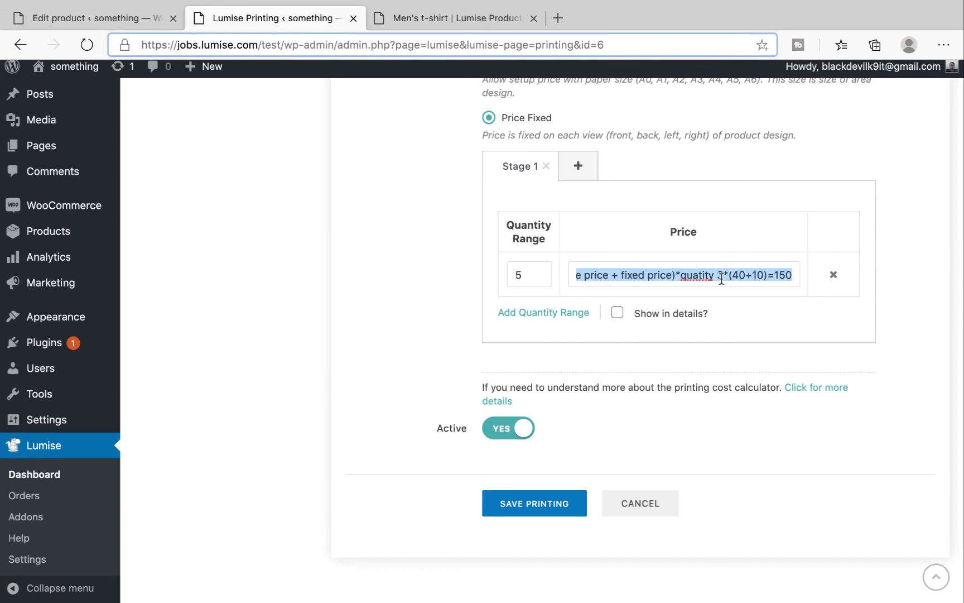
click(535, 503)
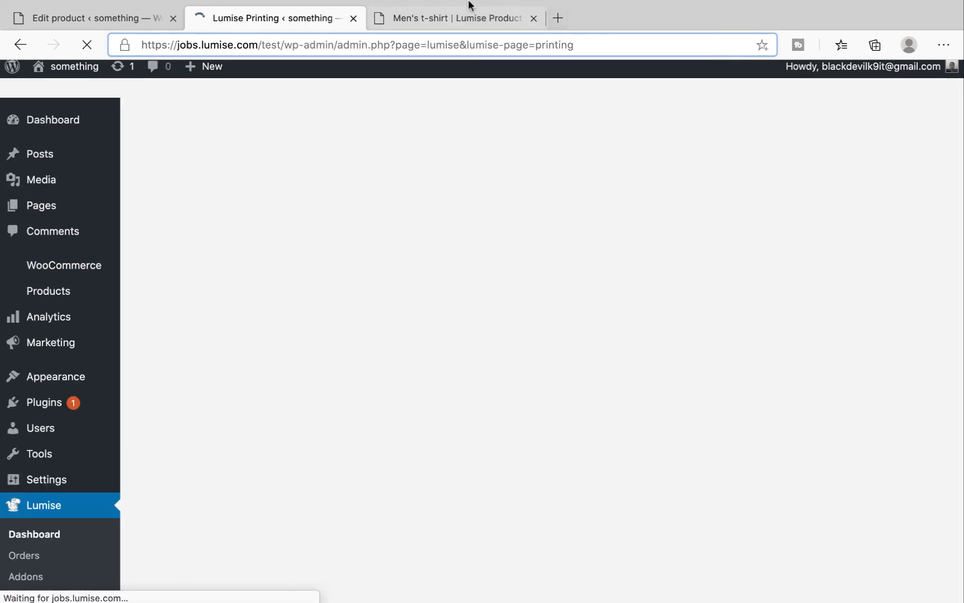
Step: Confirm Fixed is ticked under the t-shirt product base's Printing Techniques
click(92, 18)
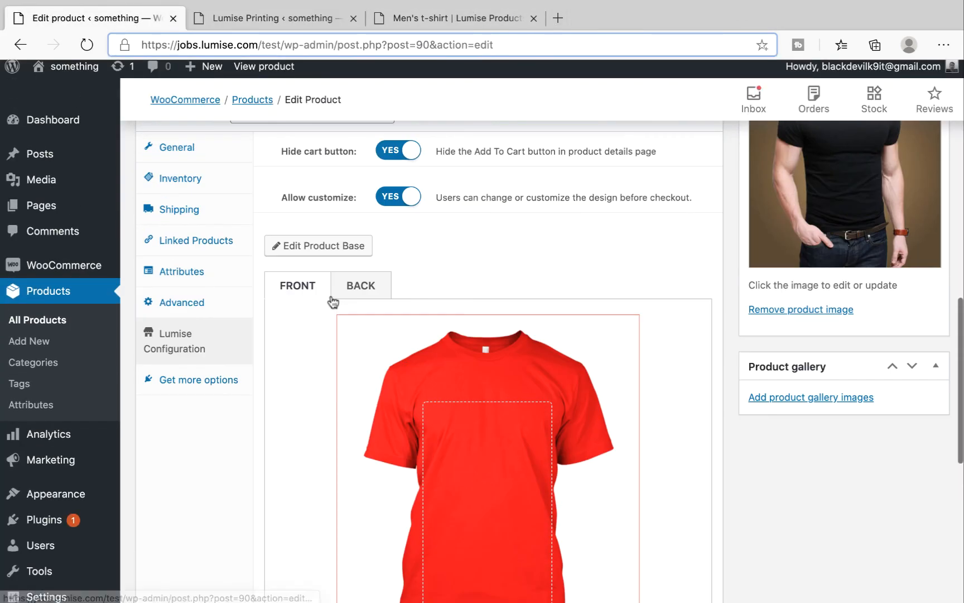
click(318, 246)
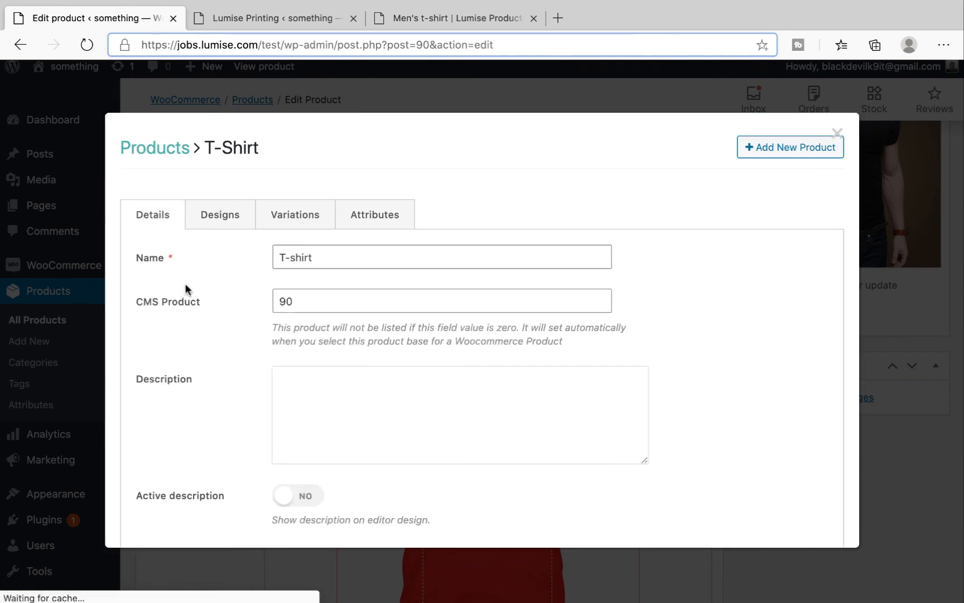
scroll(down, 3)
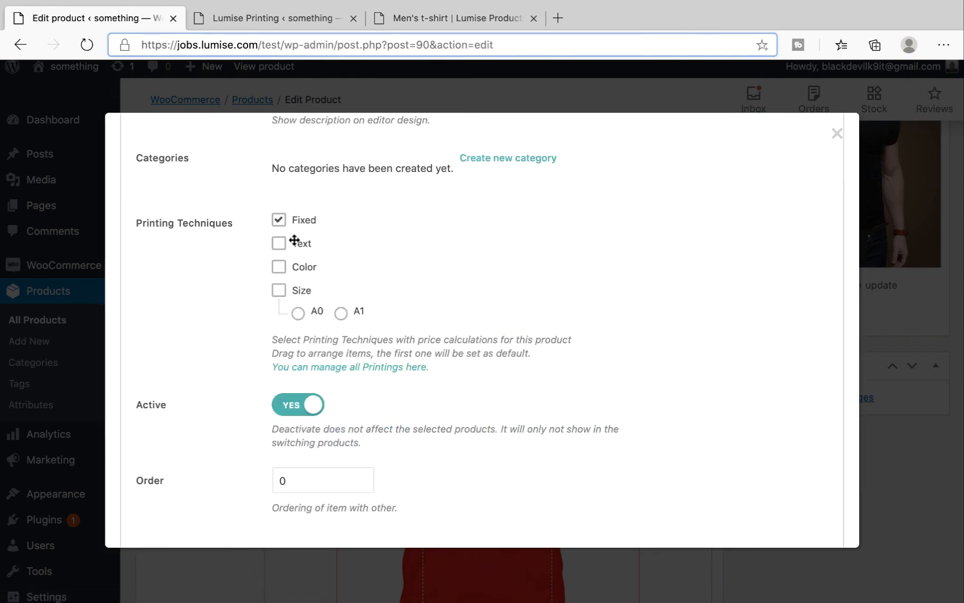
scroll(down, 3)
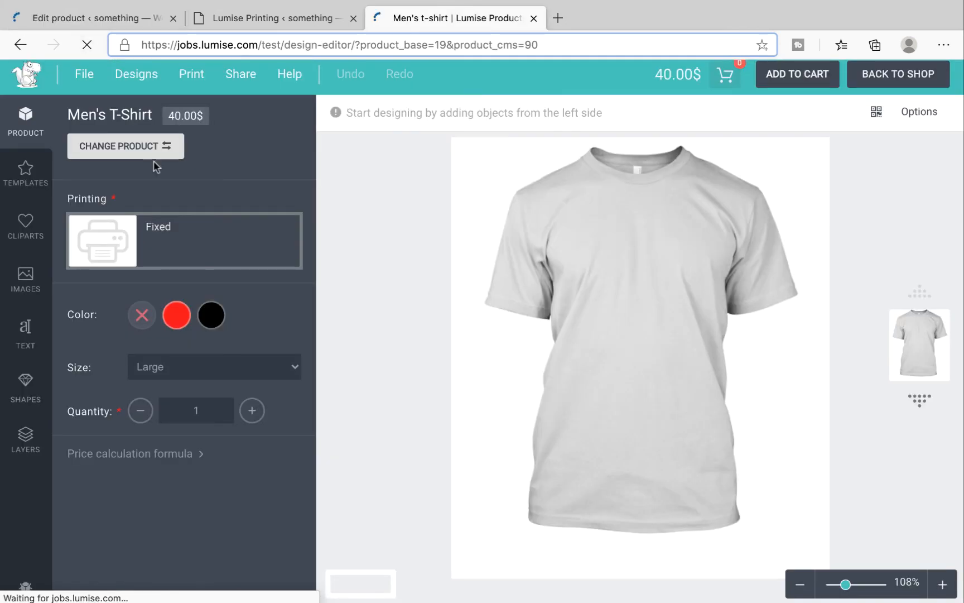
Step: Raise quantity to 3 for a 120.00$ total and add the cat face clipart
click(252, 411)
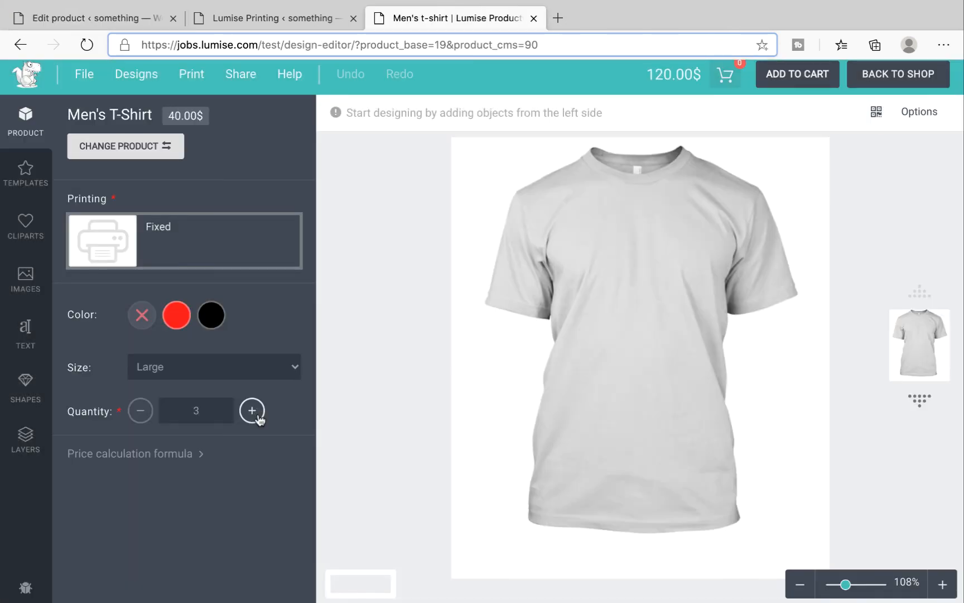
click(25, 228)
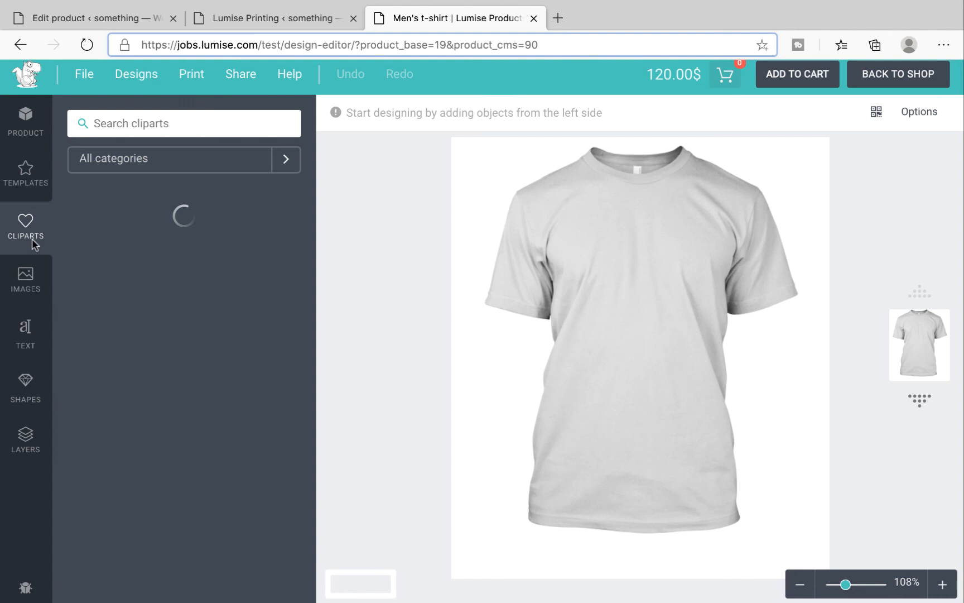
click(241, 325)
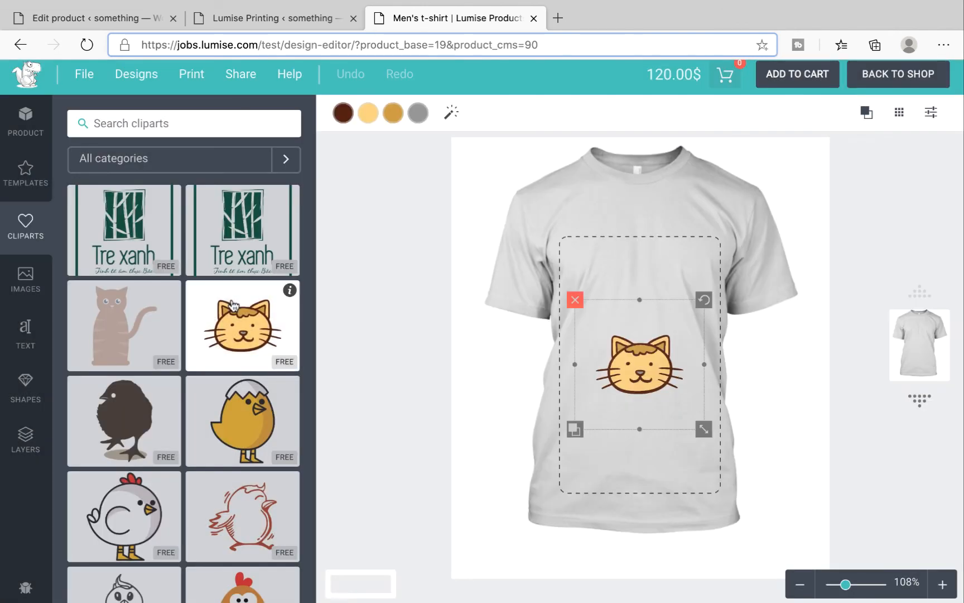